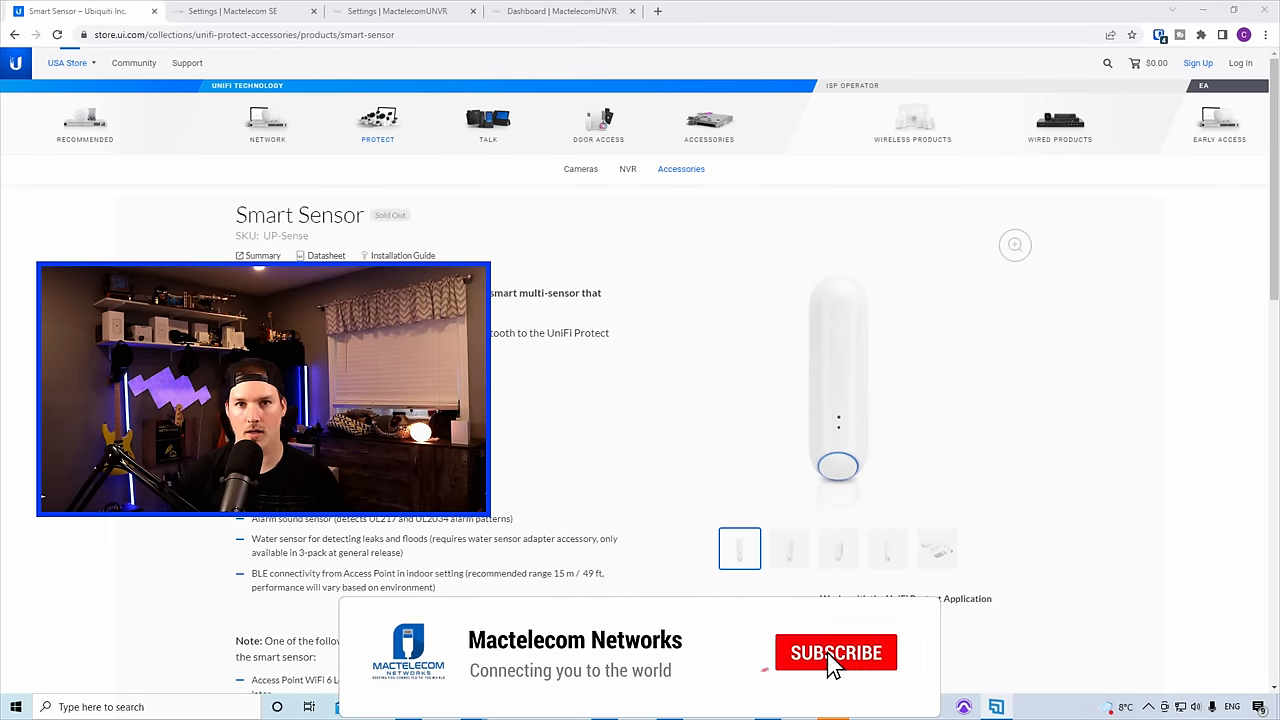
Read the U6-Pro's Unavailable tooltip under Linked Bridge Devices, then switch to its managing console.
{"action": "left_click", "coordinate": [835, 652]}
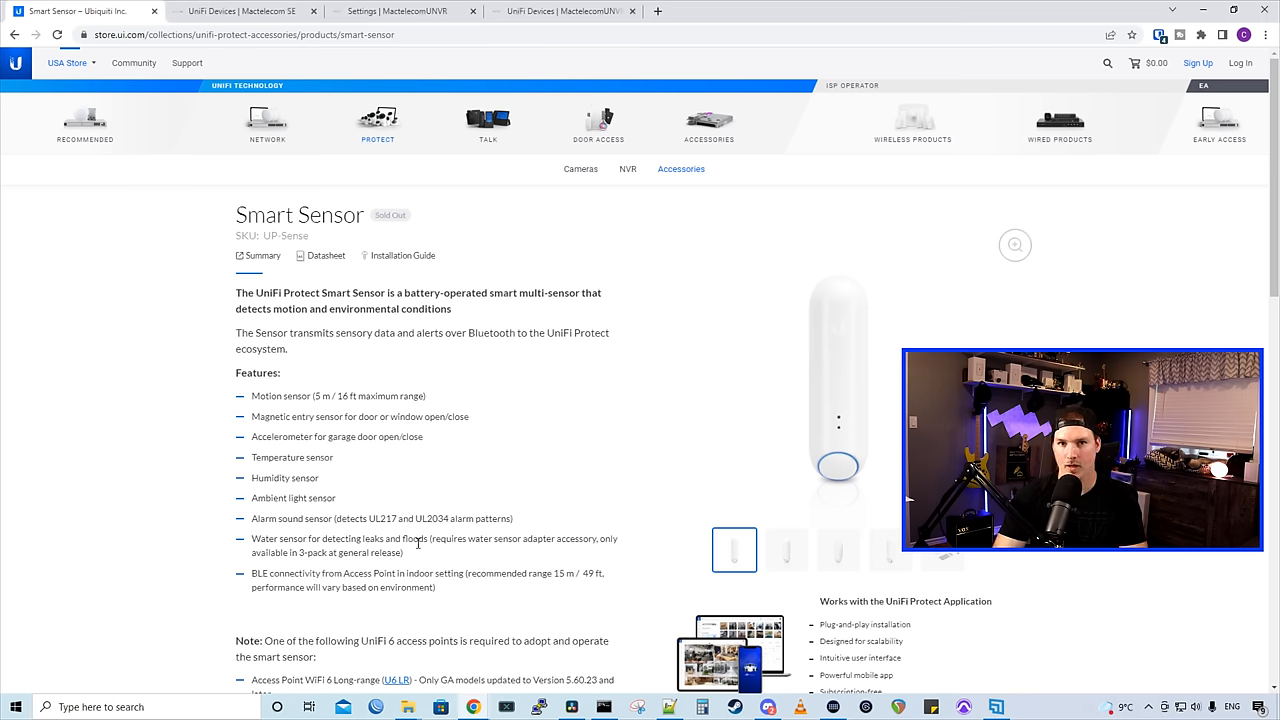
{"action": "mouse_move", "coordinate": [495, 558]}
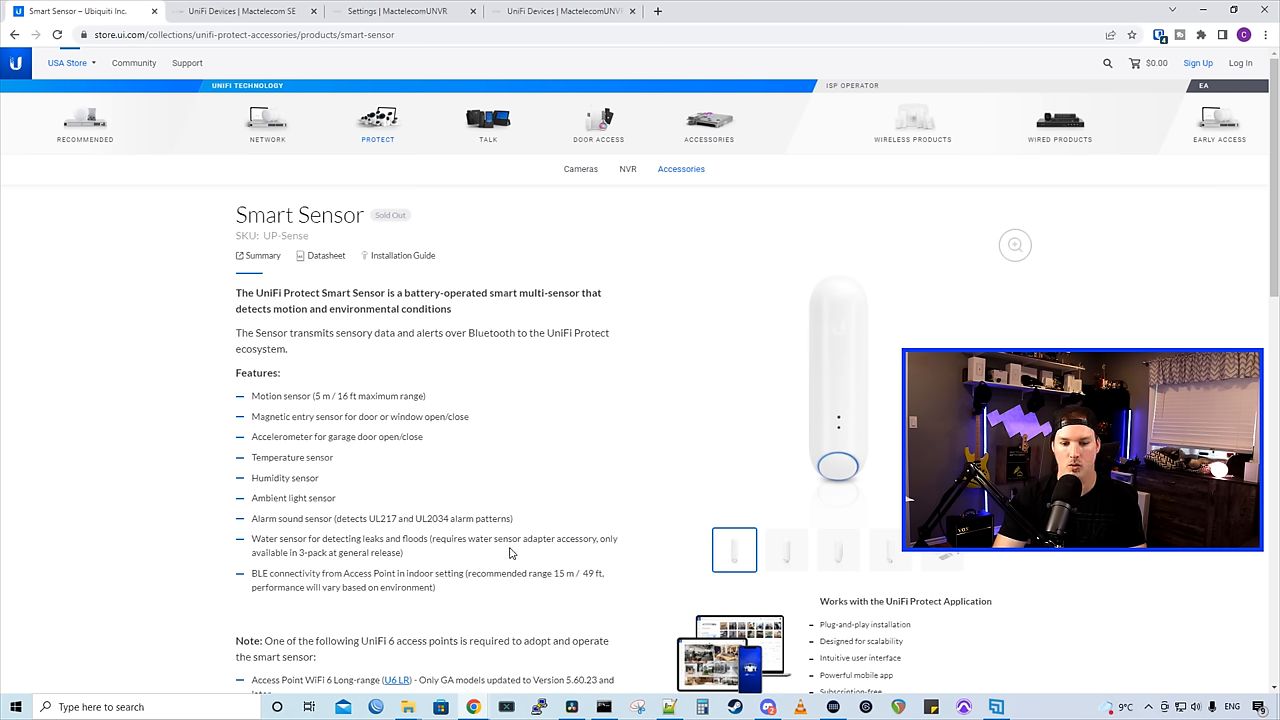
{"action": "mouse_move", "coordinate": [573, 553]}
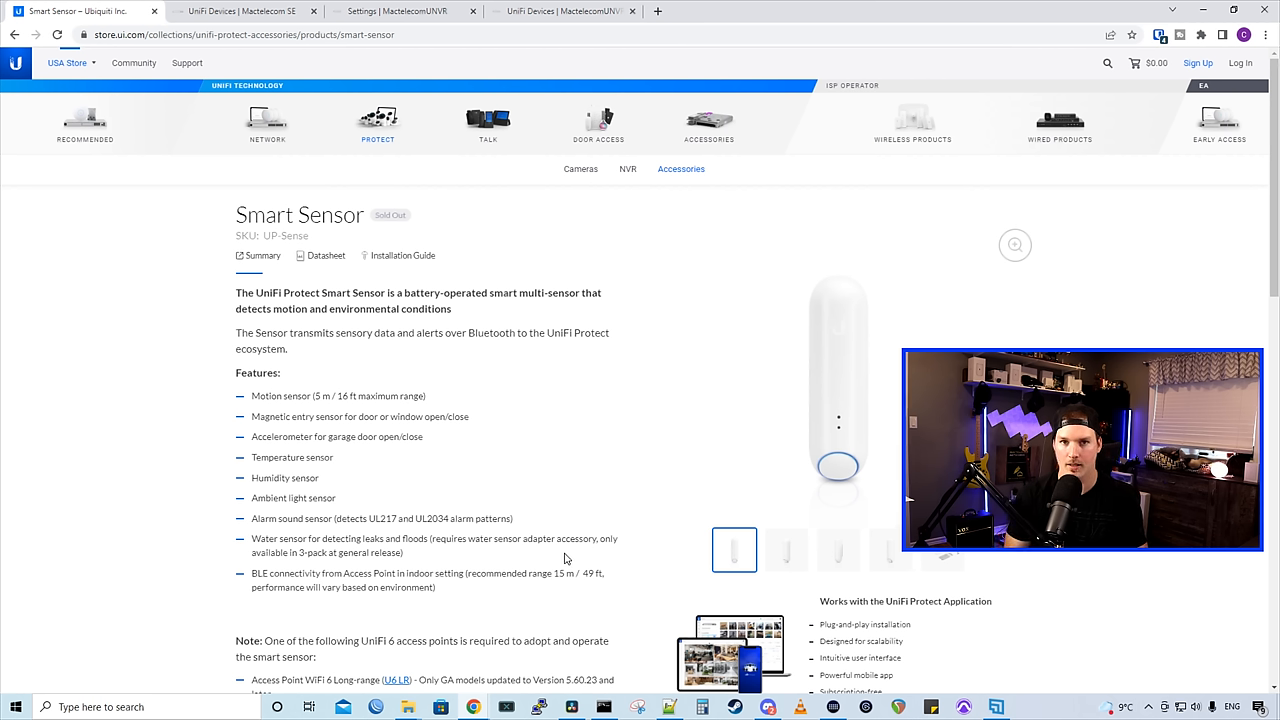
{"action": "scroll", "scroll_direction": "down", "scroll_amount": 3}
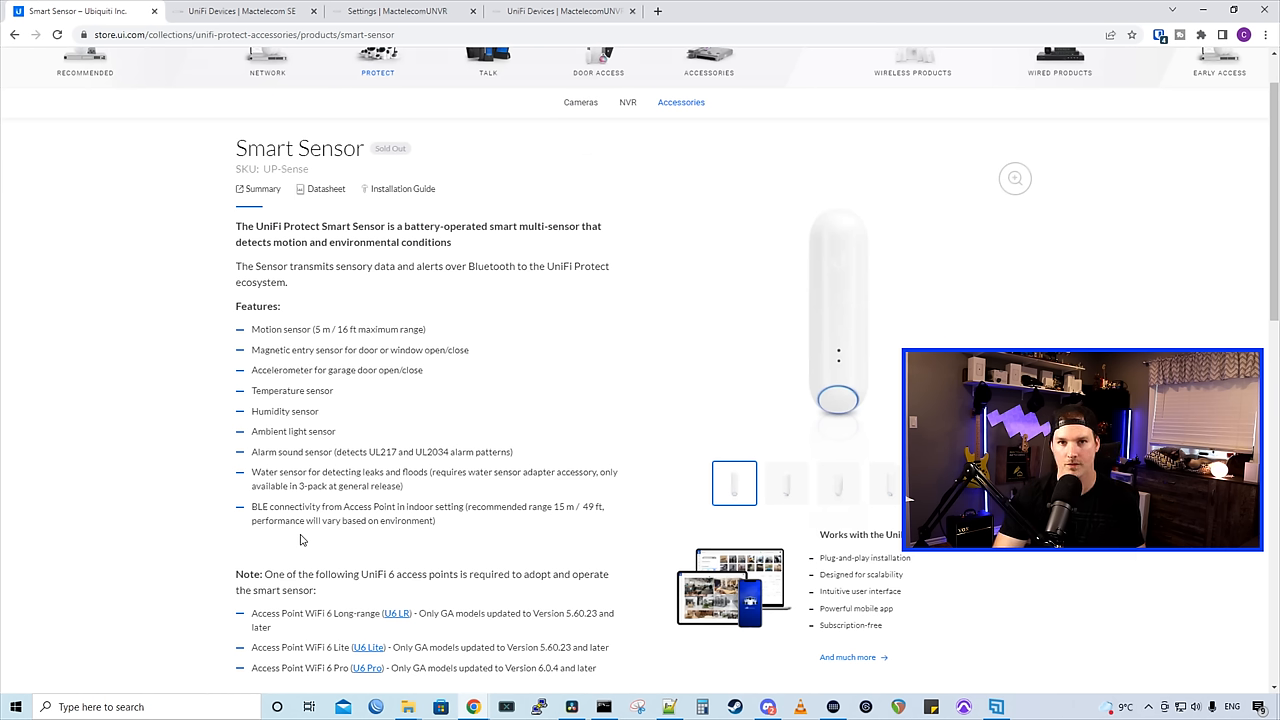
{"action": "scroll", "scroll_direction": "down", "scroll_amount": 3}
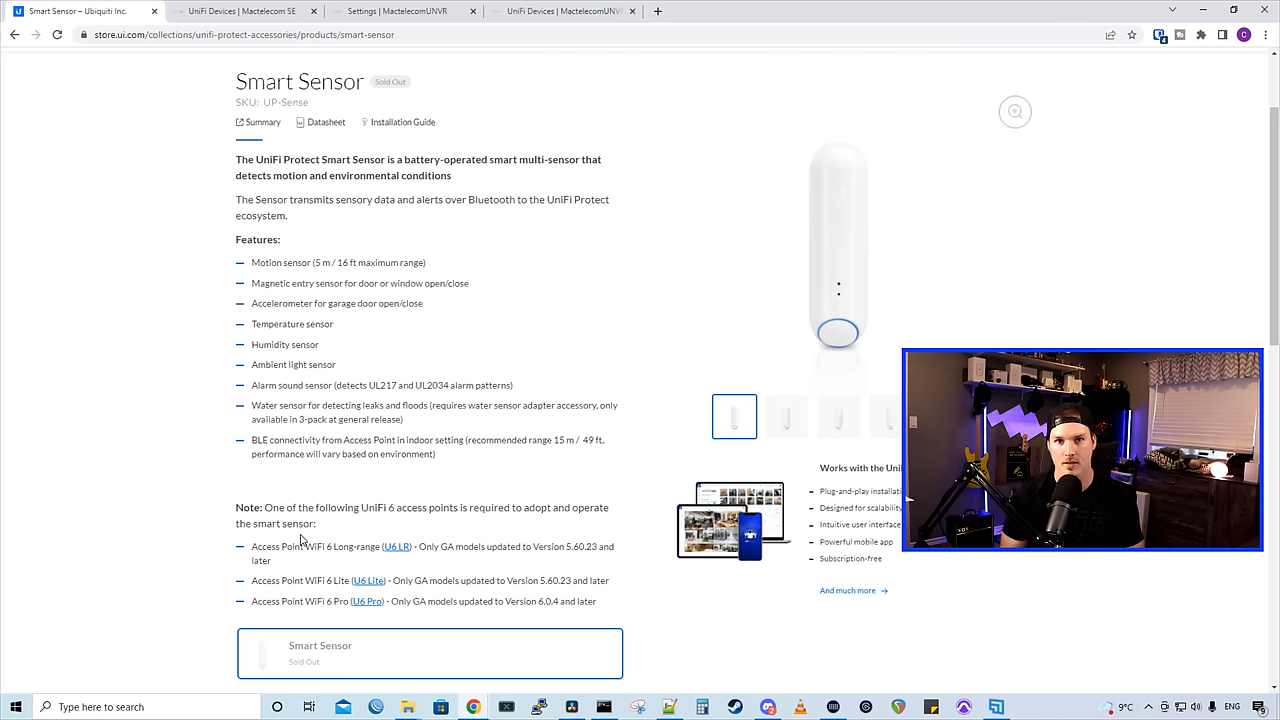
{"action": "left_click", "coordinate": [397, 546]}
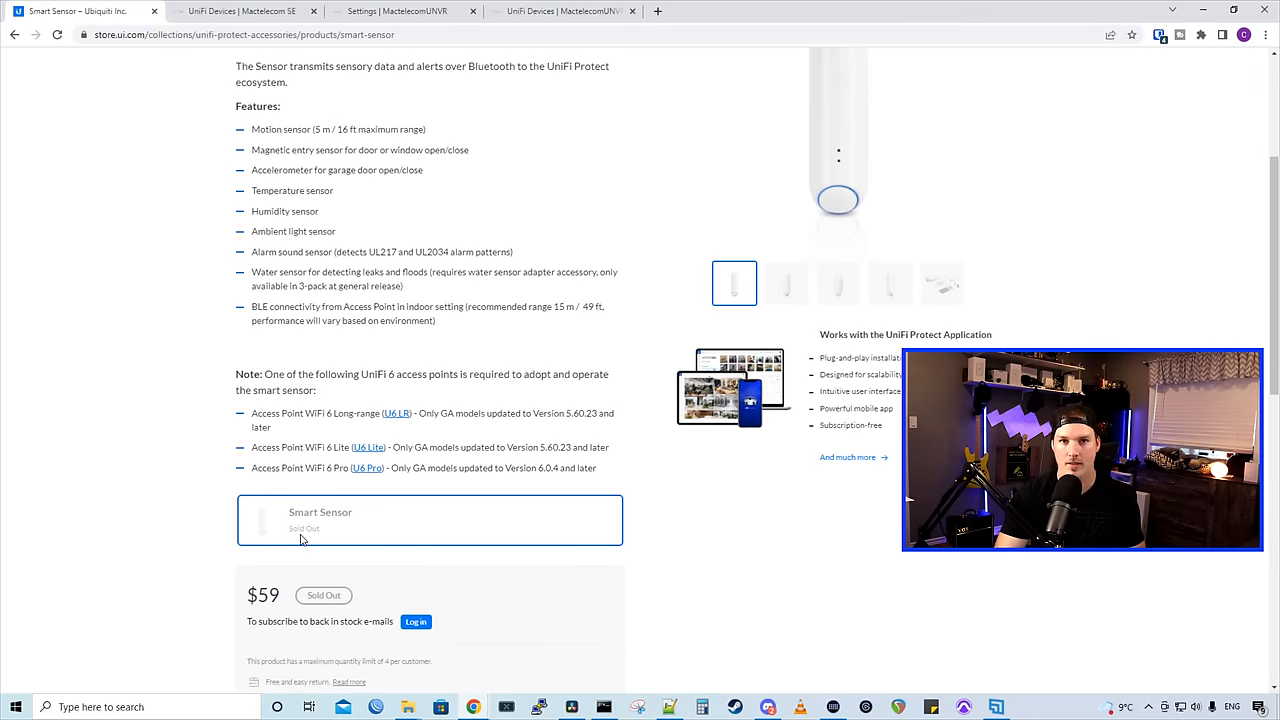
{"action": "scroll", "scroll_direction": "up", "scroll_amount": 3}
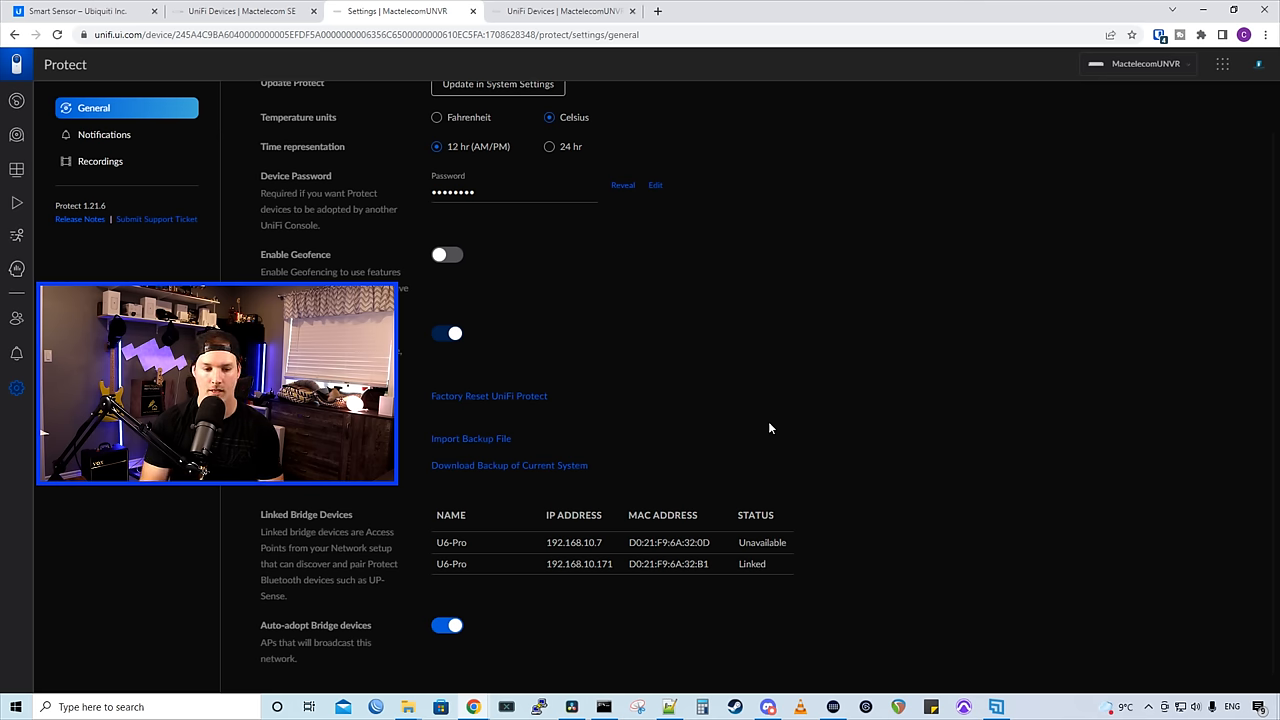
{"action": "mouse_move", "coordinate": [537, 442]}
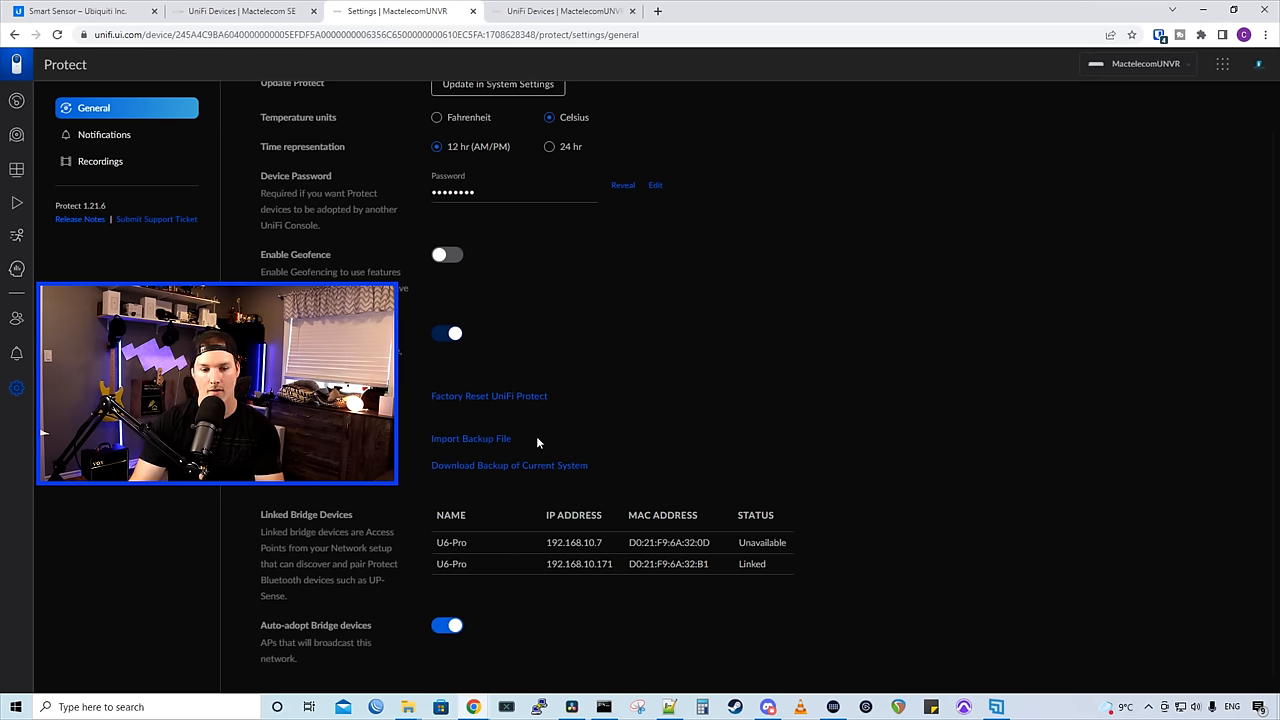
{"action": "mouse_move", "coordinate": [340, 530]}
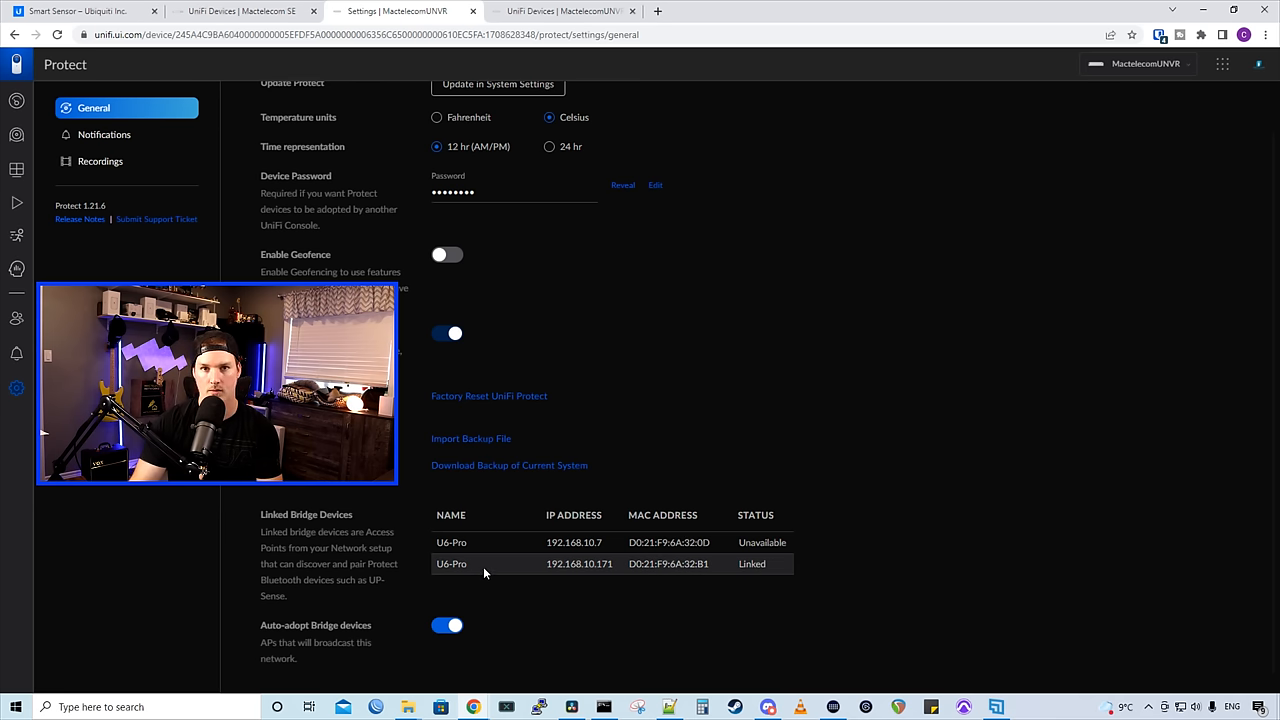
{"action": "mouse_move", "coordinate": [688, 576]}
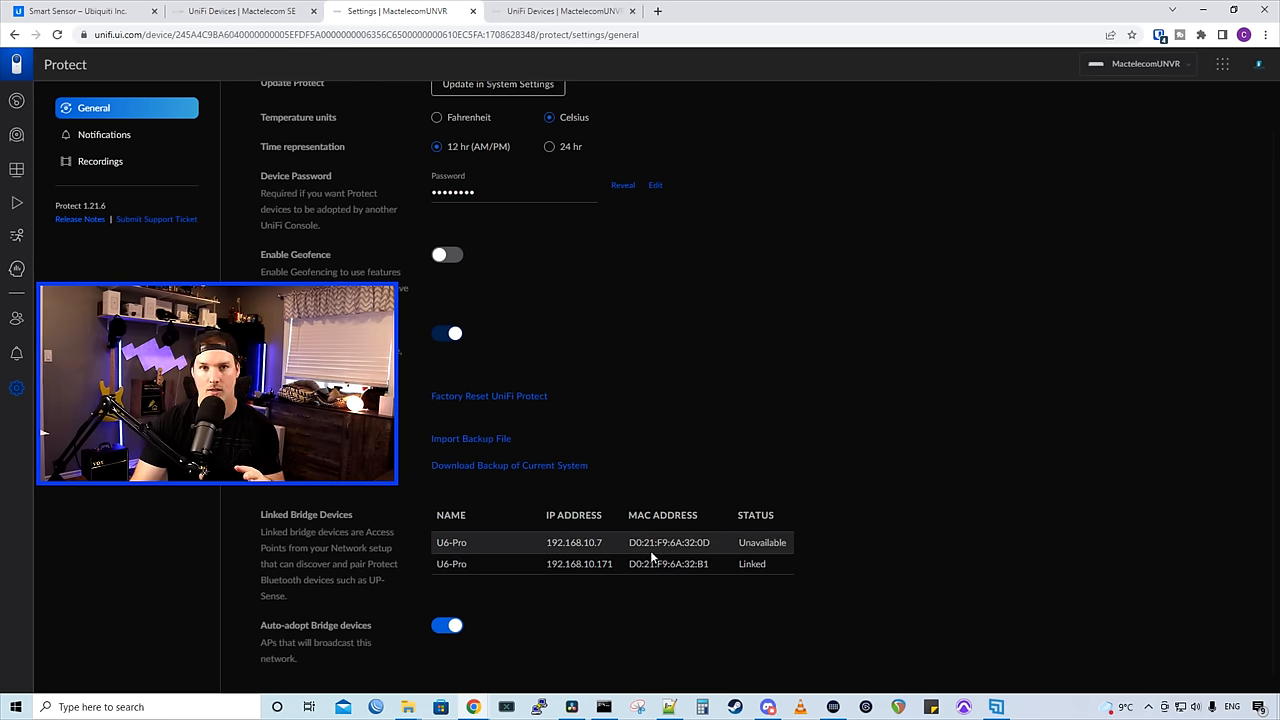
{"action": "mouse_move", "coordinate": [673, 557]}
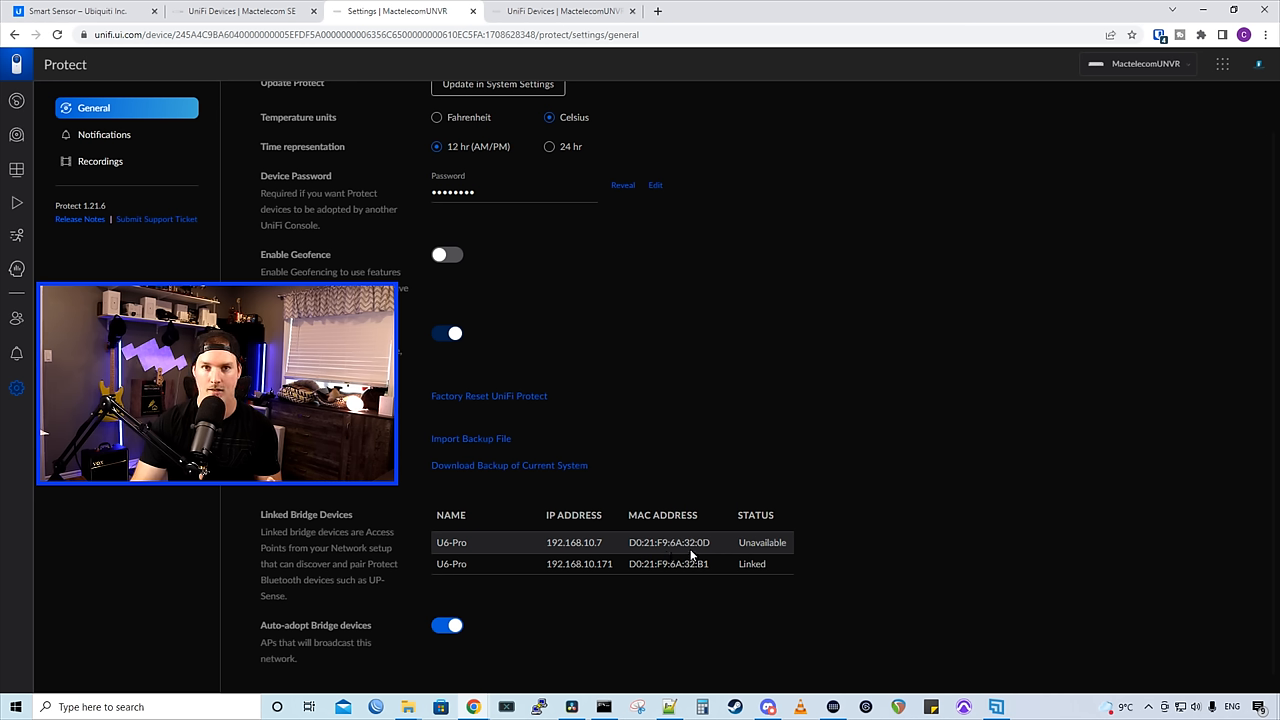
{"action": "mouse_move", "coordinate": [762, 542]}
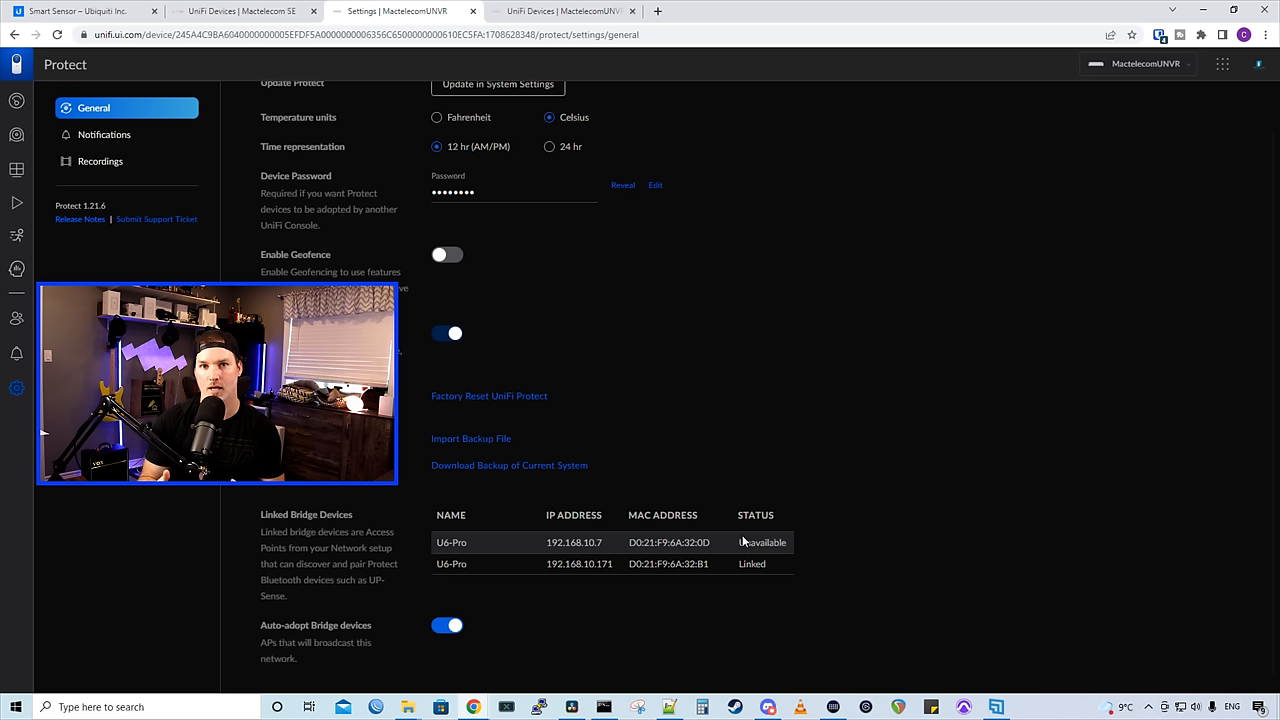
{"action": "mouse_move", "coordinate": [630, 542]}
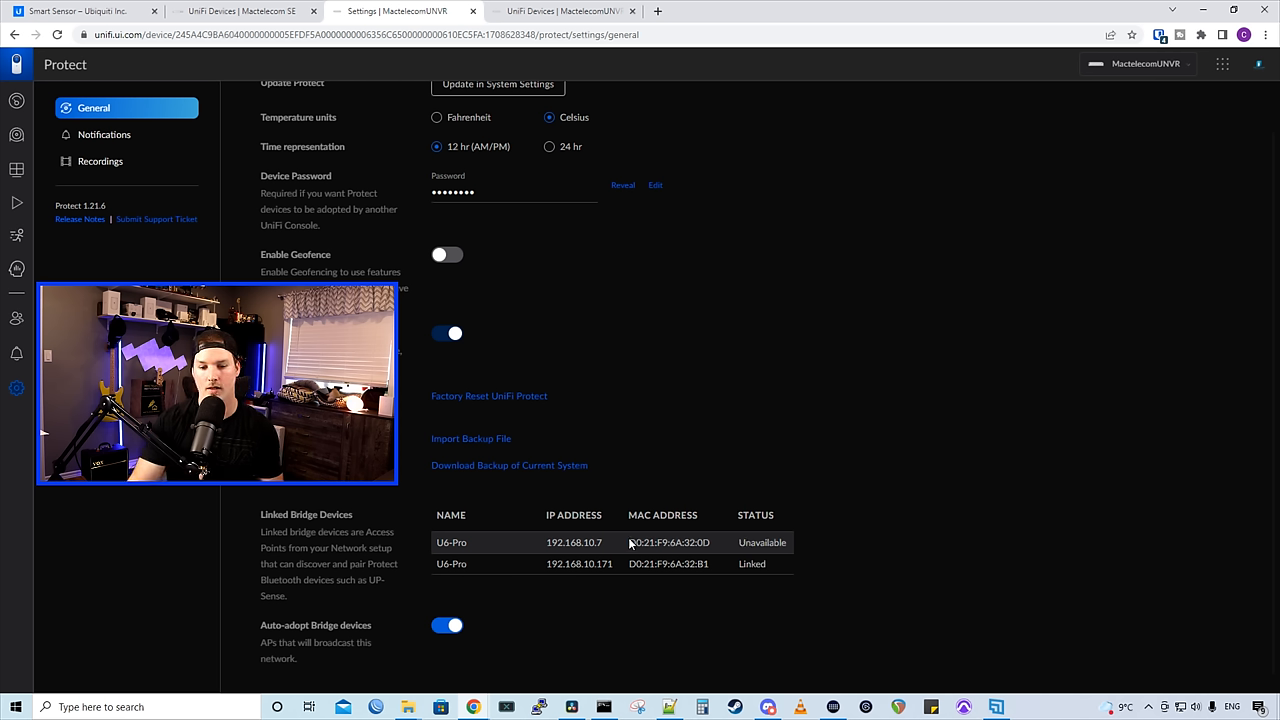
{"action": "mouse_move", "coordinate": [778, 556]}
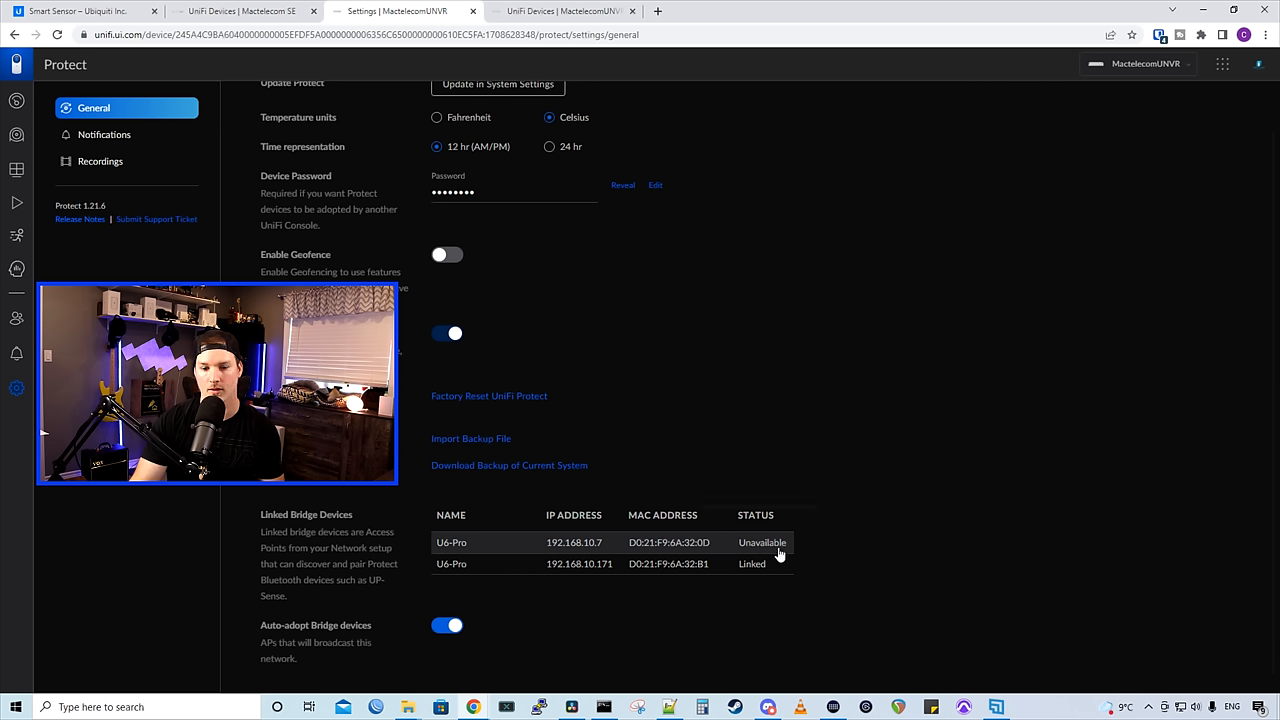
{"action": "mouse_move", "coordinate": [762, 542]}
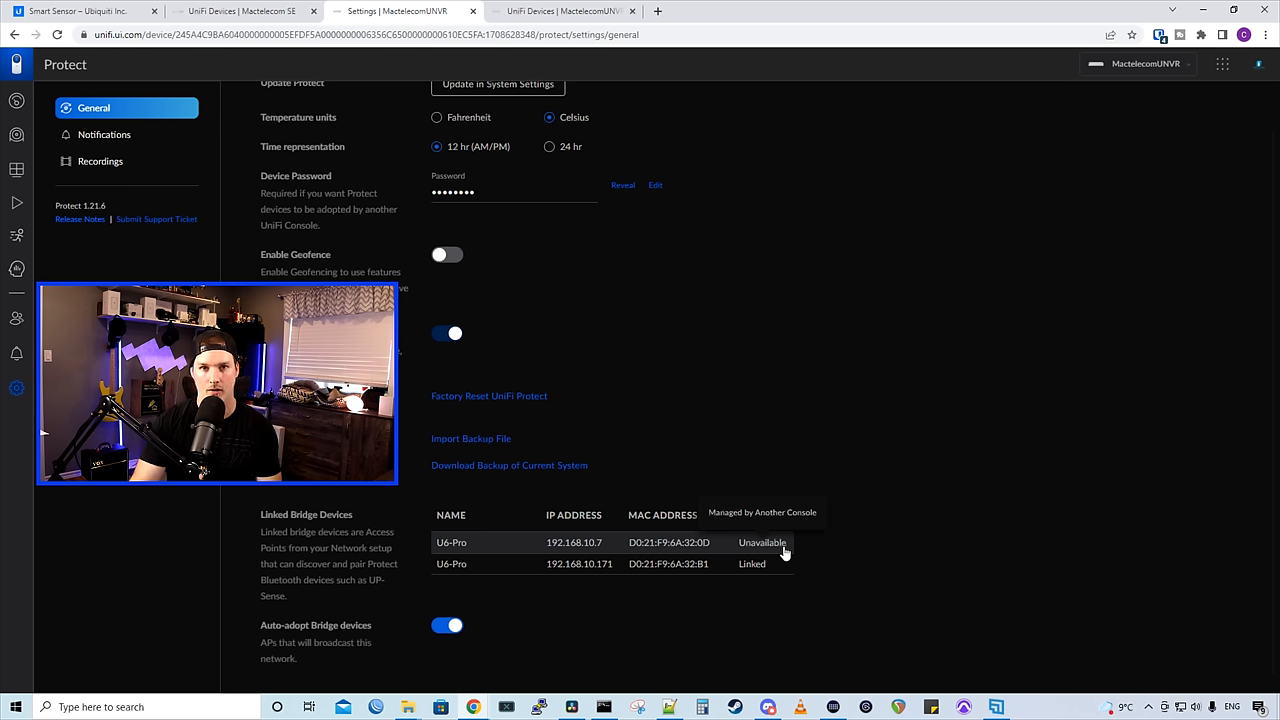
{"action": "left_click", "coordinate": [240, 11]}
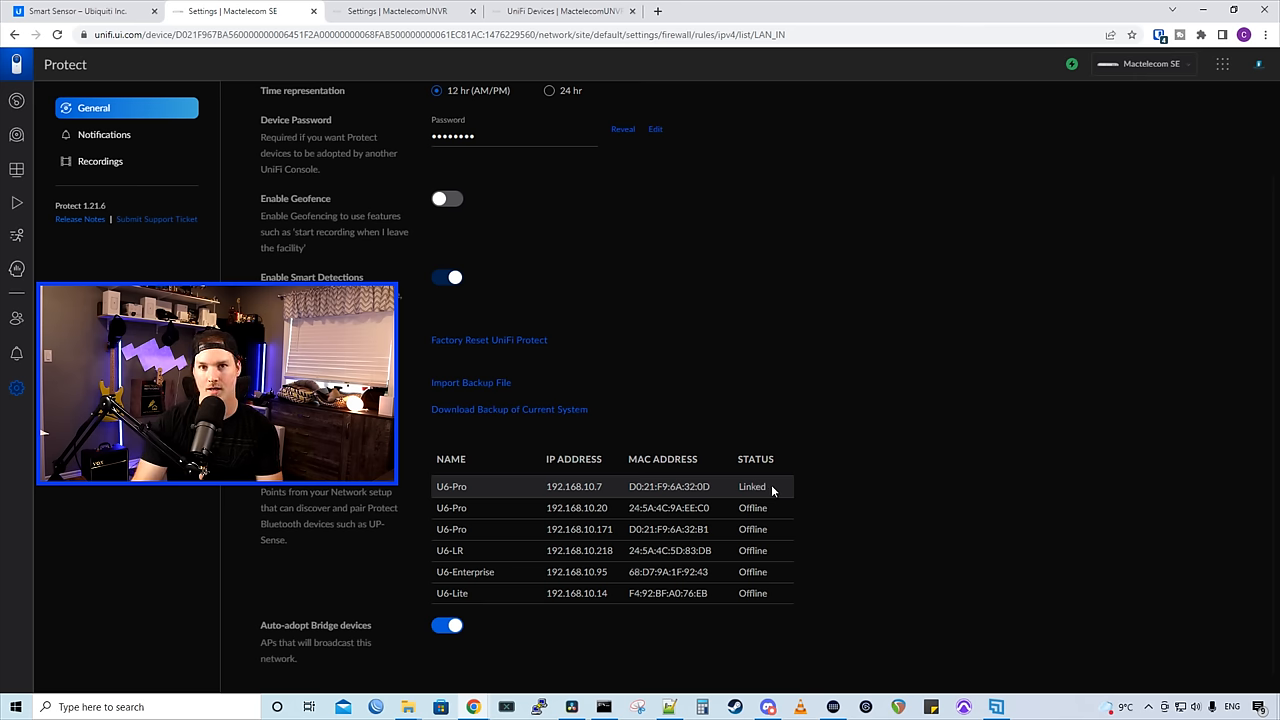
{"action": "mouse_move", "coordinate": [785, 500]}
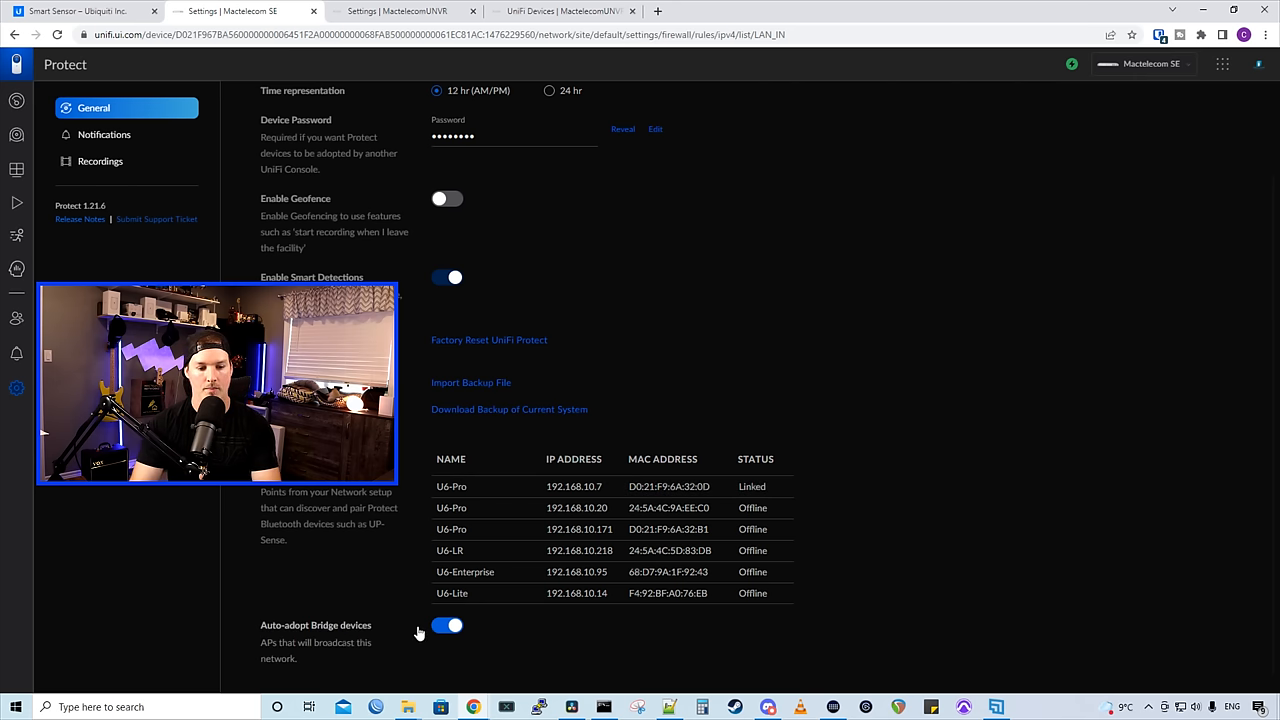
Switch off Auto-adopt Bridge devices on the Mactelecom SE console.
{"action": "left_click", "coordinate": [447, 625]}
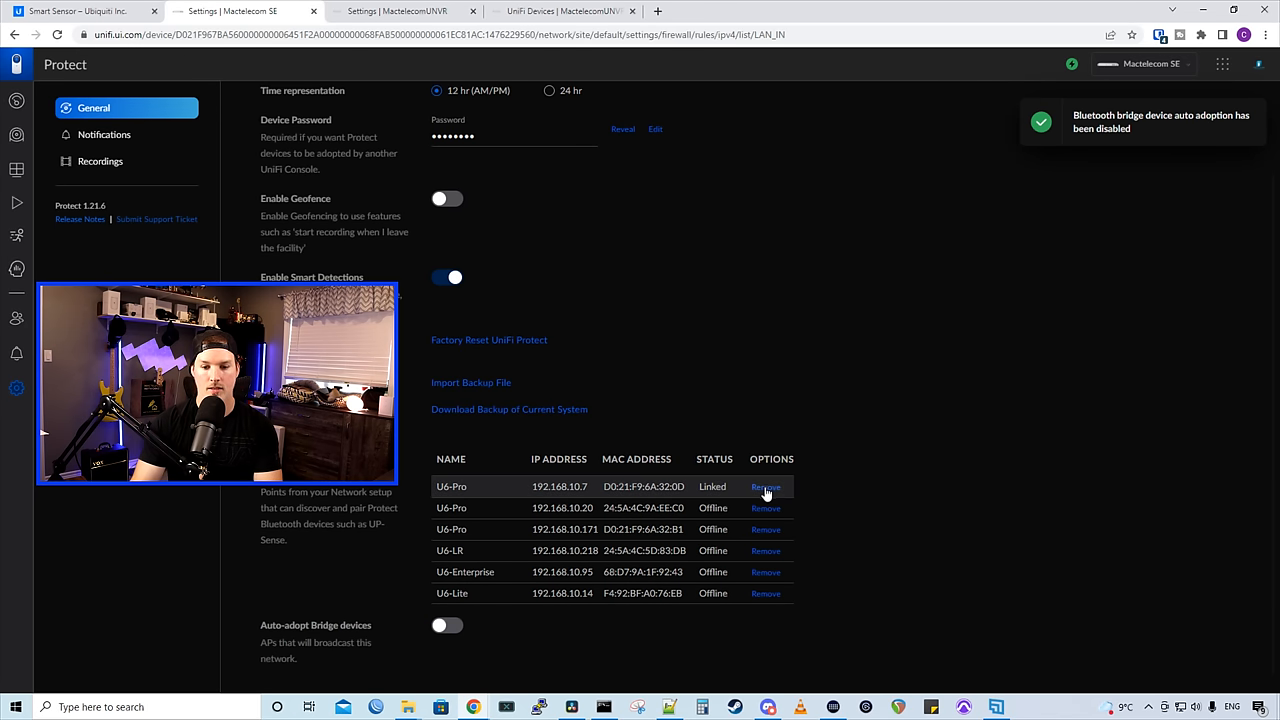
{"action": "mouse_move", "coordinate": [765, 487]}
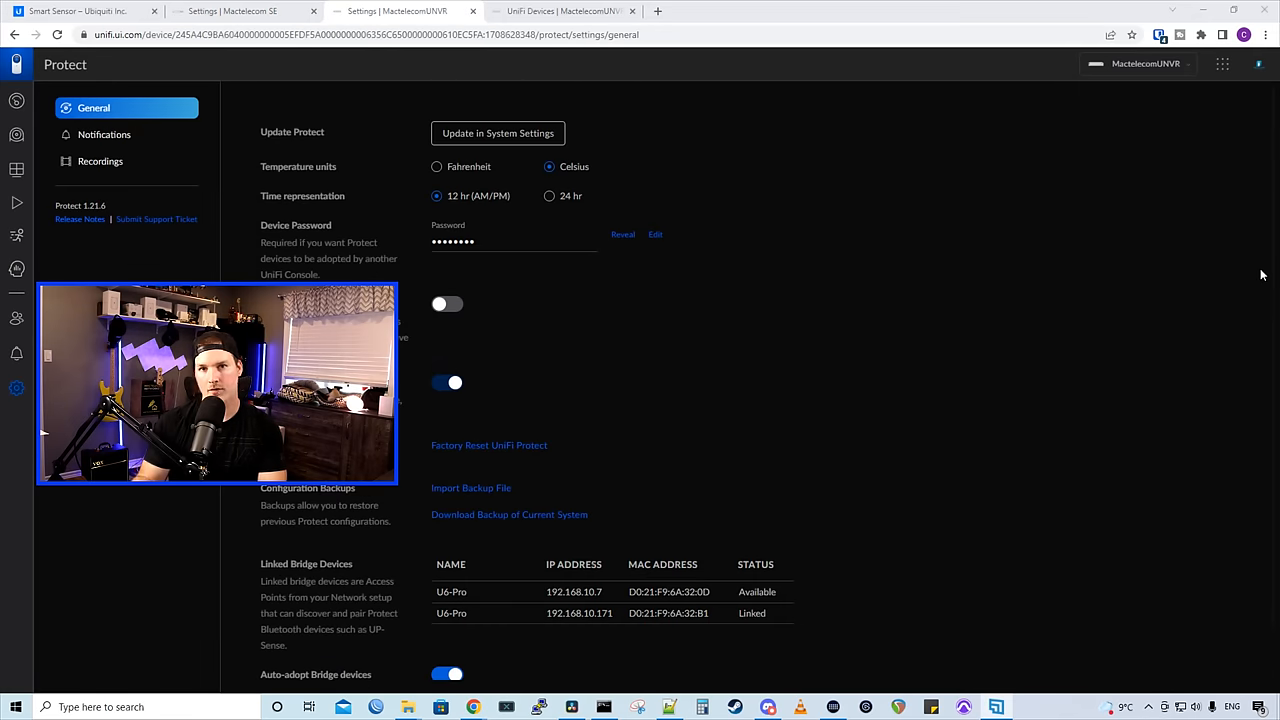
{"action": "mouse_move", "coordinate": [747, 581]}
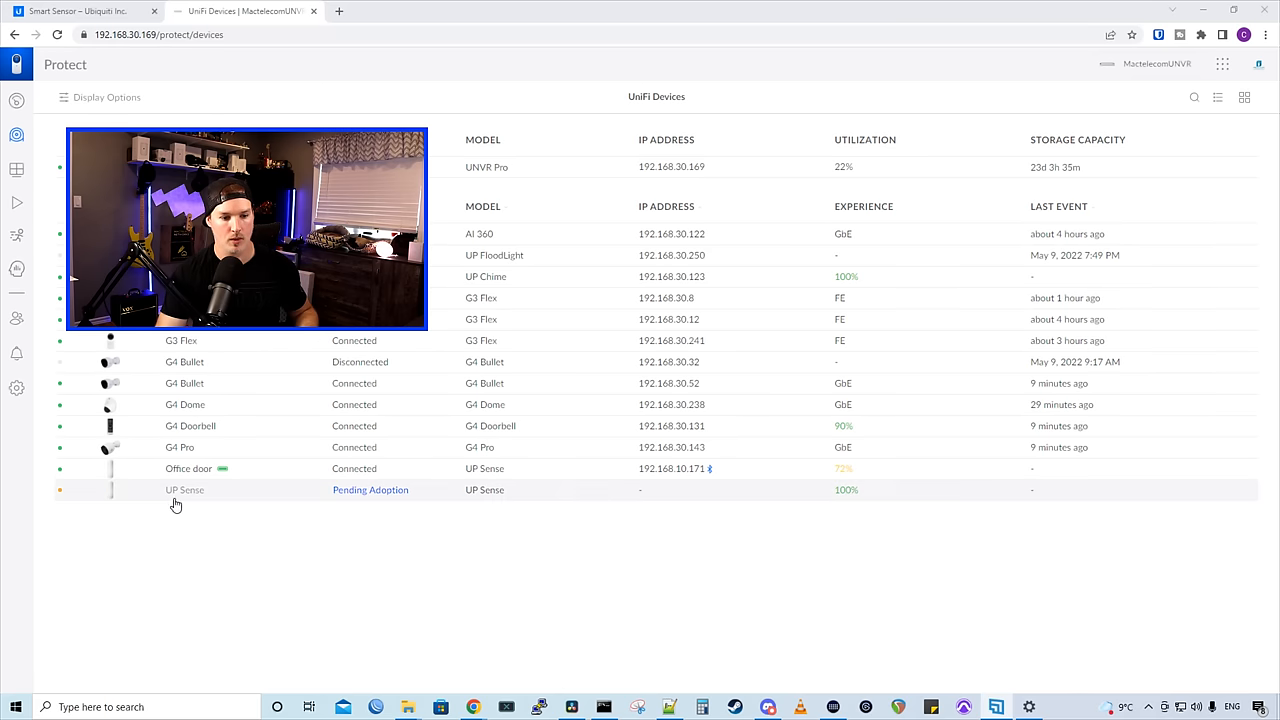
{"action": "mouse_move", "coordinate": [200, 501]}
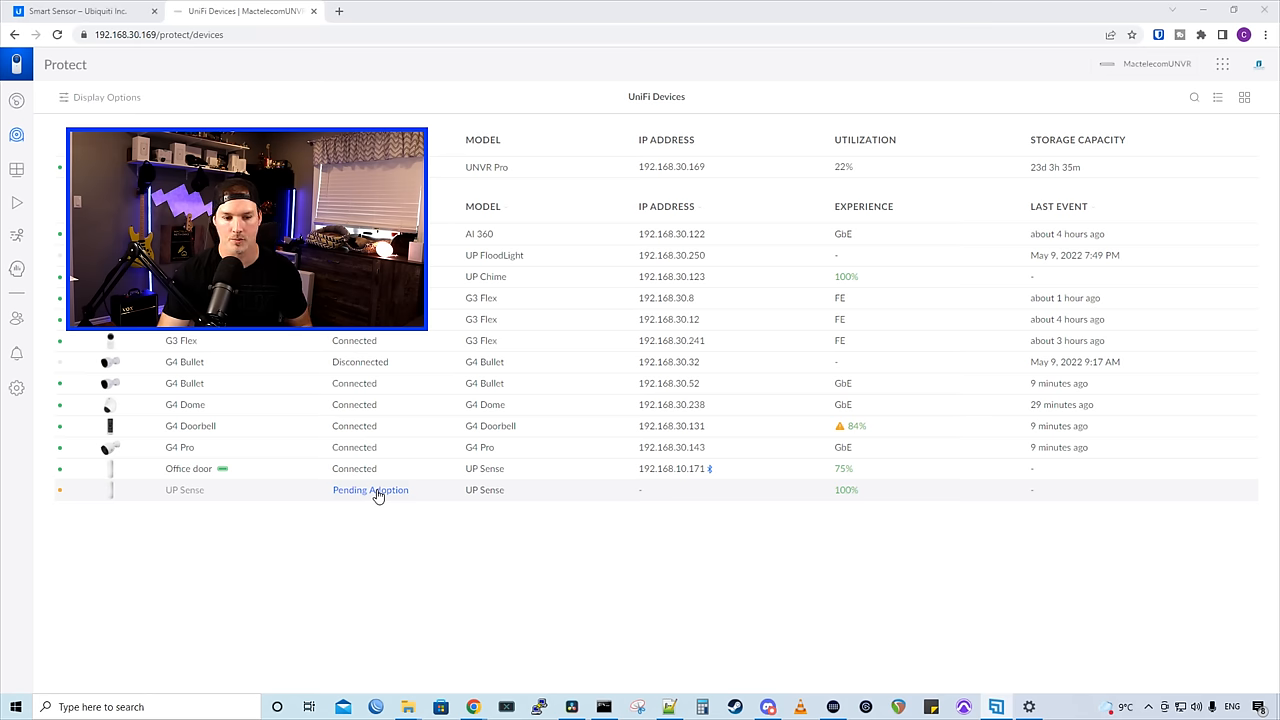
Adopt the pending UP Sense as 'Livingroom Motion', paired with the AI 360 camera.
{"action": "left_click", "coordinate": [370, 490]}
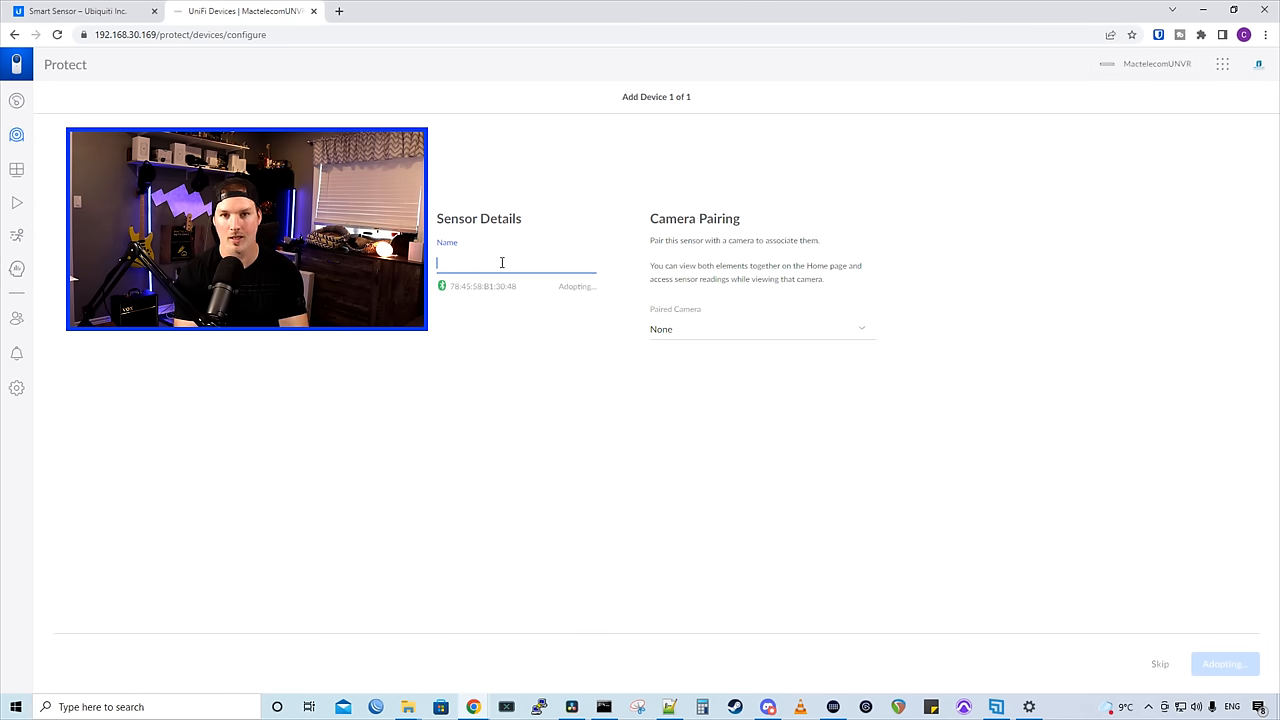
{"action": "type", "text": "Livingroom Motion"}
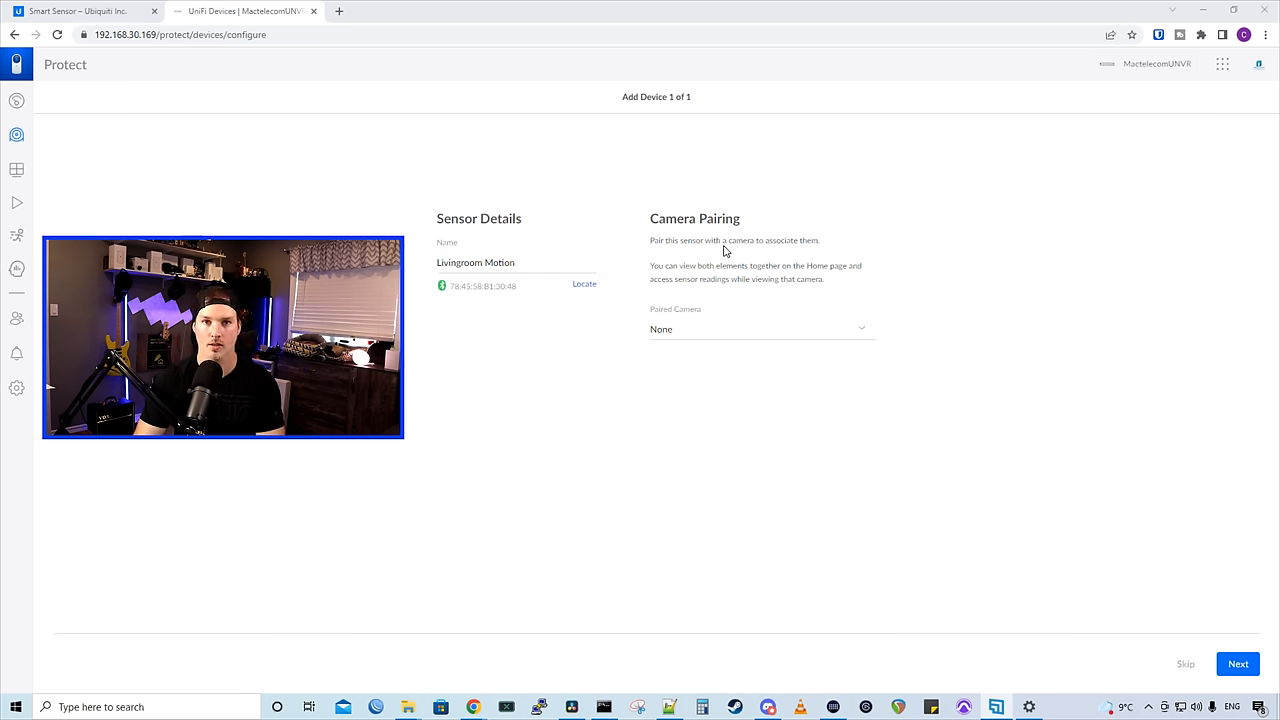
{"action": "mouse_move", "coordinate": [730, 255]}
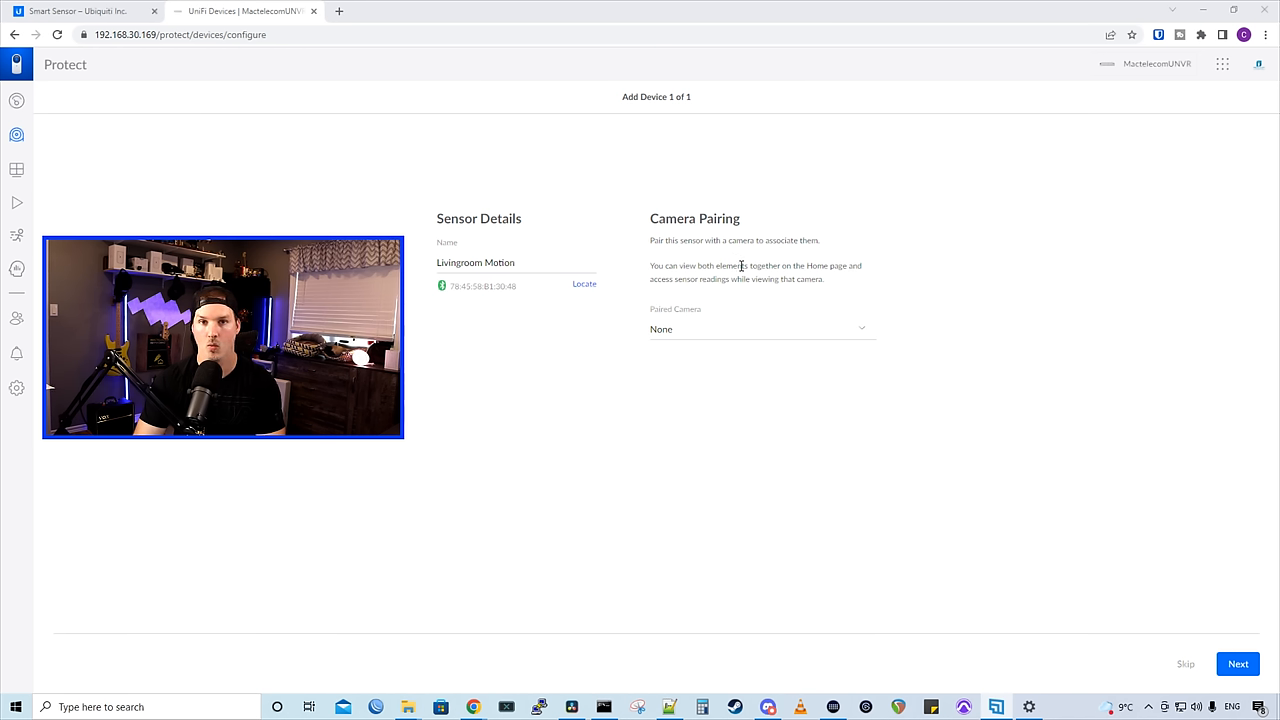
{"action": "left_click", "coordinate": [760, 329]}
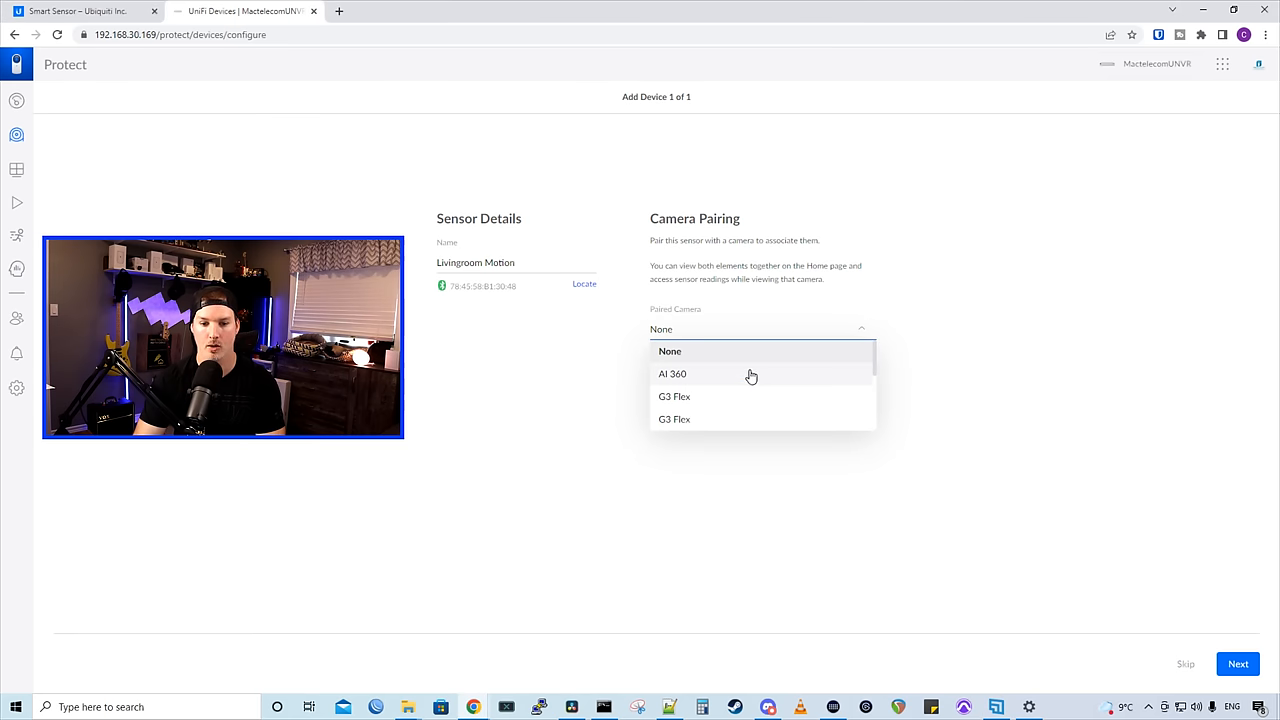
{"action": "left_click", "coordinate": [672, 373]}
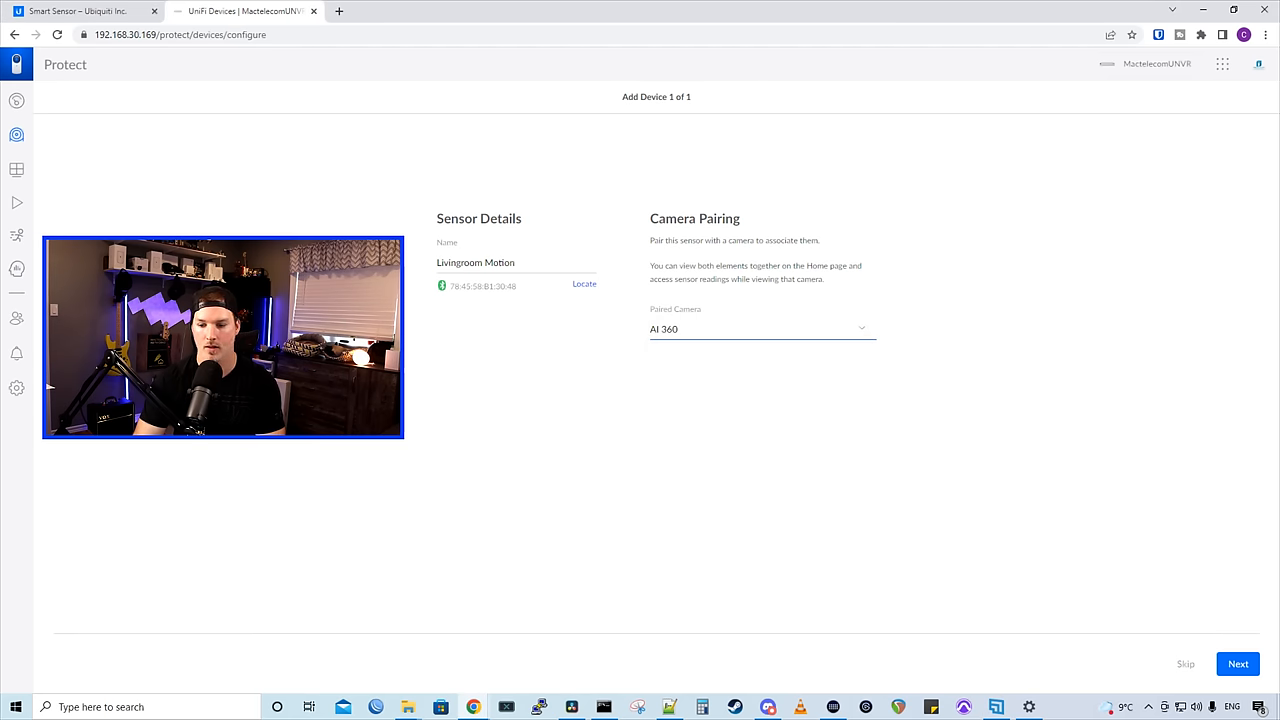
{"action": "left_click", "coordinate": [1238, 663]}
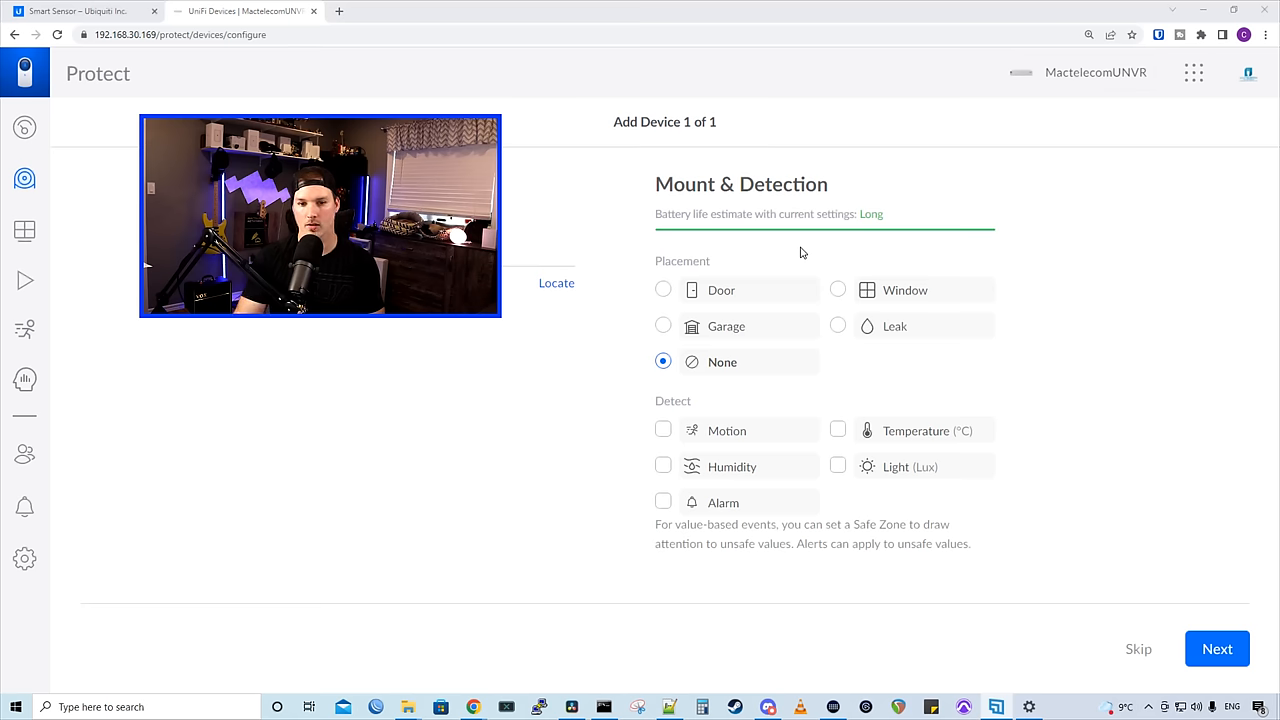
{"action": "mouse_move", "coordinate": [632, 228]}
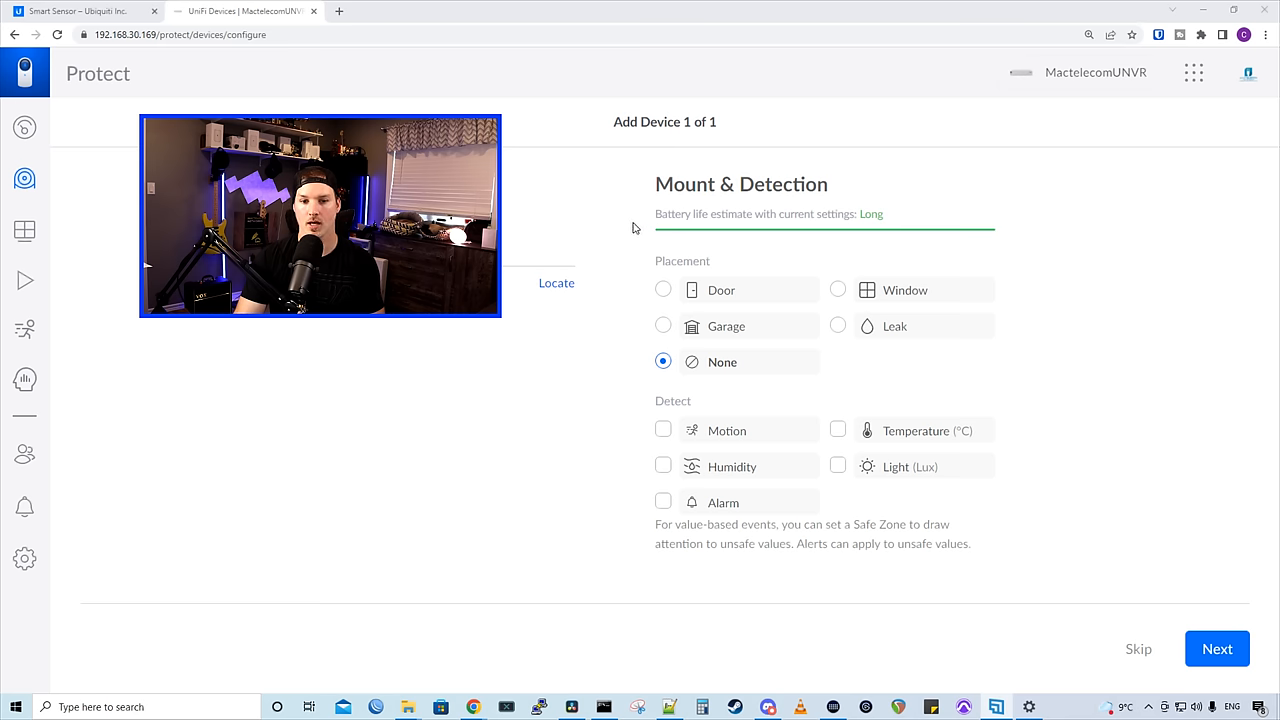
{"action": "mouse_move", "coordinate": [959, 343]}
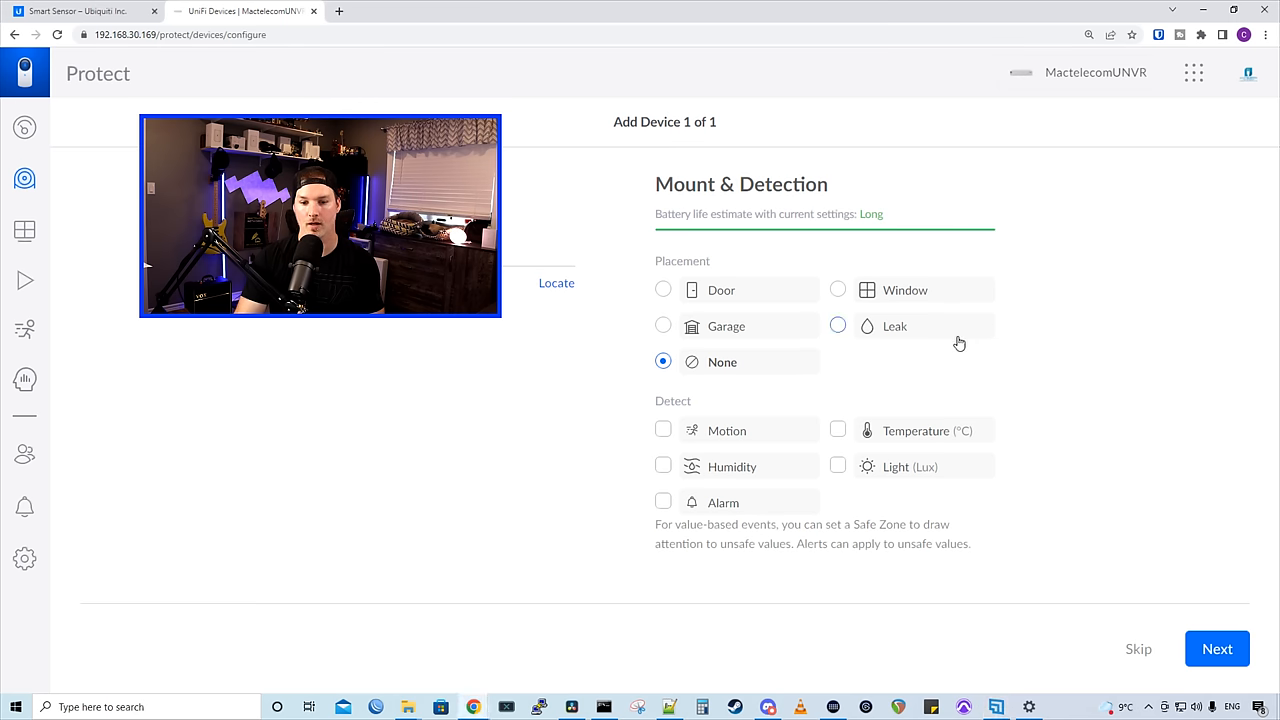
{"action": "mouse_move", "coordinate": [863, 226]}
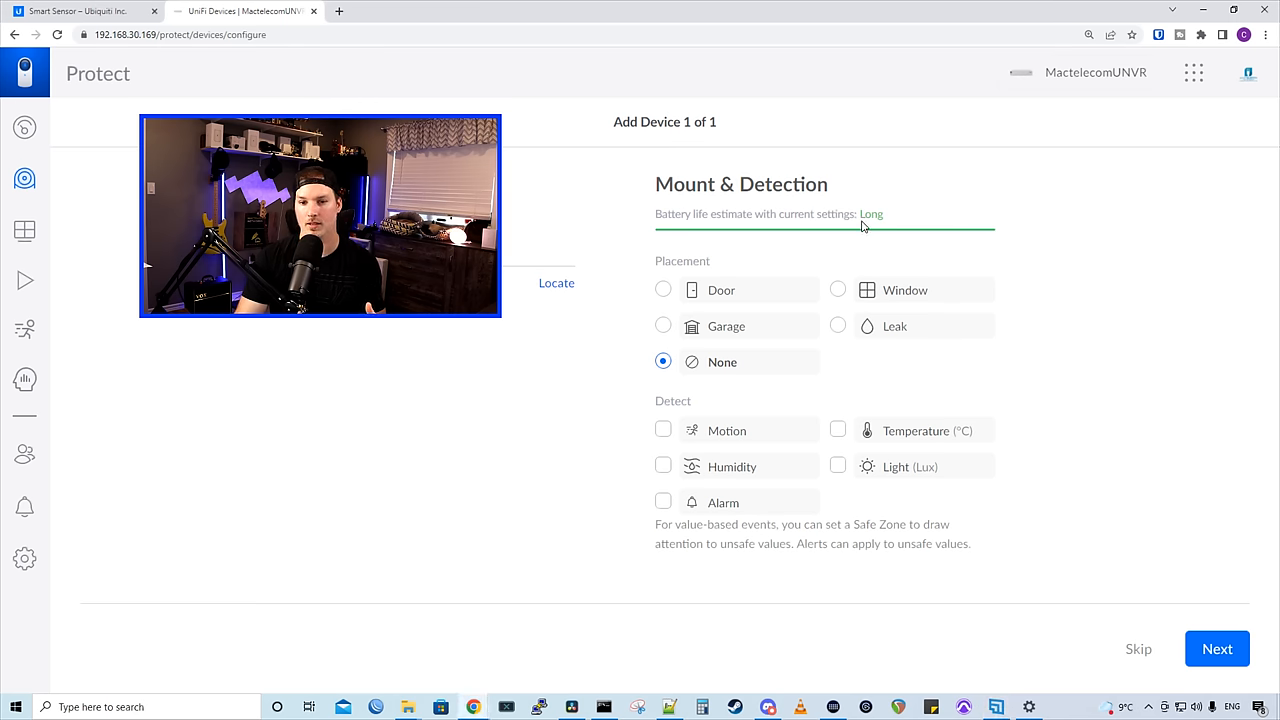
{"action": "mouse_move", "coordinate": [875, 268]}
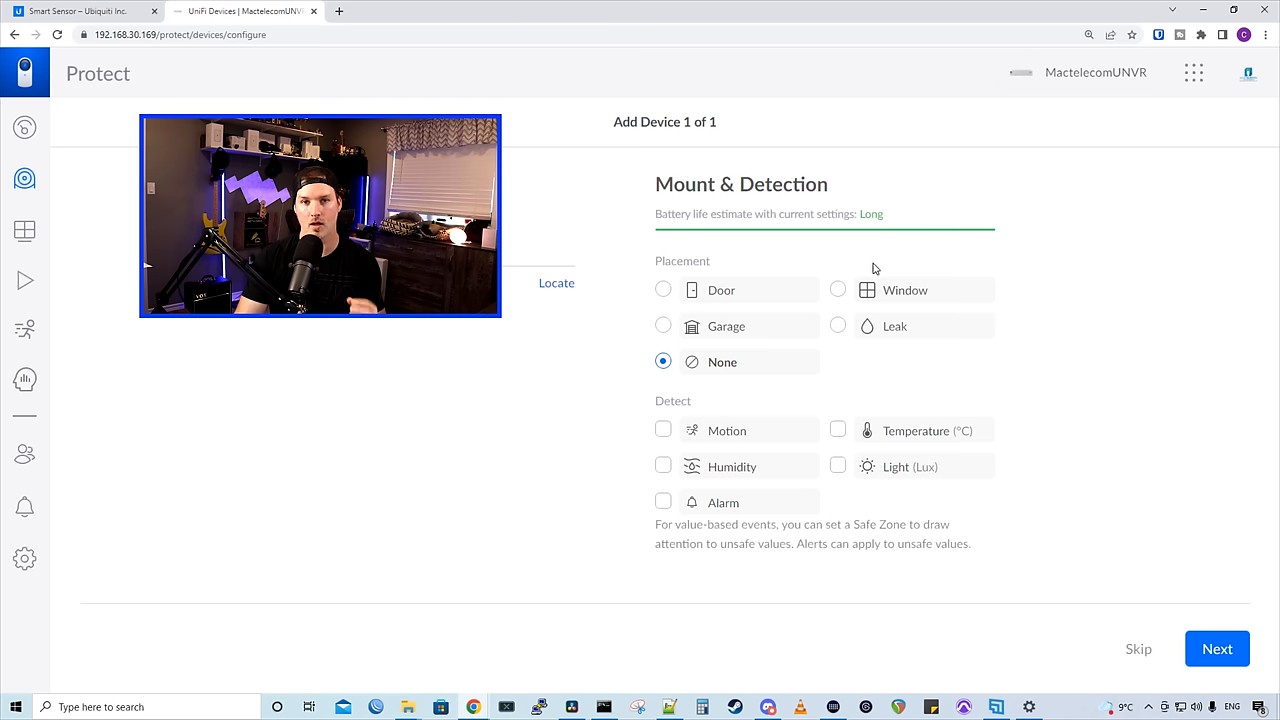
{"action": "mouse_move", "coordinate": [787, 252]}
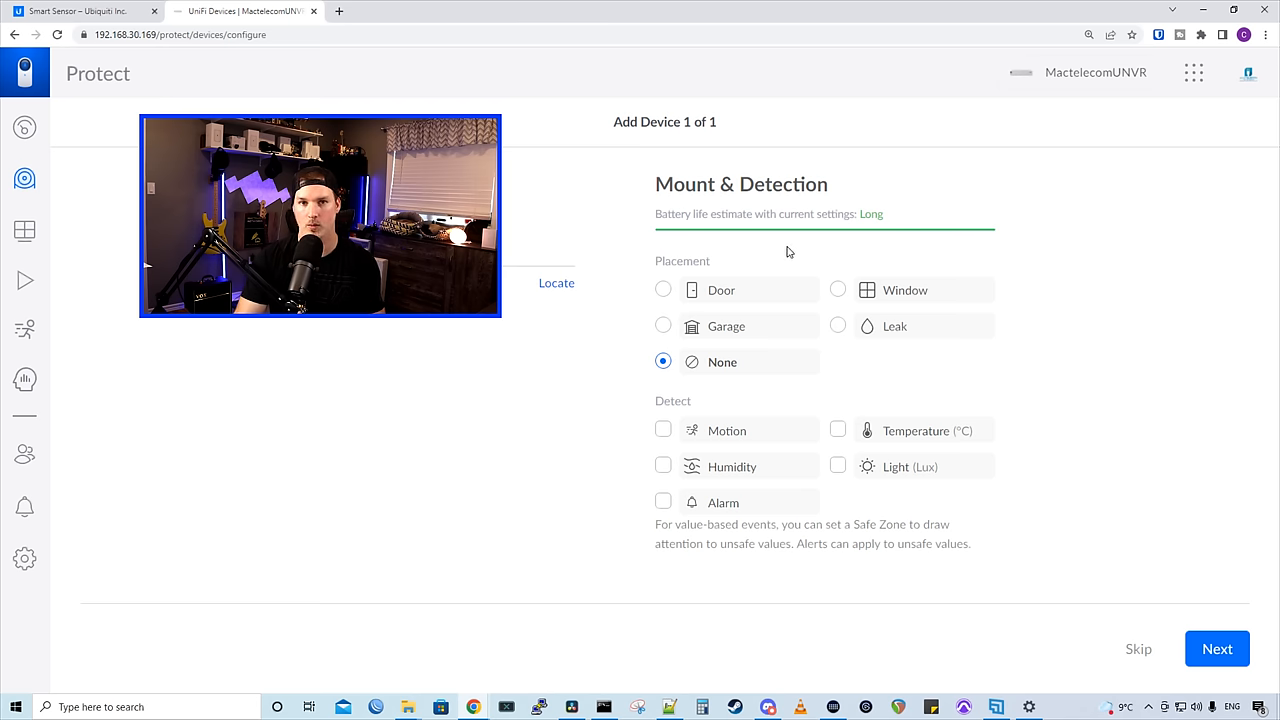
{"action": "mouse_move", "coordinate": [1009, 333]}
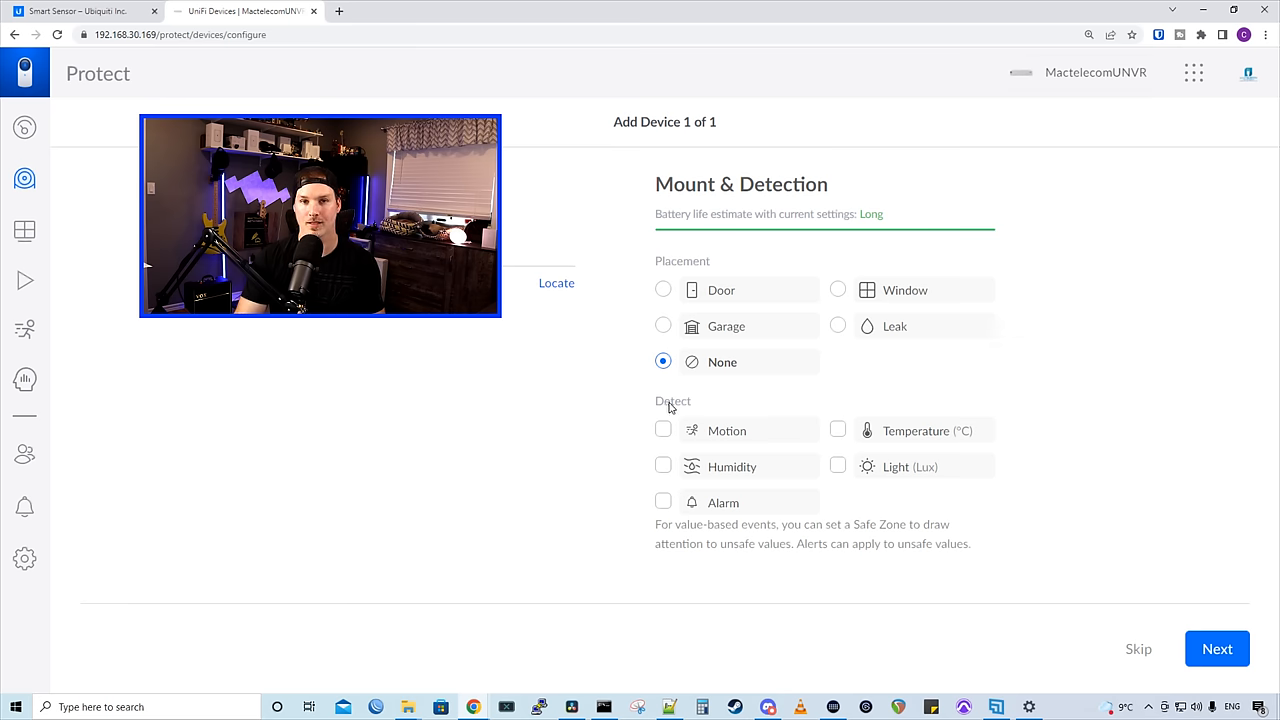
Enable Motion detection for the sensor, leaving Placement as None.
{"action": "left_click", "coordinate": [663, 430]}
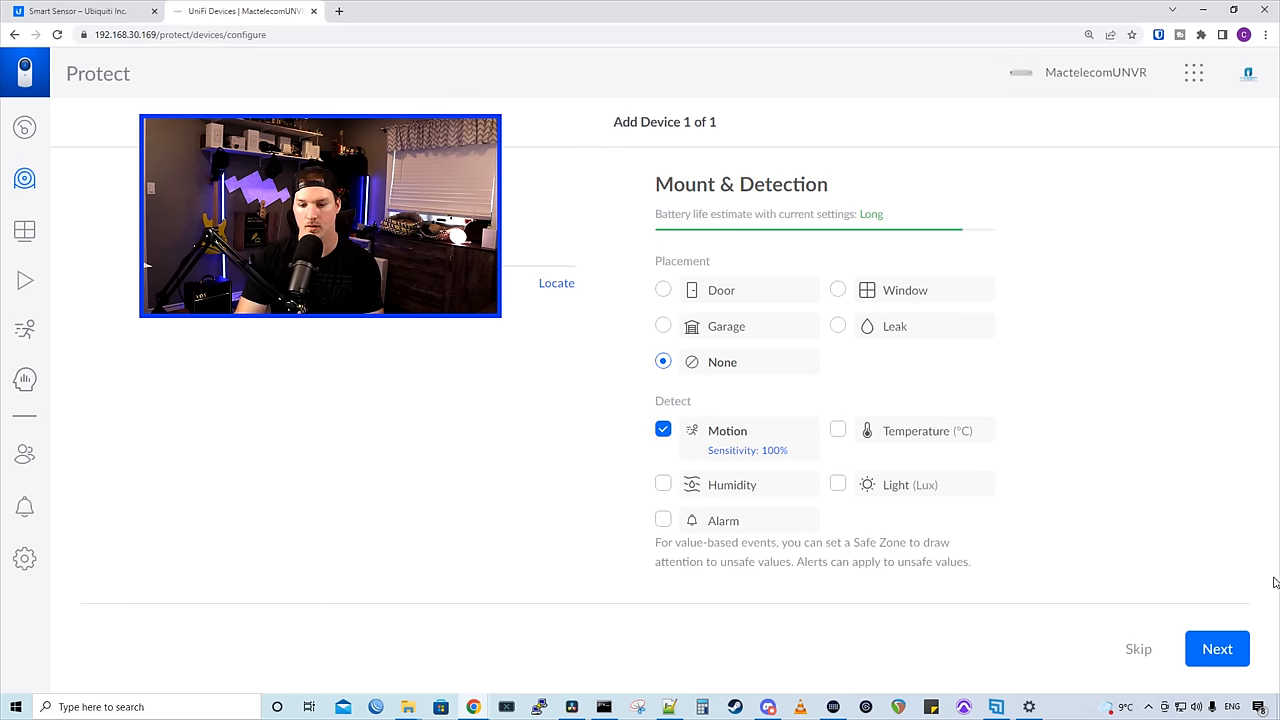
Advance past the Motion Detection Area explanation to the Mount Sensor instructions.
{"action": "left_click", "coordinate": [1217, 648]}
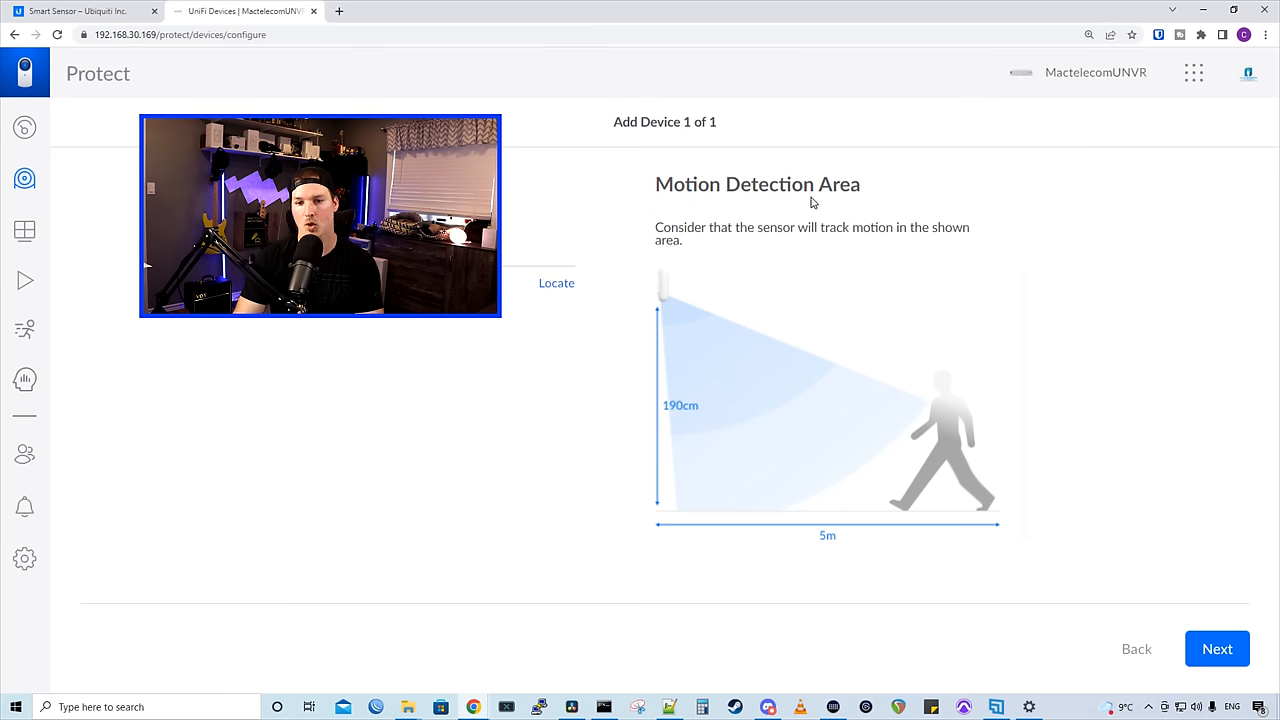
{"action": "mouse_move", "coordinate": [884, 241]}
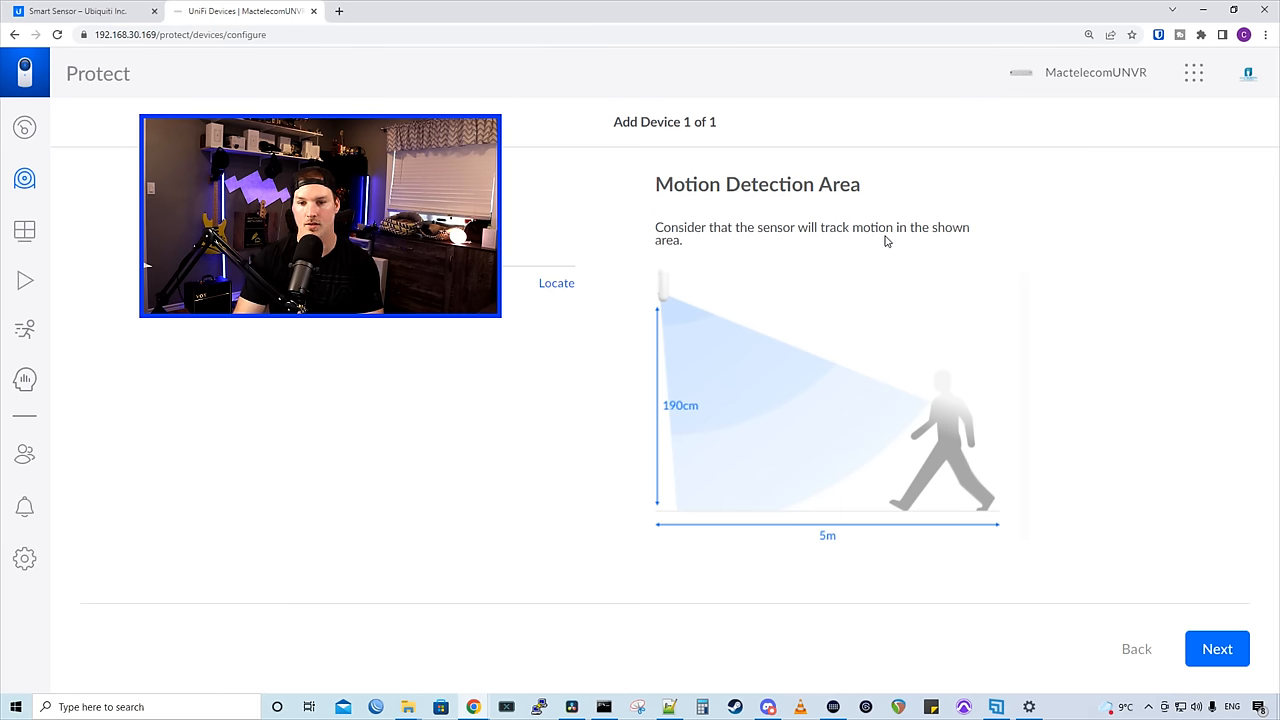
{"action": "mouse_move", "coordinate": [589, 270]}
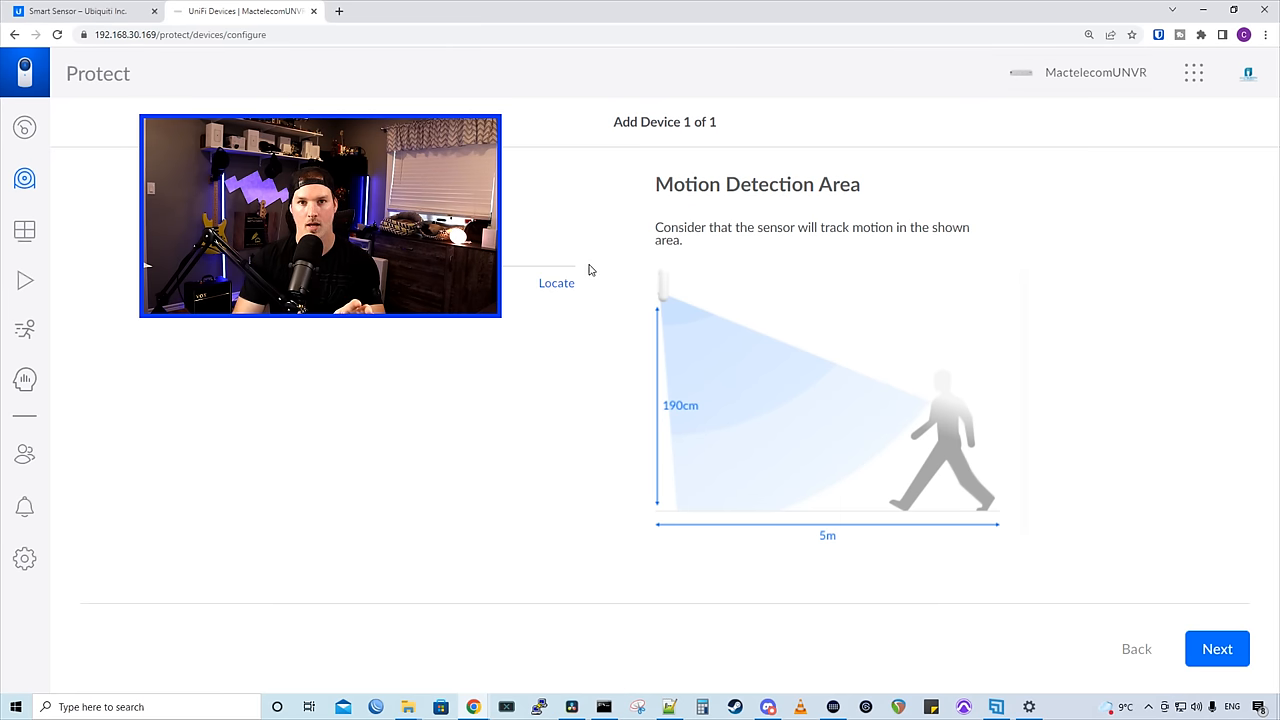
{"action": "mouse_move", "coordinate": [647, 313]}
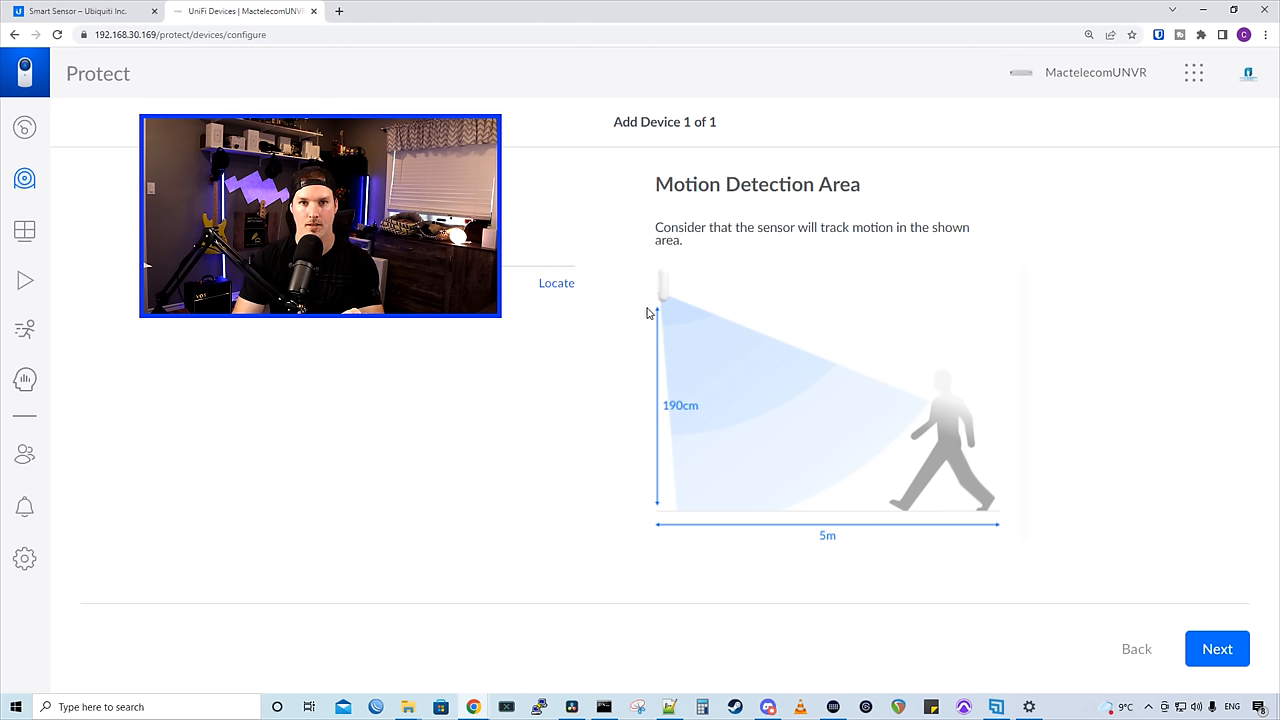
{"action": "mouse_move", "coordinate": [683, 290]}
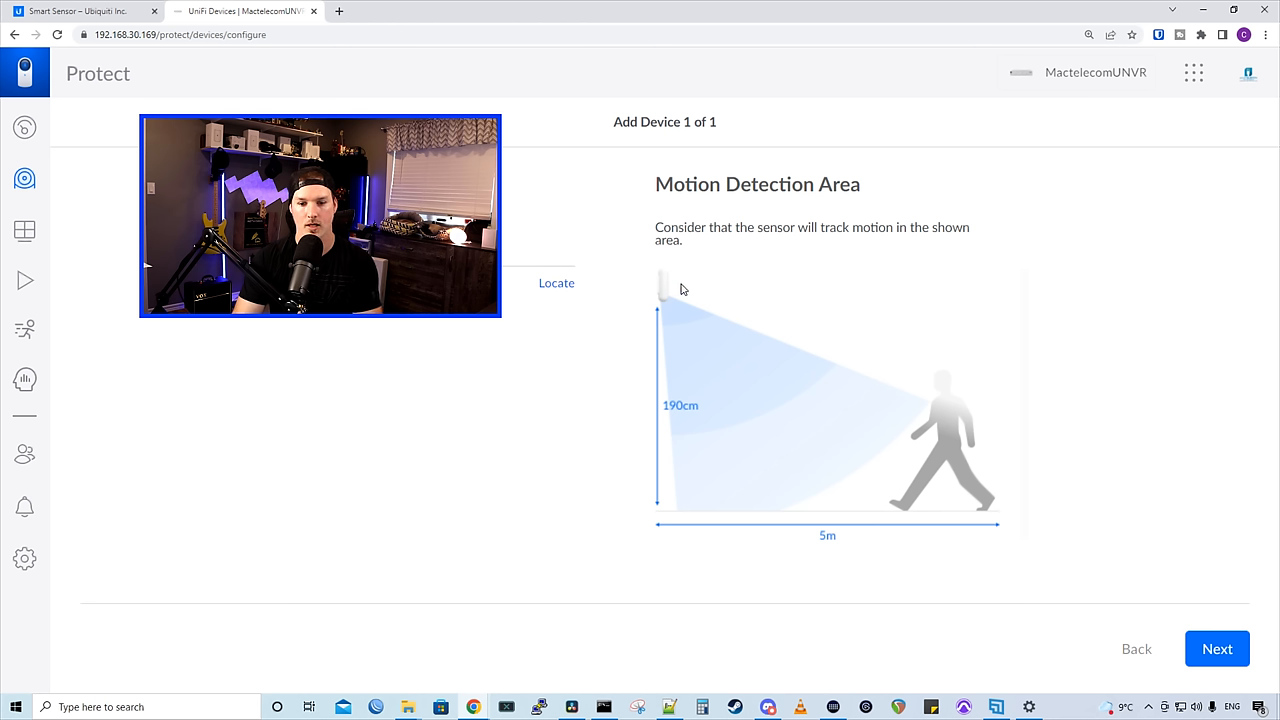
{"action": "mouse_move", "coordinate": [674, 373]}
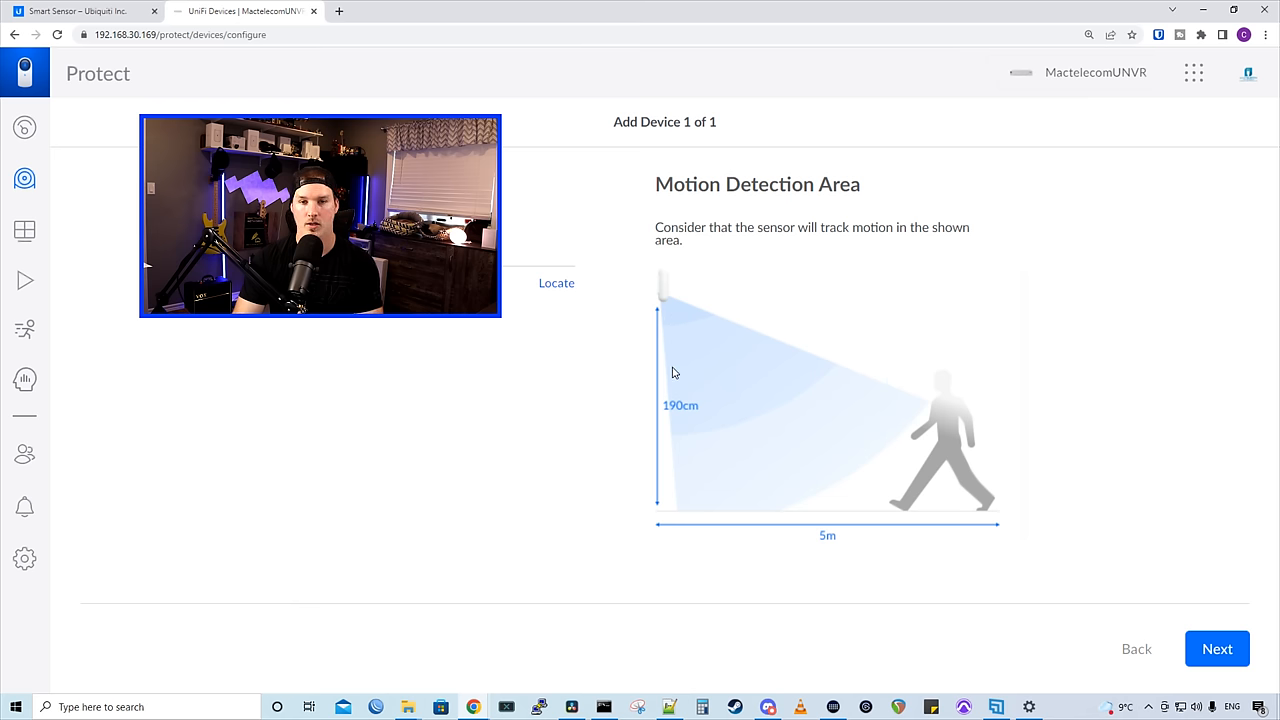
{"action": "mouse_move", "coordinate": [978, 534]}
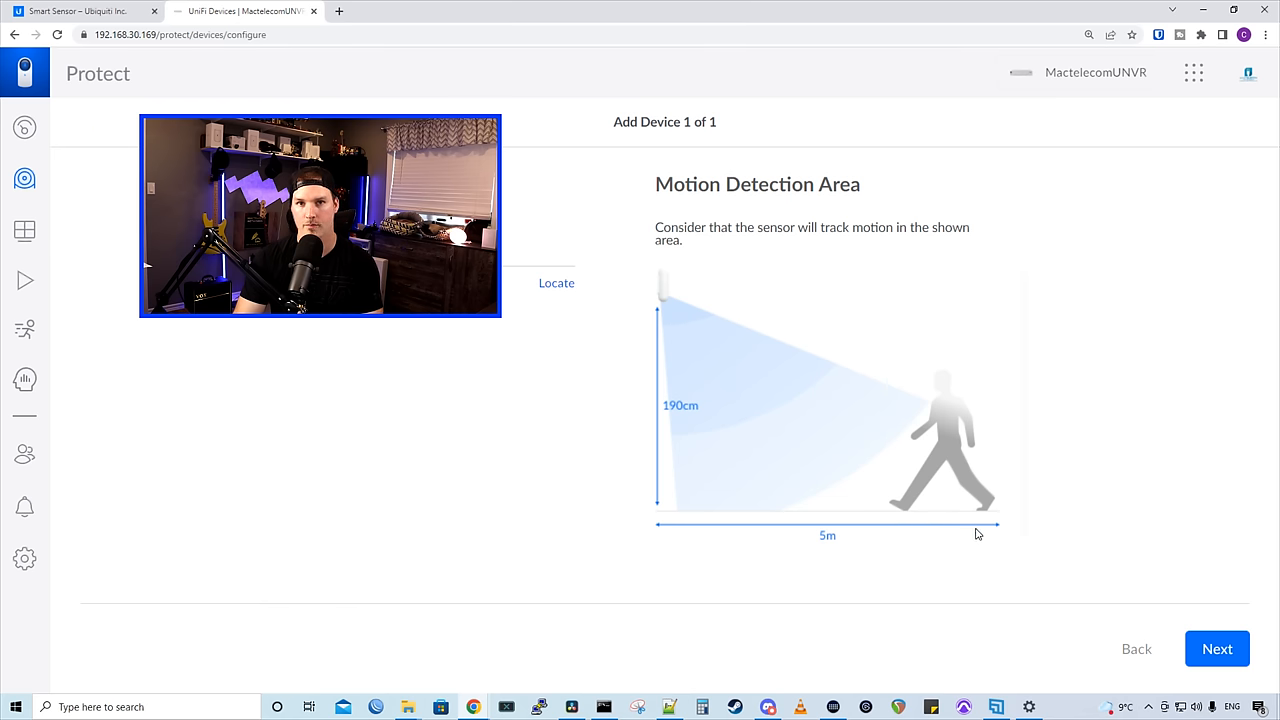
{"action": "left_click", "coordinate": [1217, 648]}
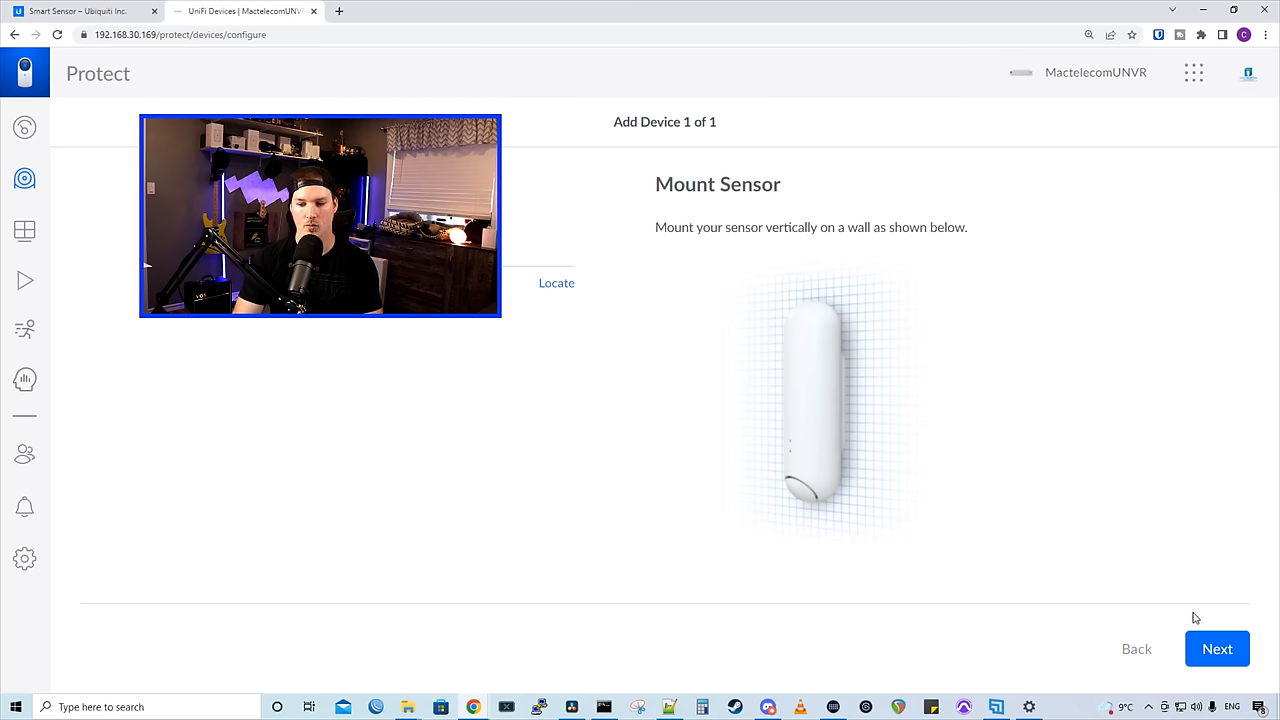
{"action": "left_click", "coordinate": [1217, 649]}
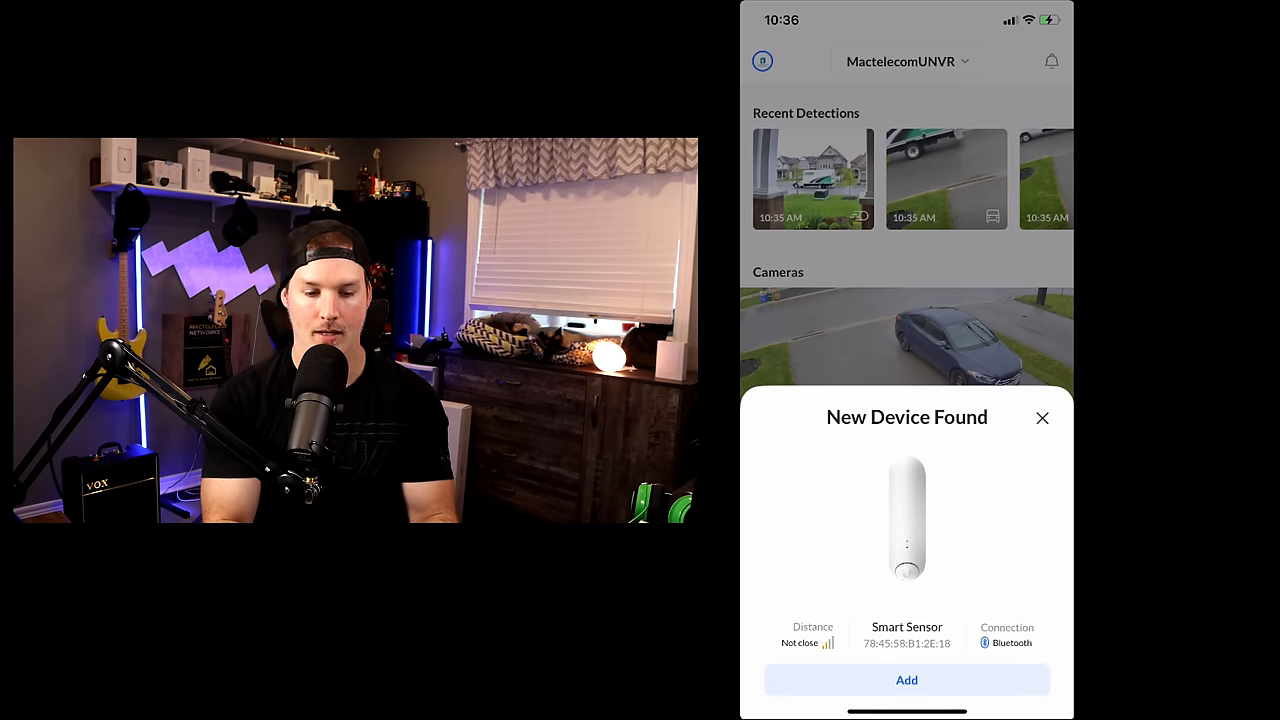
Add the found sensor as a door sensor with motion detection, skipping the mounting instructions.
{"action": "left_click", "coordinate": [906, 680]}
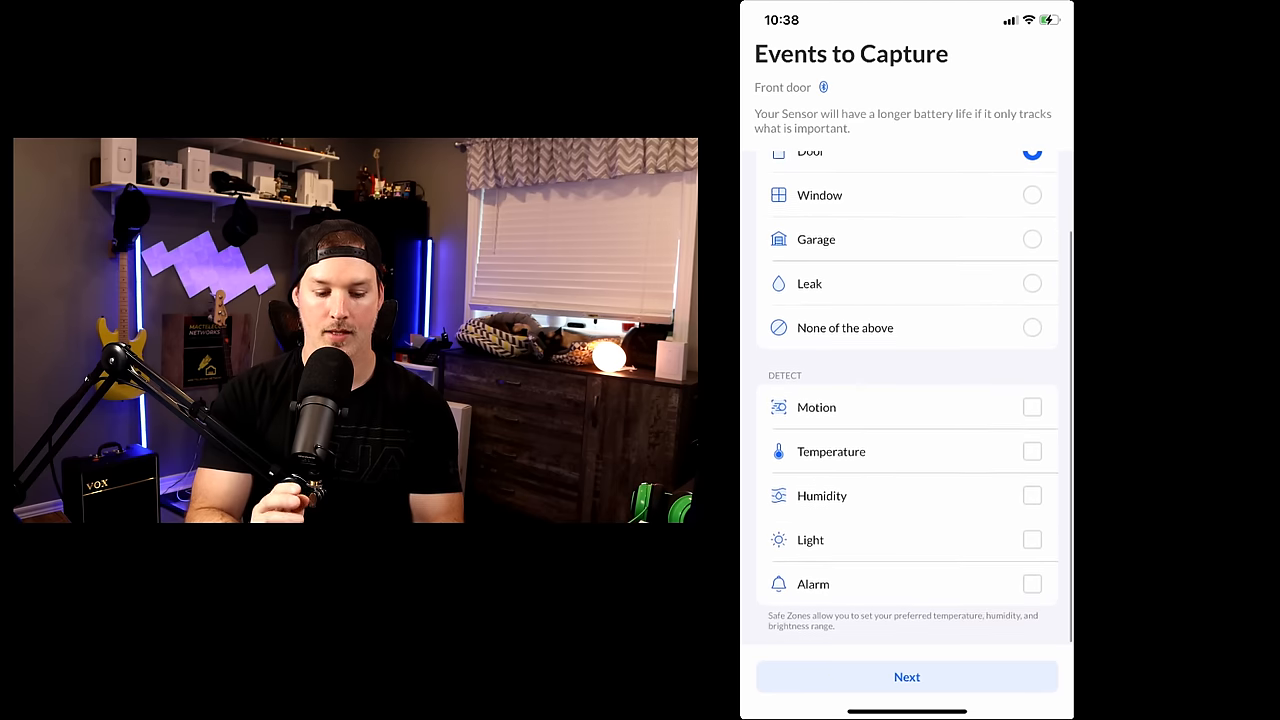
{"action": "left_click", "coordinate": [1032, 407]}
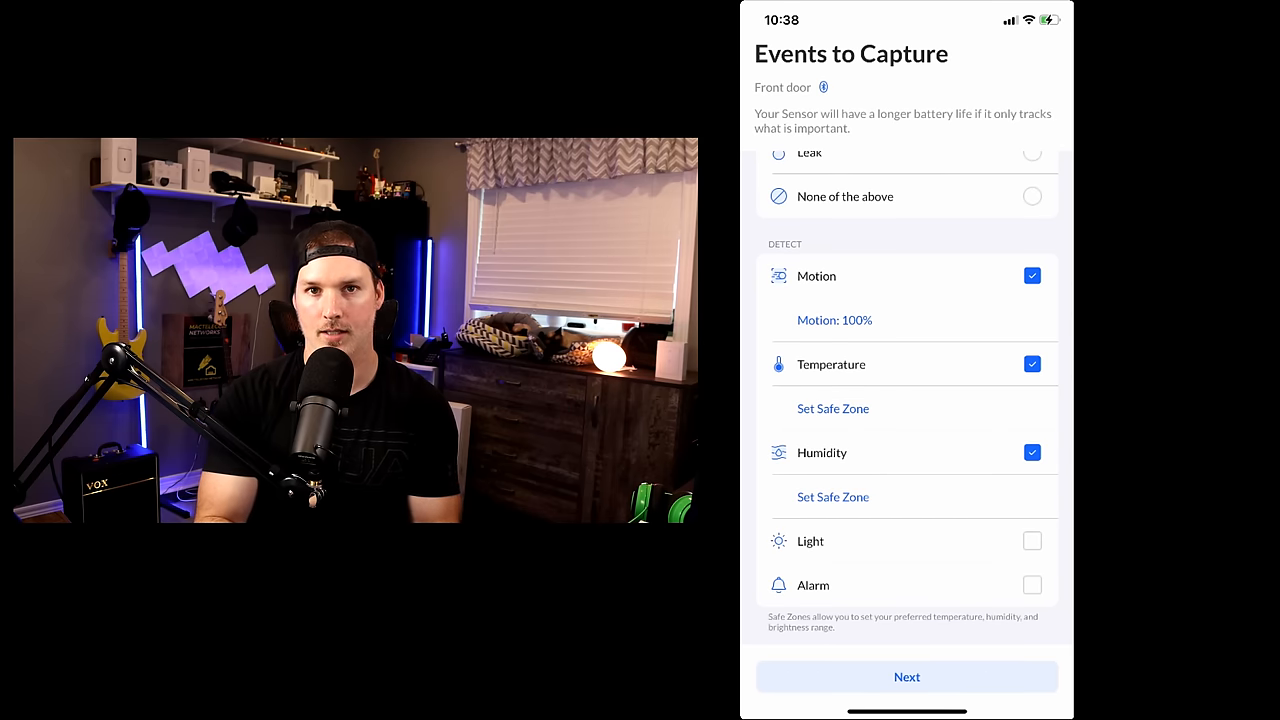
{"action": "left_click", "coordinate": [906, 676]}
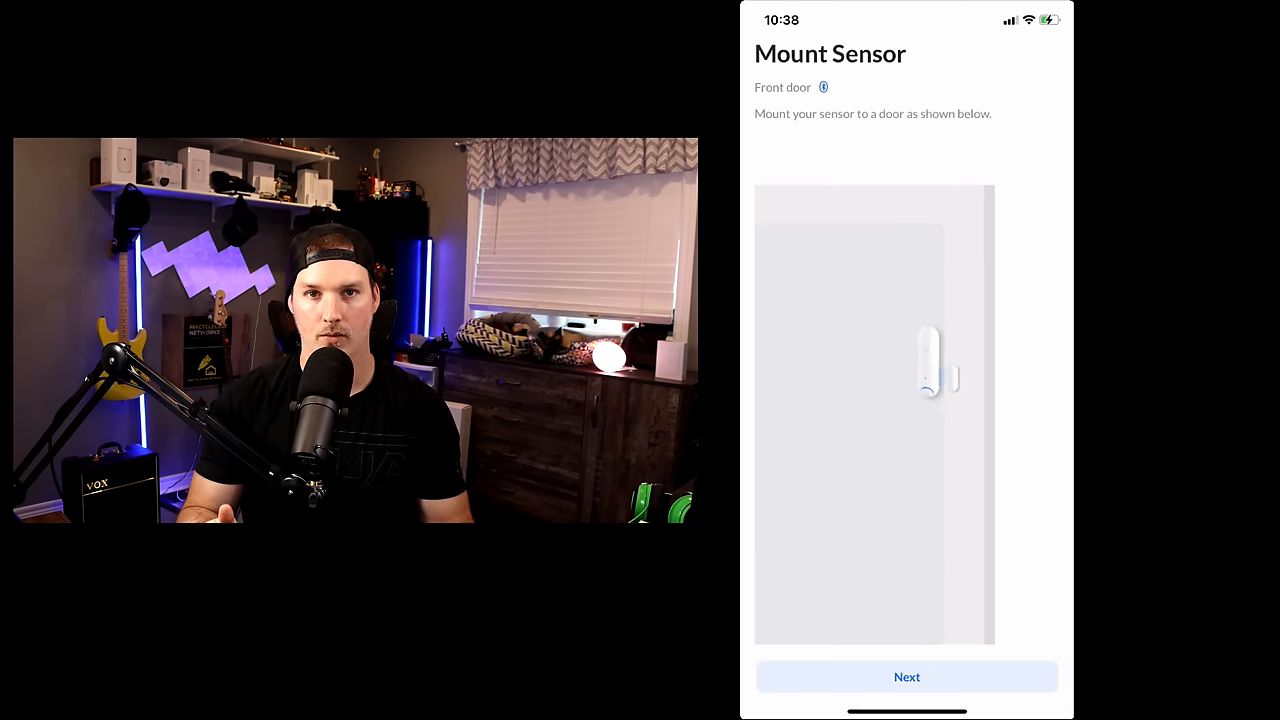
{"action": "left_click", "coordinate": [906, 676]}
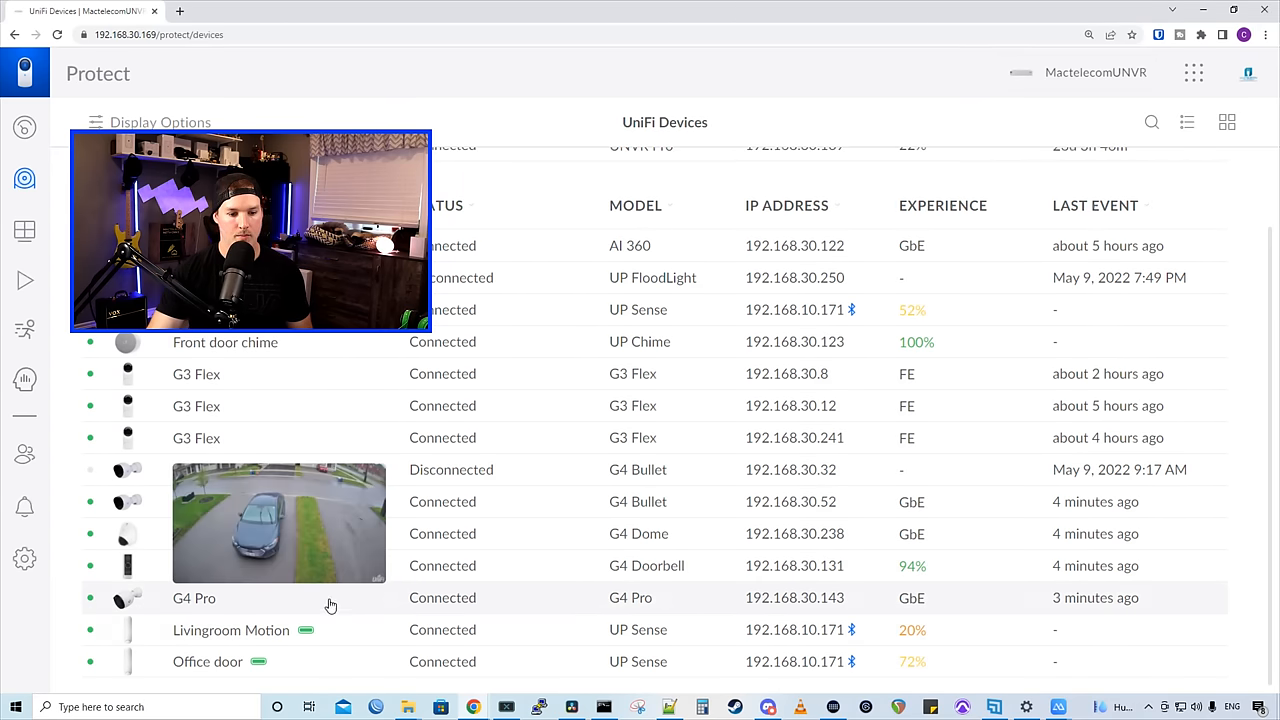
Open Office door's Overview and scroll to its humidity, temperature, battery and connection readings.
{"action": "left_click", "coordinate": [208, 661]}
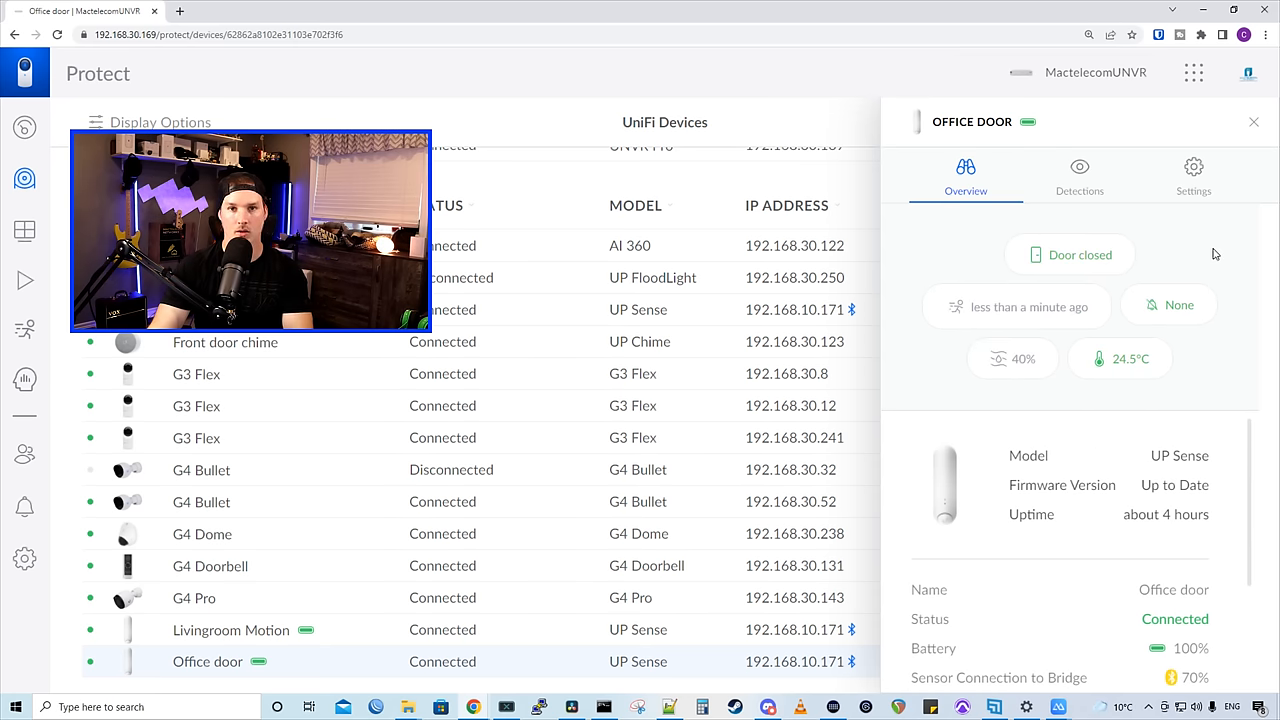
{"action": "mouse_move", "coordinate": [1240, 314]}
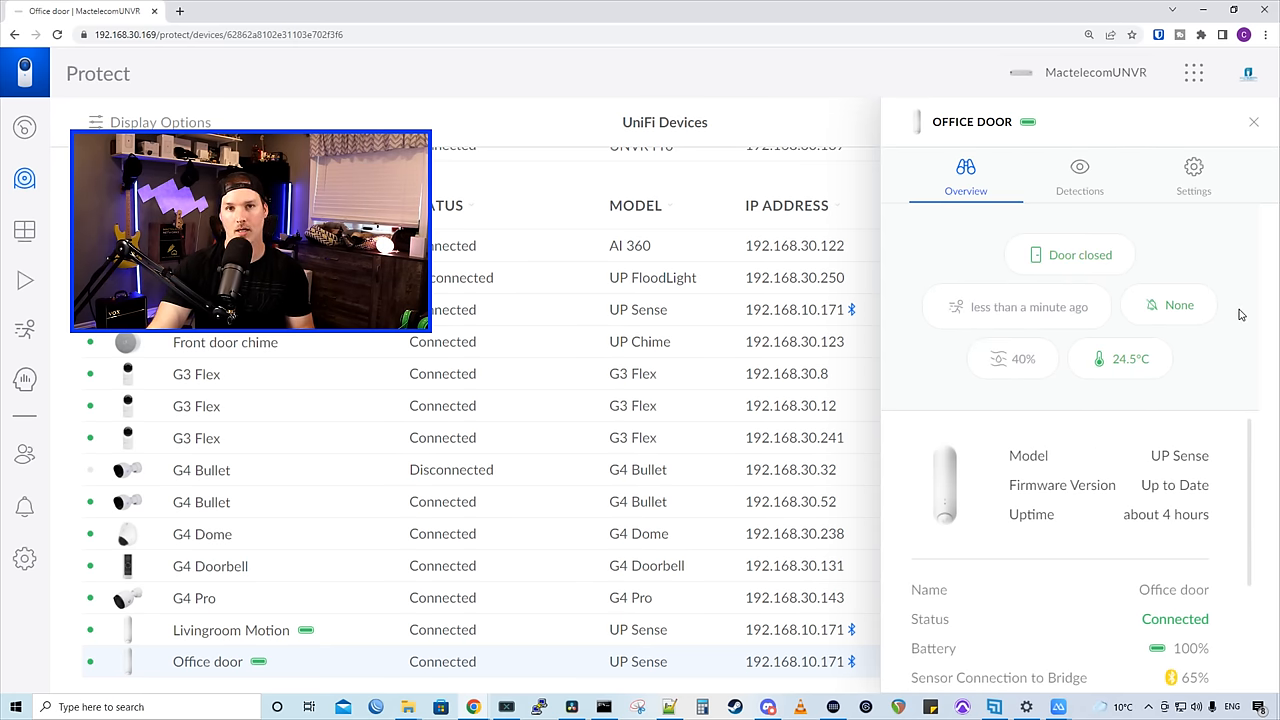
{"action": "mouse_move", "coordinate": [1218, 310]}
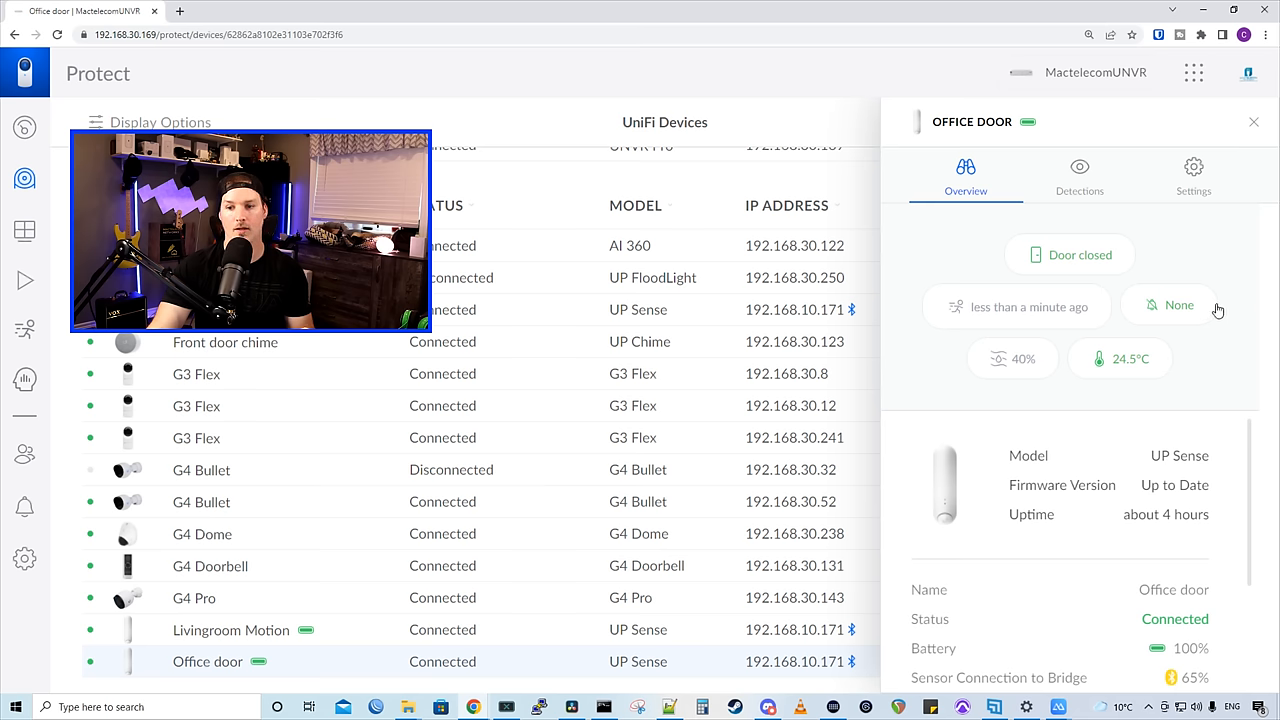
{"action": "mouse_move", "coordinate": [1225, 380]}
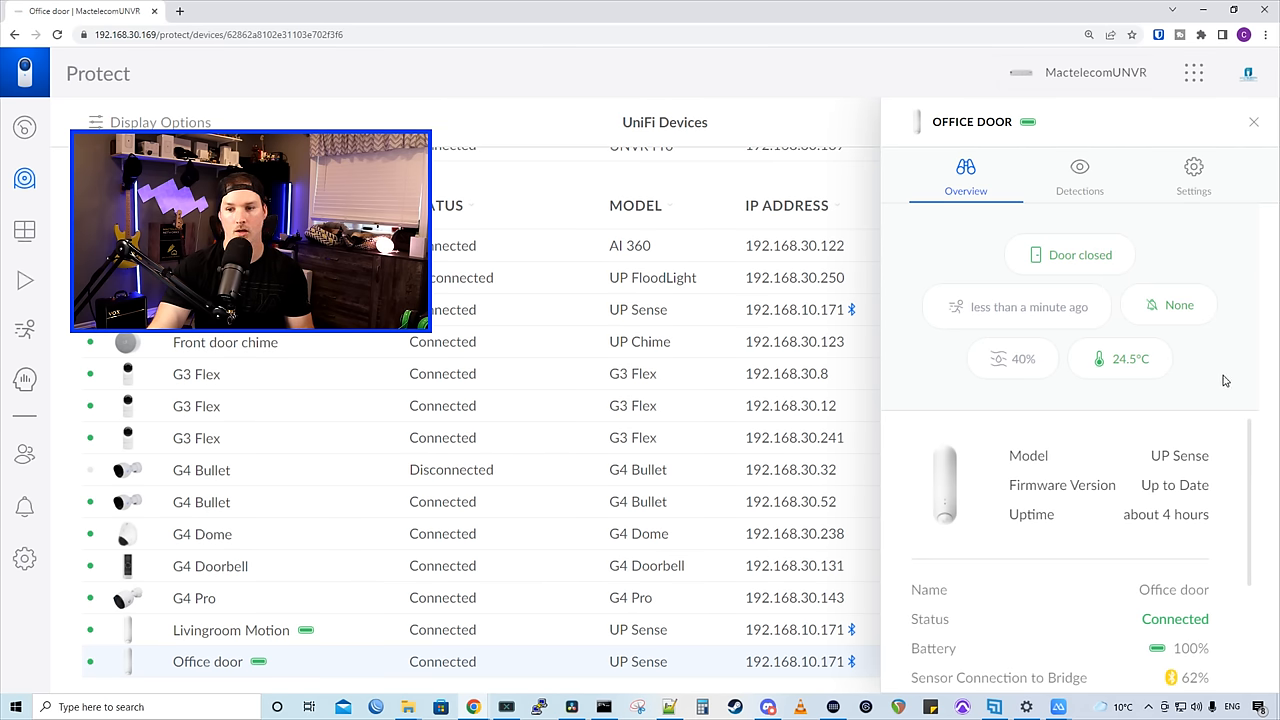
{"action": "mouse_move", "coordinate": [1013, 358]}
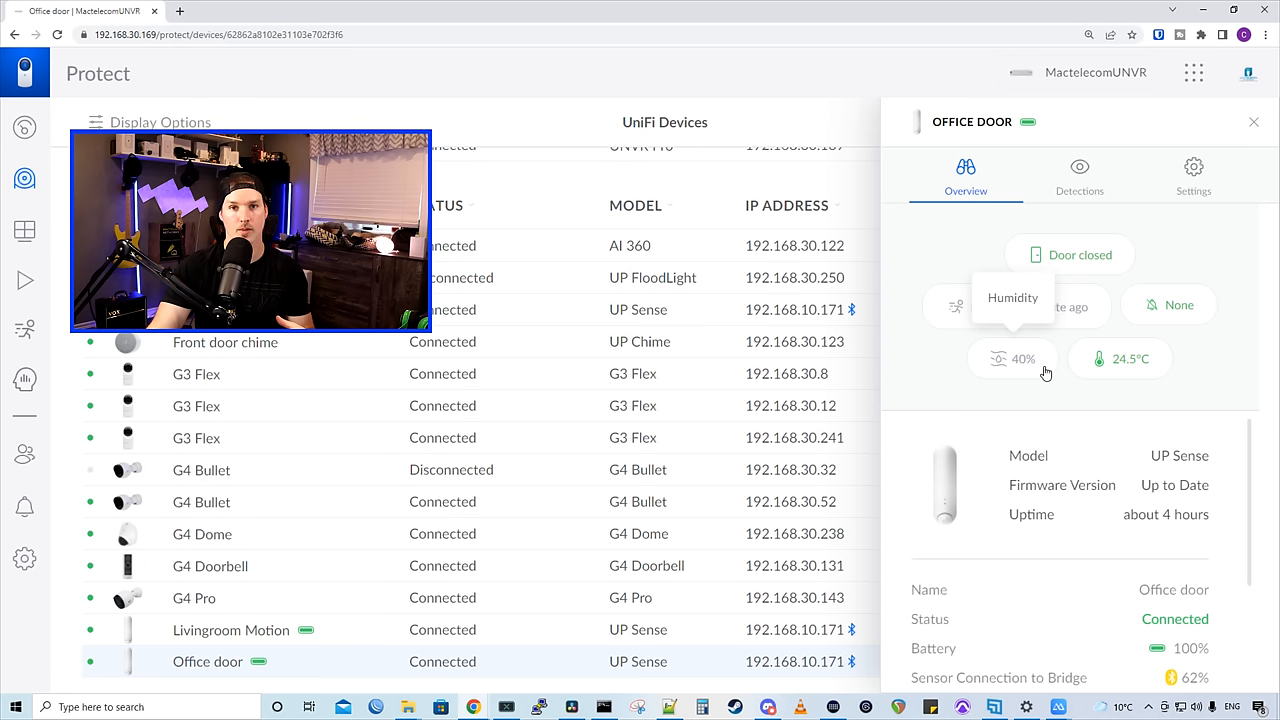
{"action": "mouse_move", "coordinate": [1137, 398]}
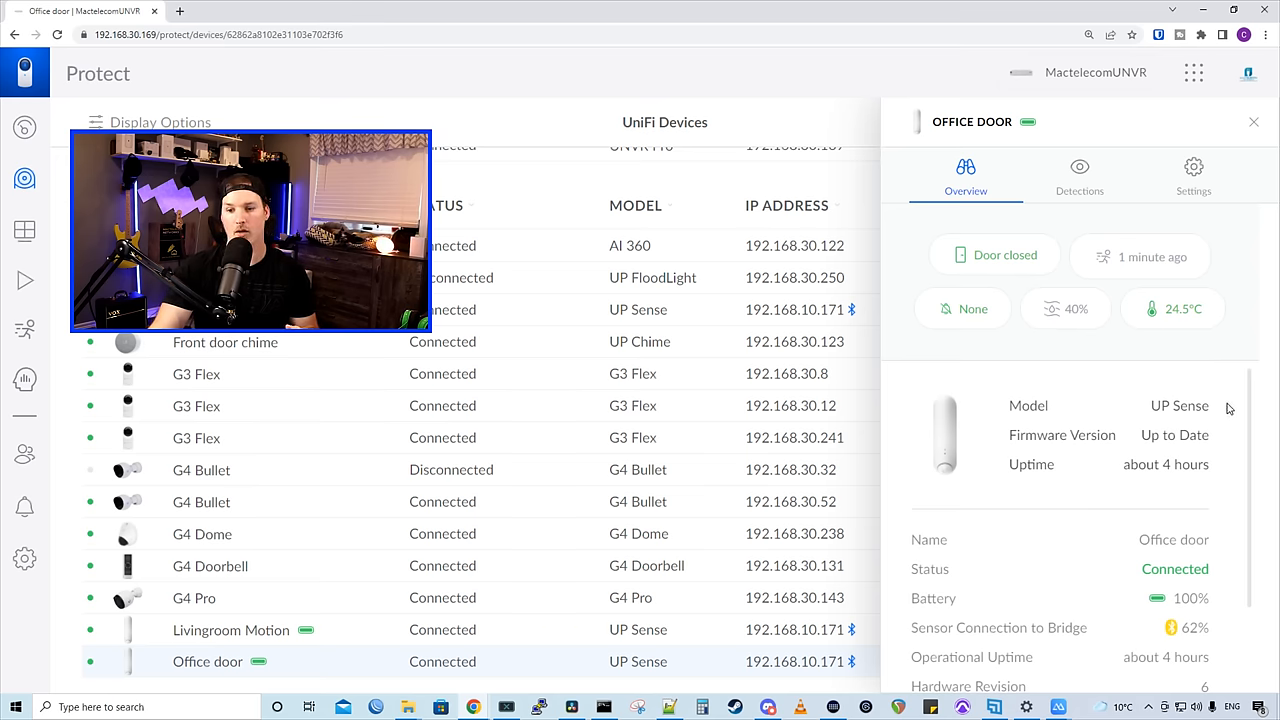
{"action": "scroll", "scroll_direction": "down", "scroll_amount": 3}
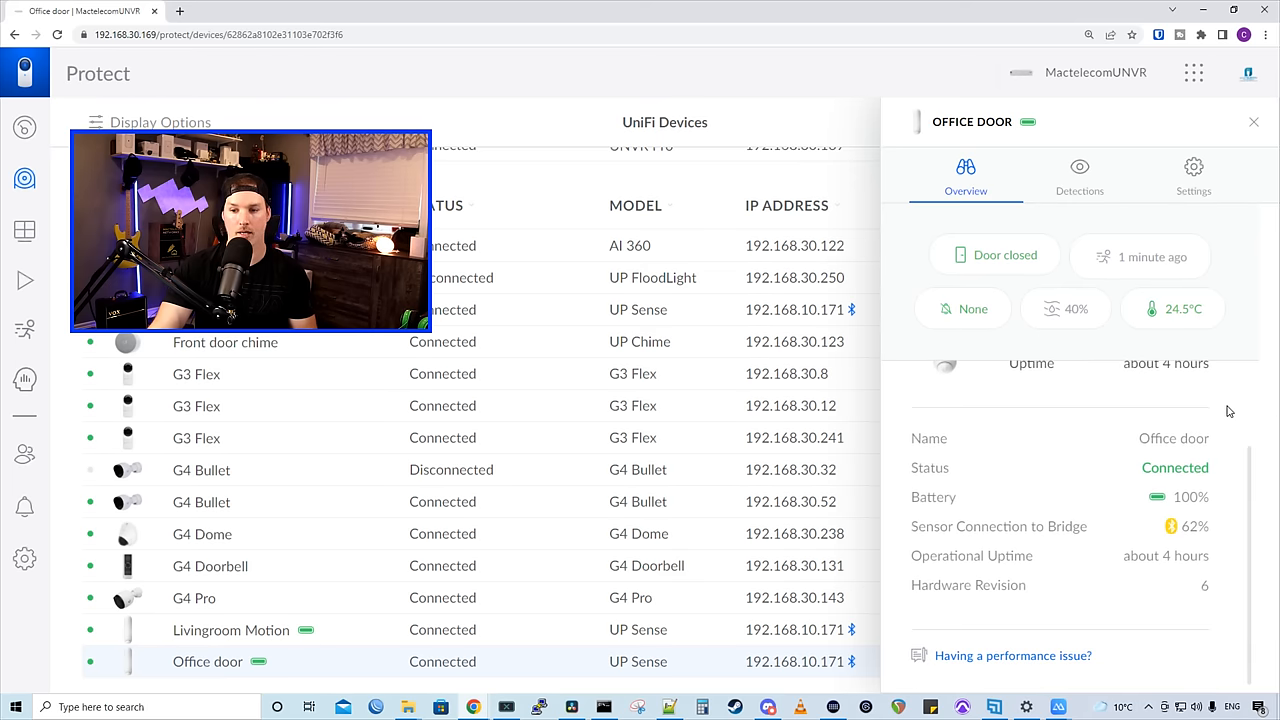
{"action": "mouse_move", "coordinate": [1209, 502]}
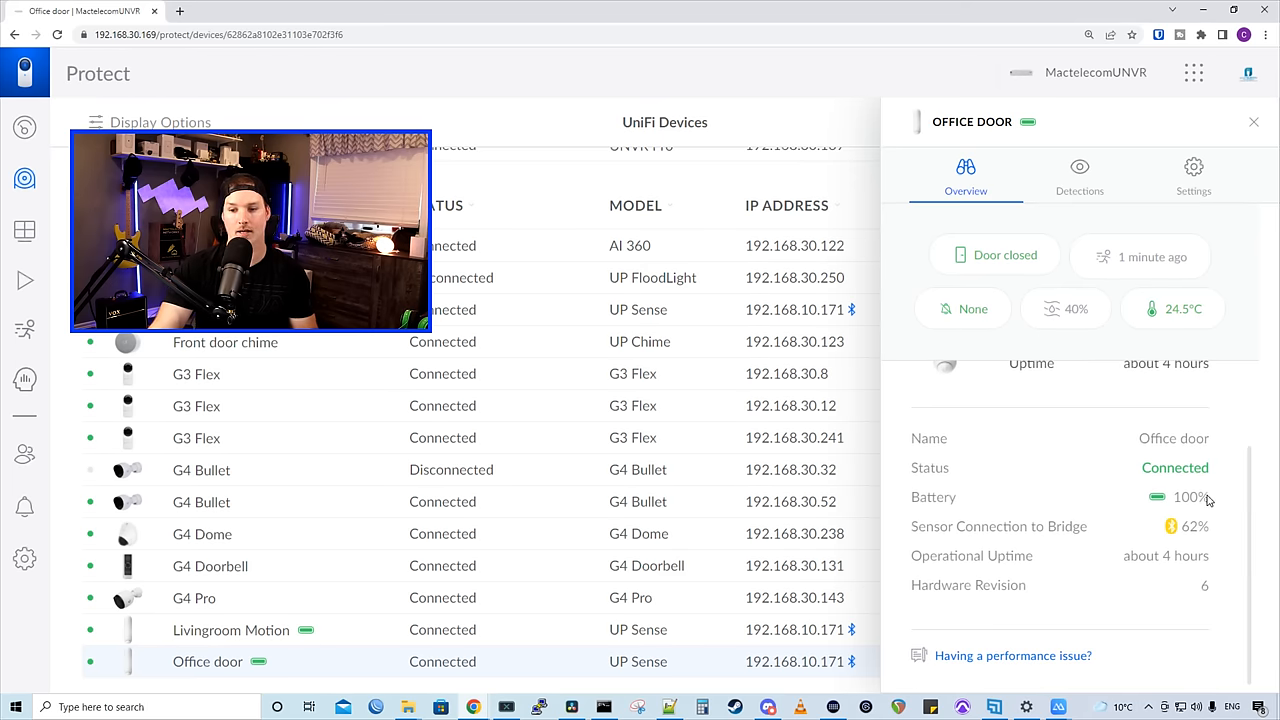
{"action": "mouse_move", "coordinate": [1215, 500]}
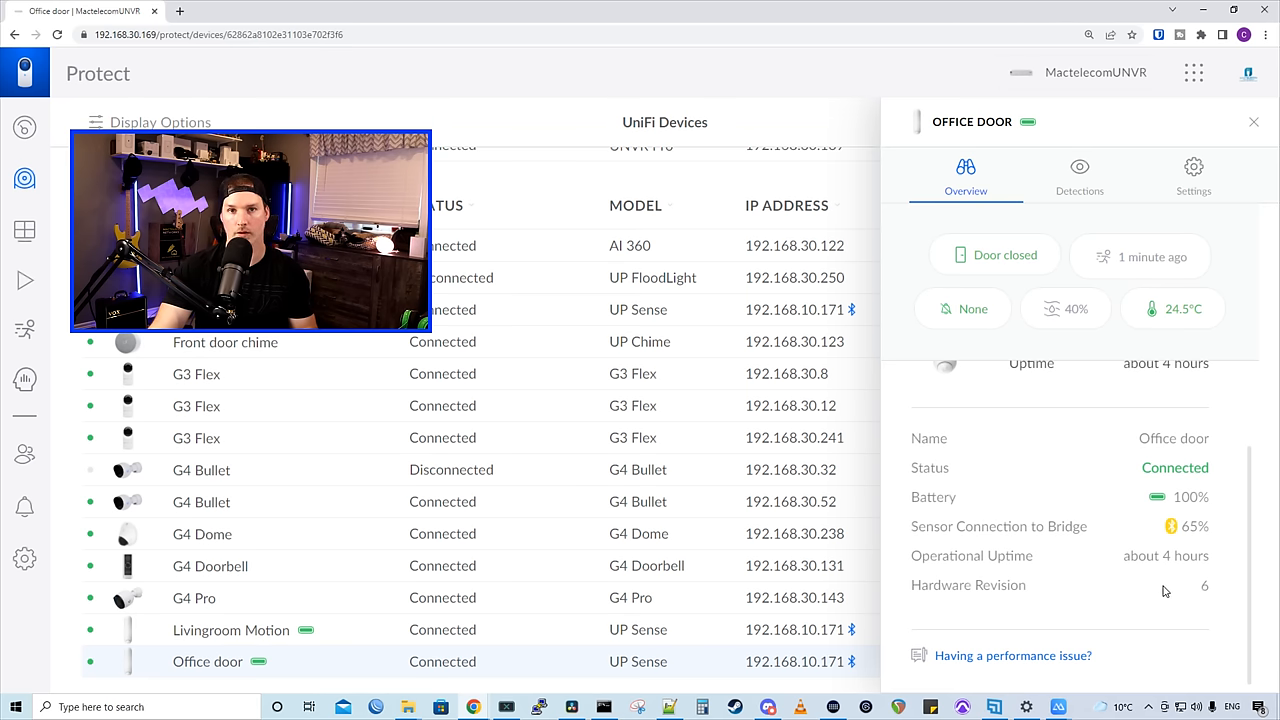
Show the Office door's 97 detections and filter the history to the last 3 months.
{"action": "left_click", "coordinate": [1079, 175]}
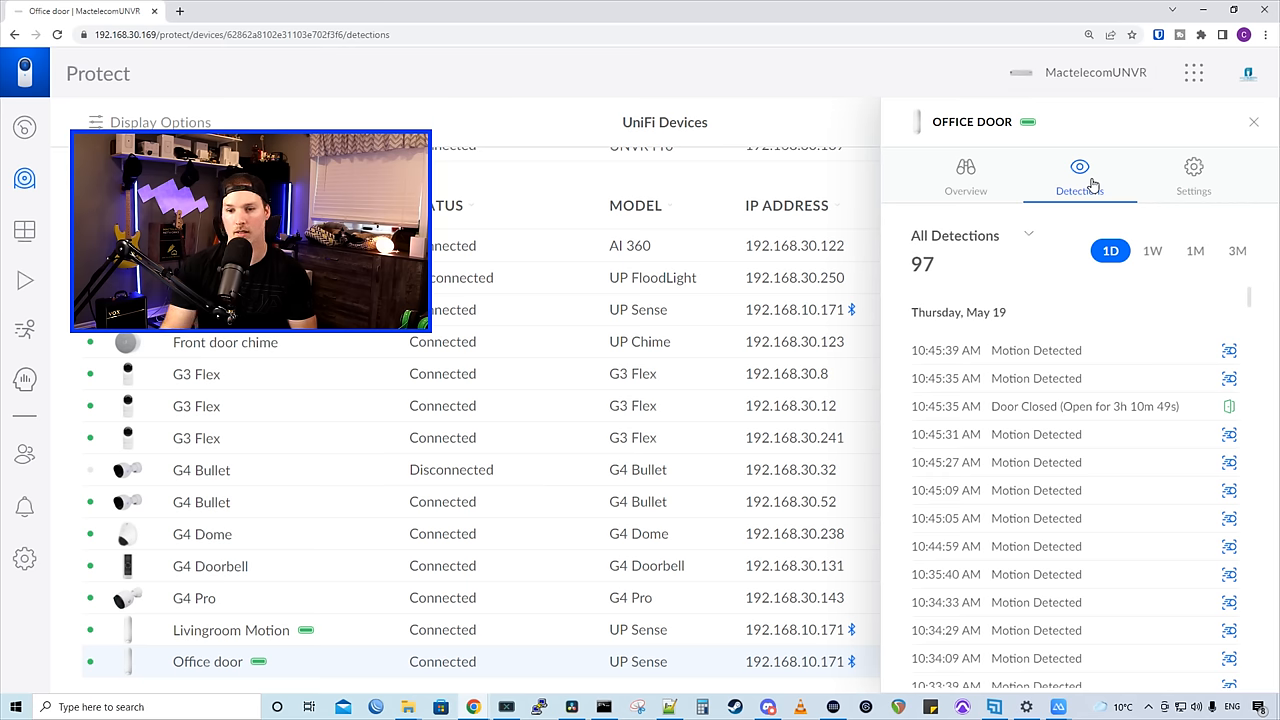
{"action": "scroll", "scroll_direction": "down", "scroll_amount": 3}
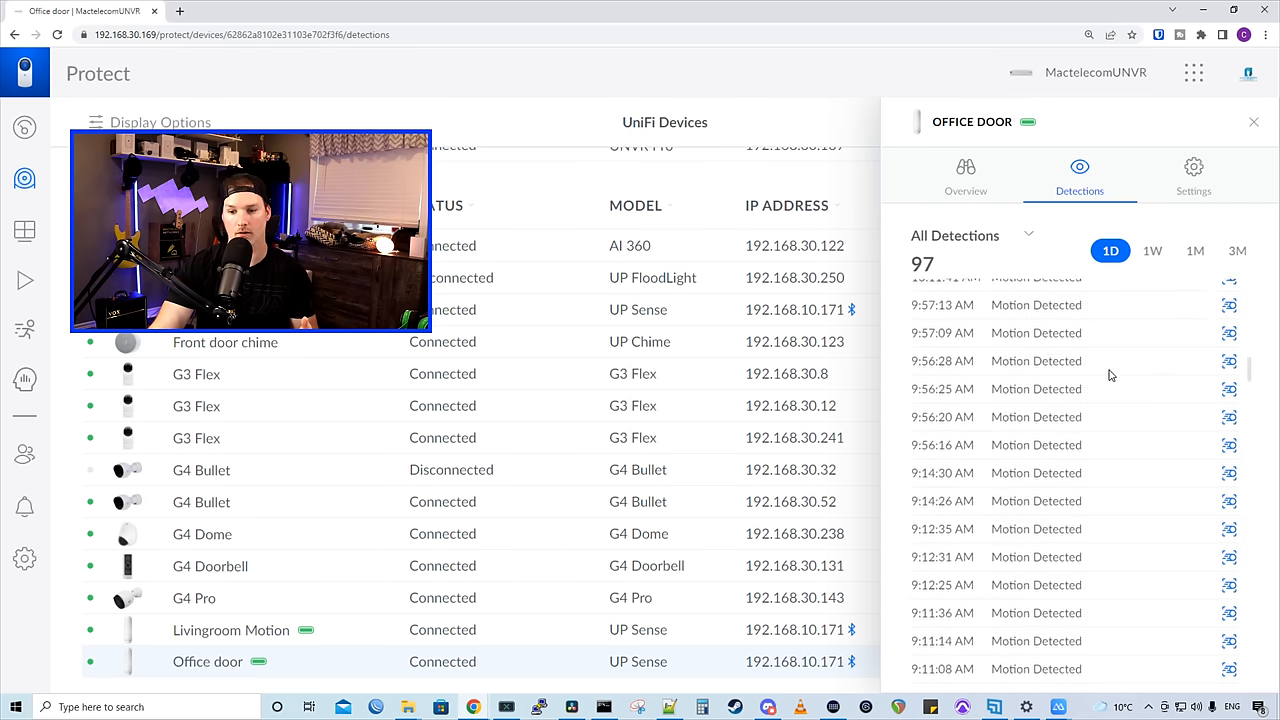
{"action": "scroll", "scroll_direction": "down", "scroll_amount": 3}
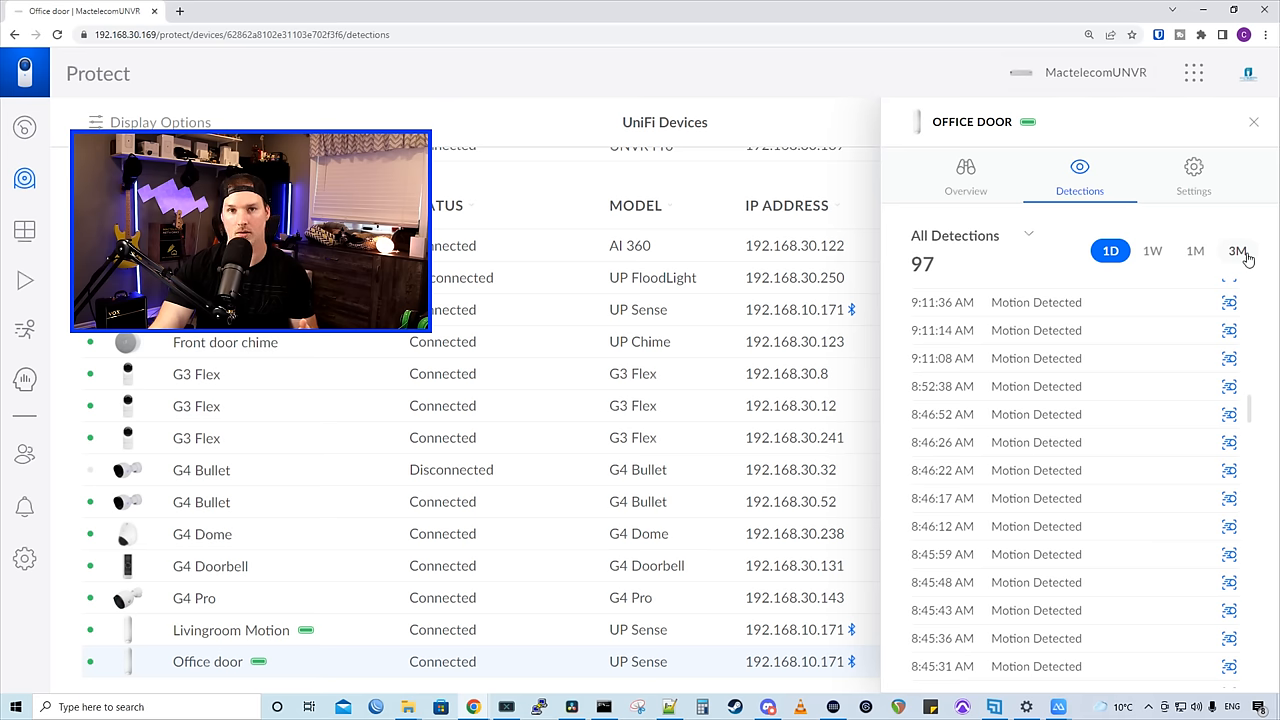
{"action": "left_click", "coordinate": [1193, 173]}
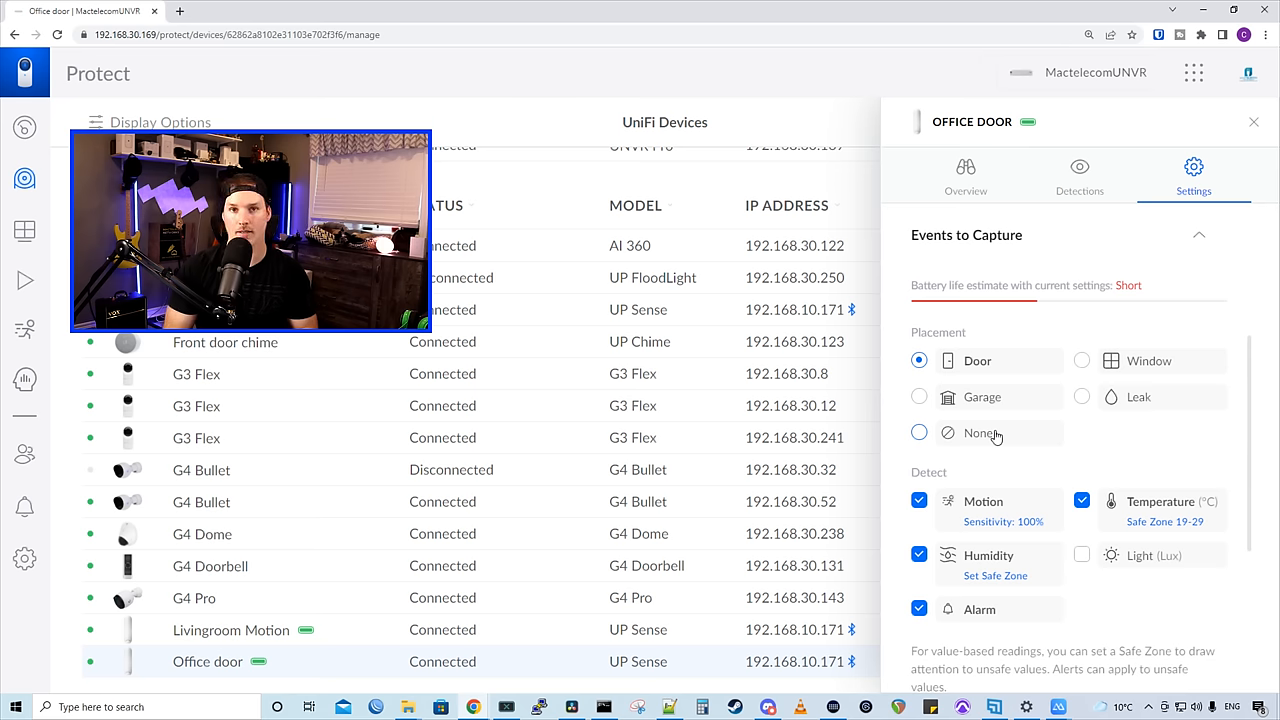
{"action": "mouse_move", "coordinate": [970, 300]}
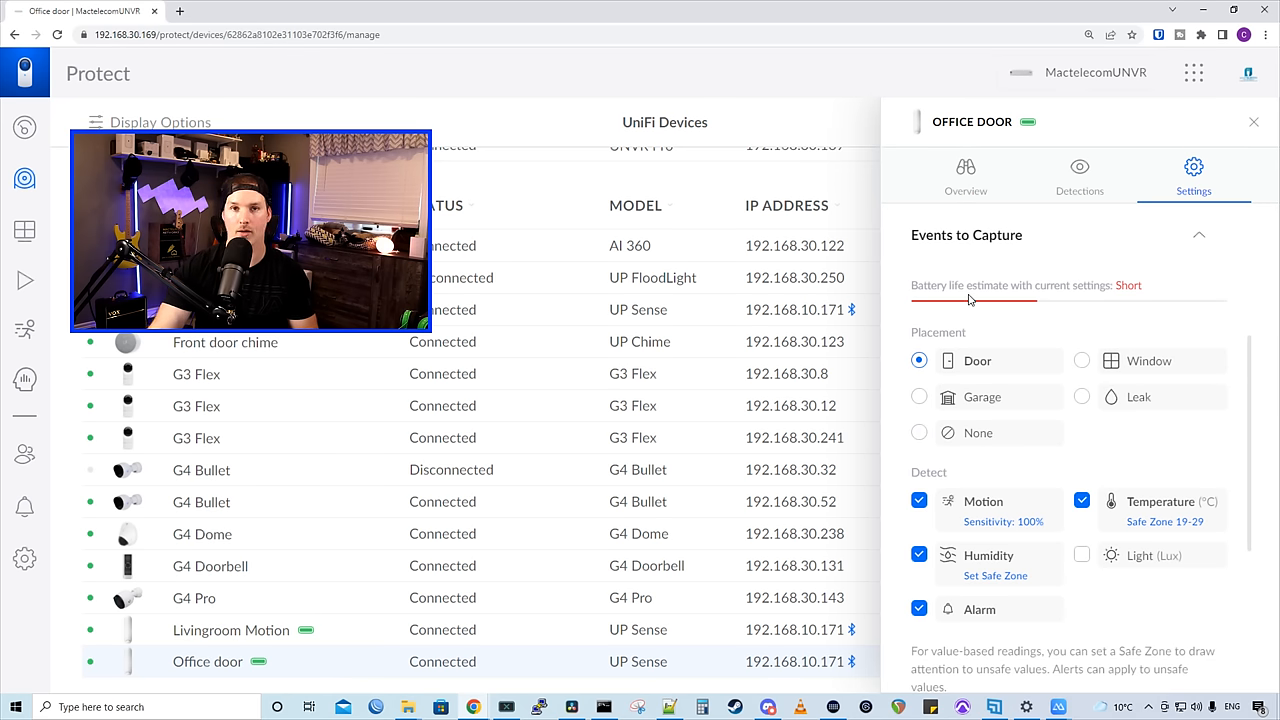
{"action": "scroll", "scroll_direction": "down", "scroll_amount": 3}
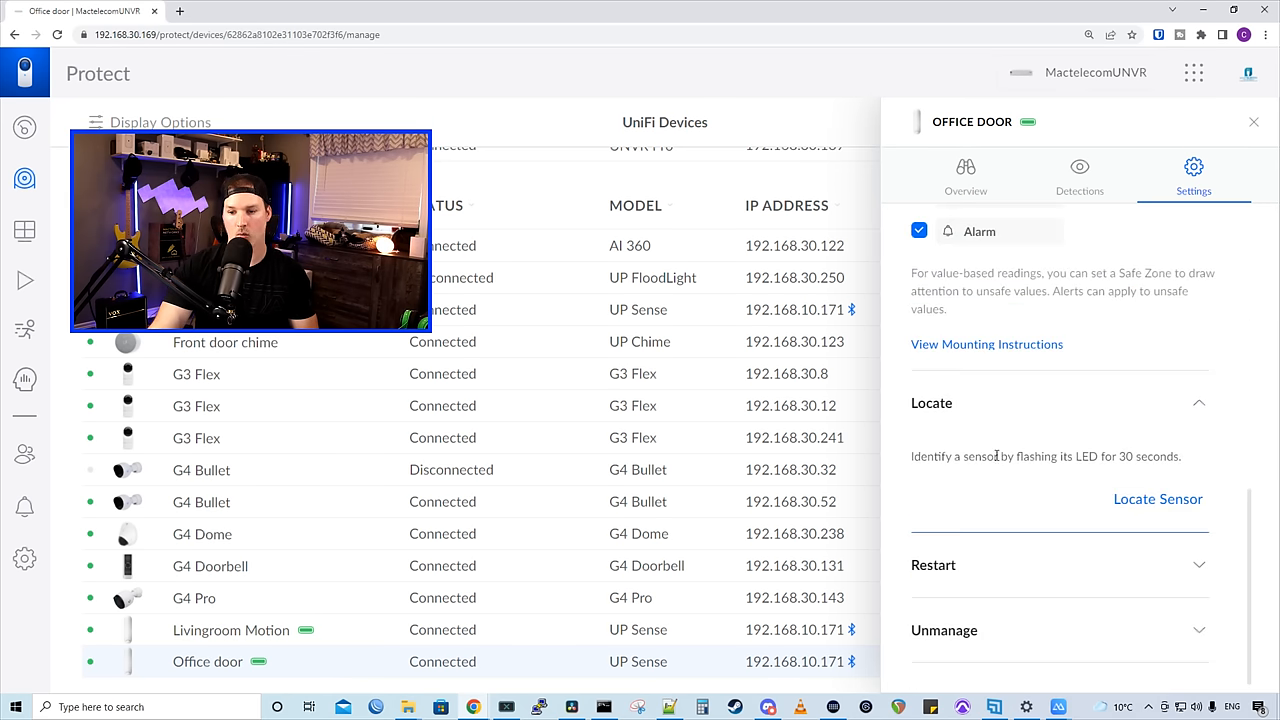
{"action": "mouse_move", "coordinate": [1064, 643]}
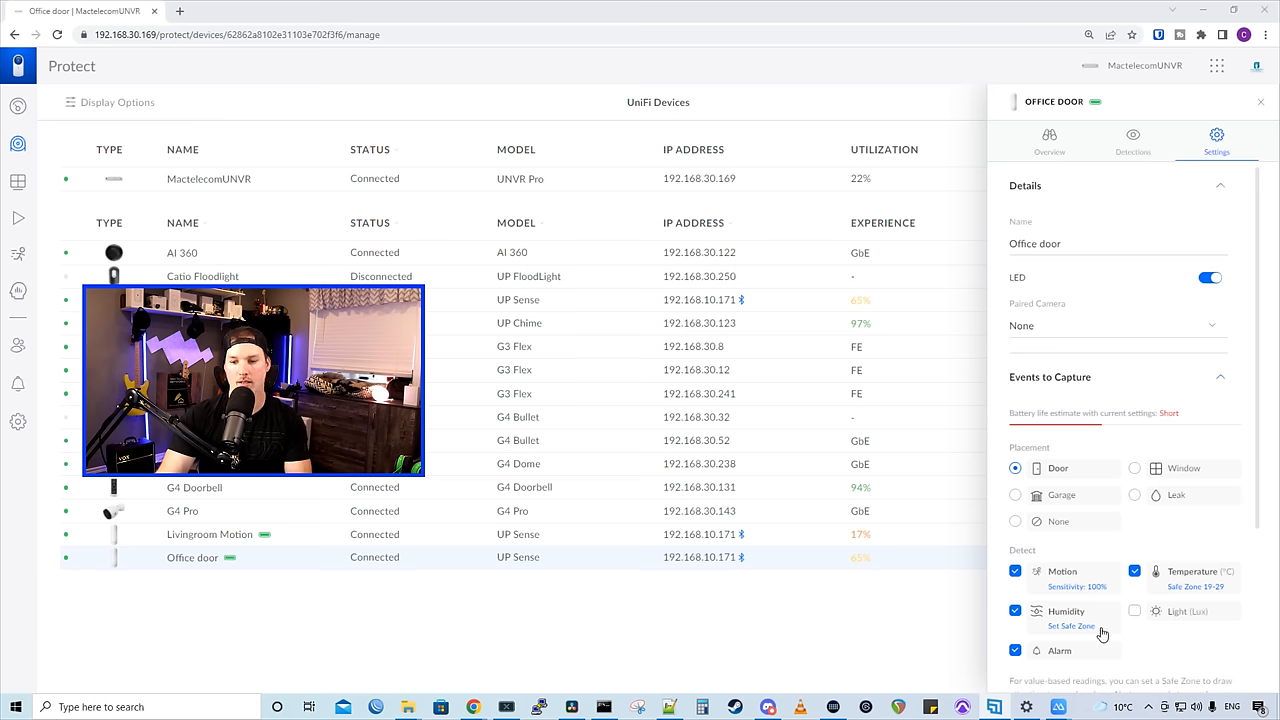
{"action": "mouse_move", "coordinate": [1094, 630]}
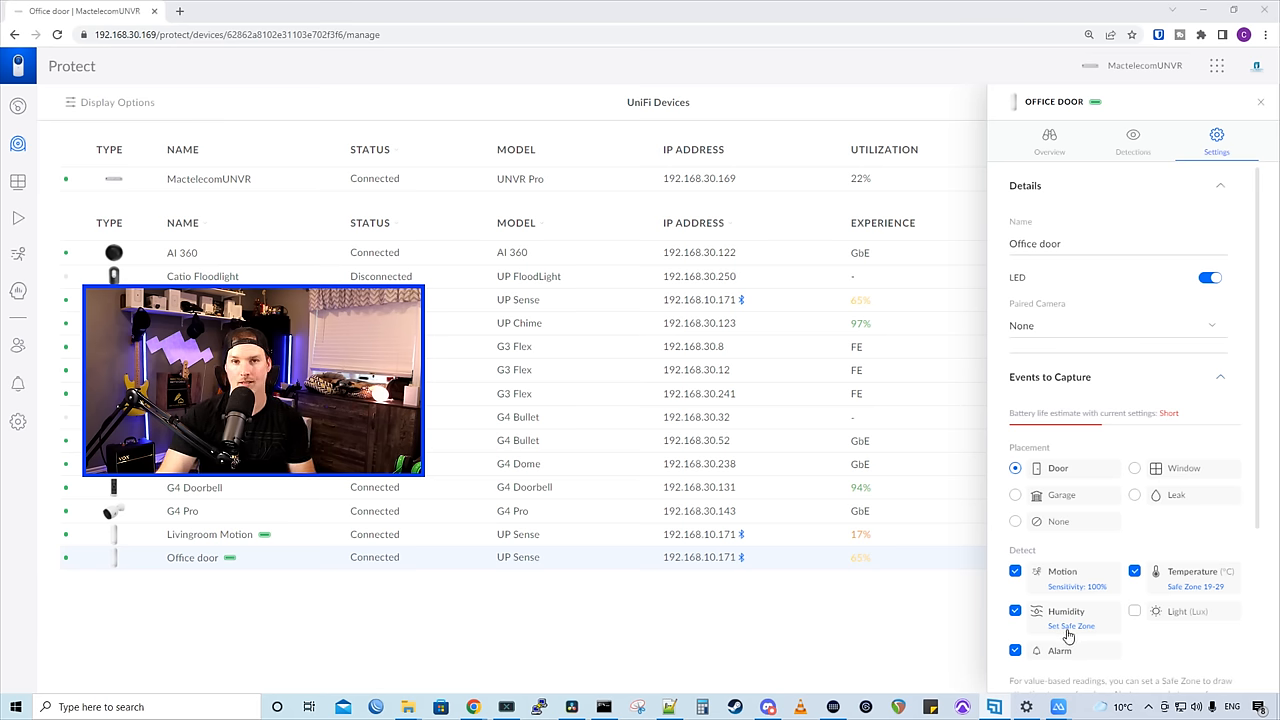
Close the Office door side panel to return to the UniFi Devices list.
{"action": "left_click", "coordinate": [1071, 625]}
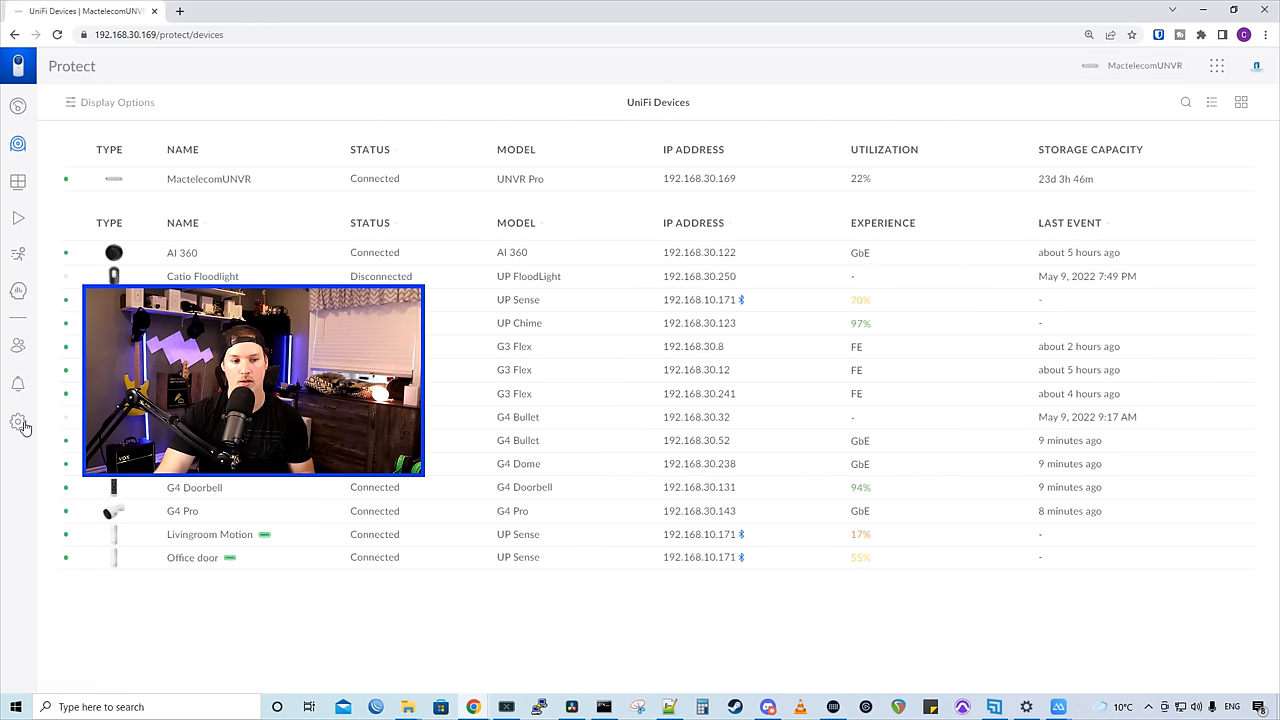
Go to Settings > Notifications > Activity to reach the per-sensor notification list.
{"action": "left_click", "coordinate": [18, 421]}
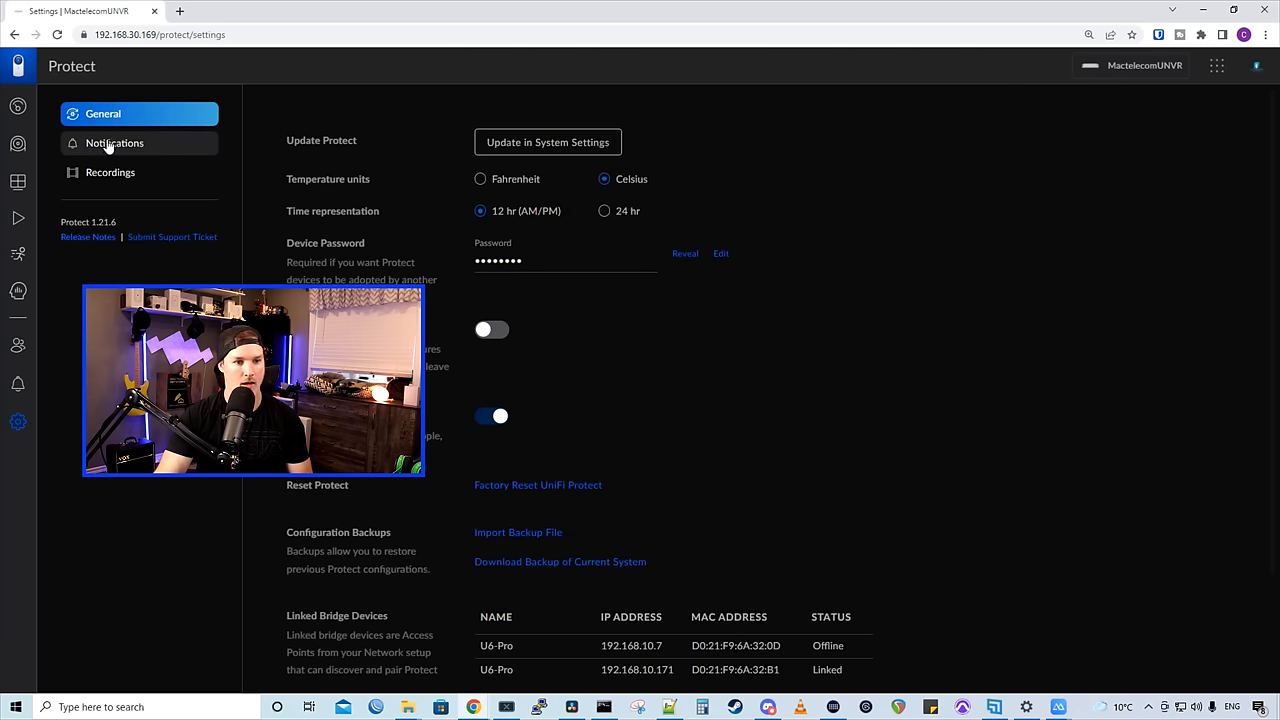
{"action": "left_click", "coordinate": [114, 143]}
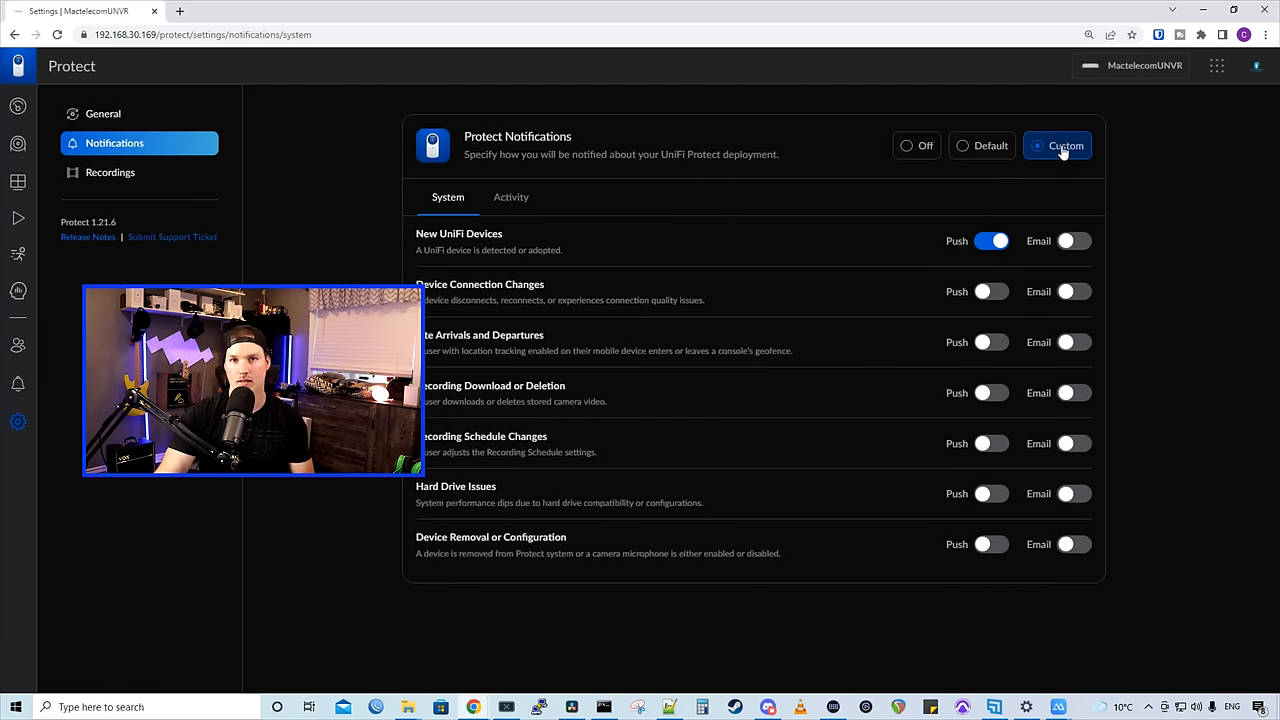
{"action": "left_click", "coordinate": [511, 196]}
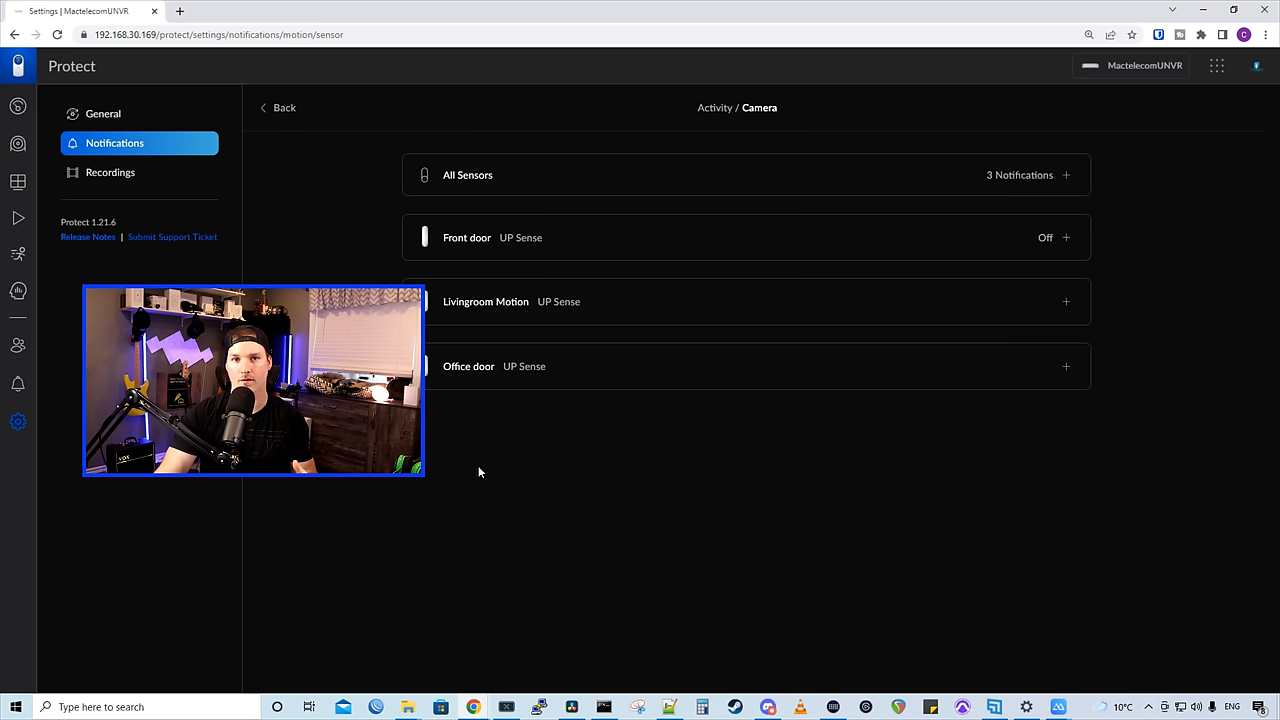
{"action": "mouse_move", "coordinate": [508, 263]}
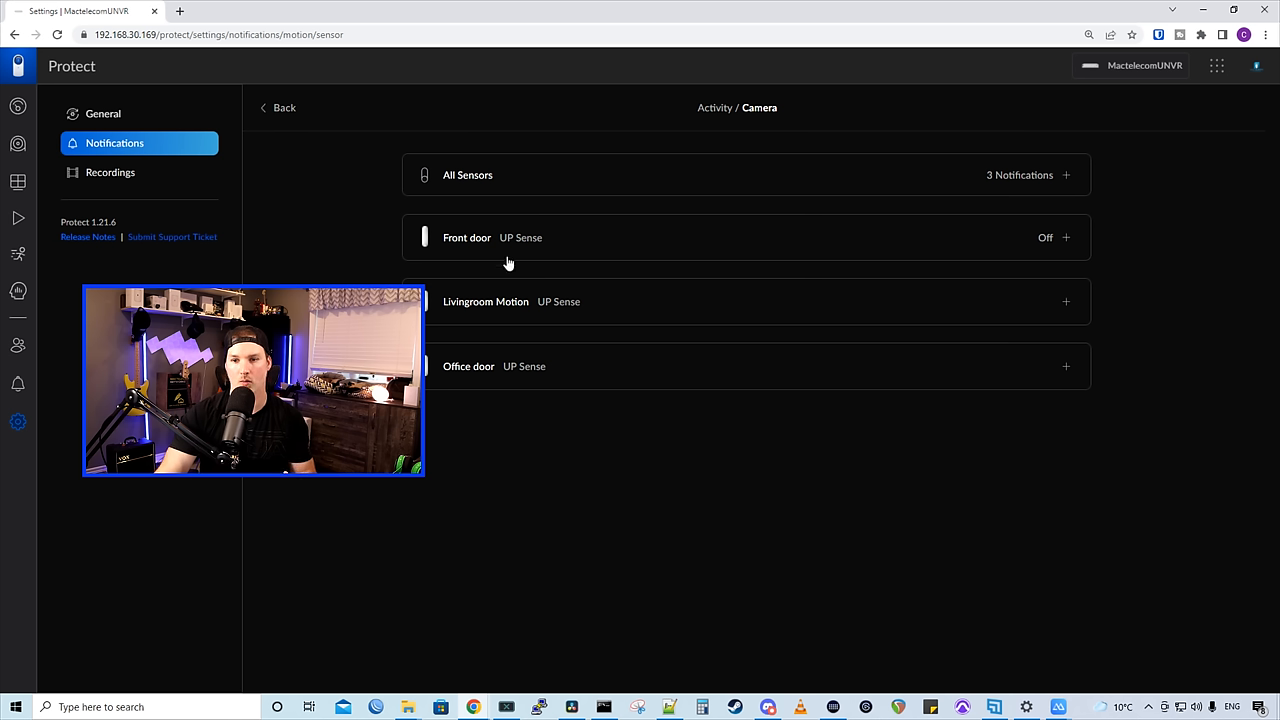
{"action": "mouse_move", "coordinate": [1067, 366]}
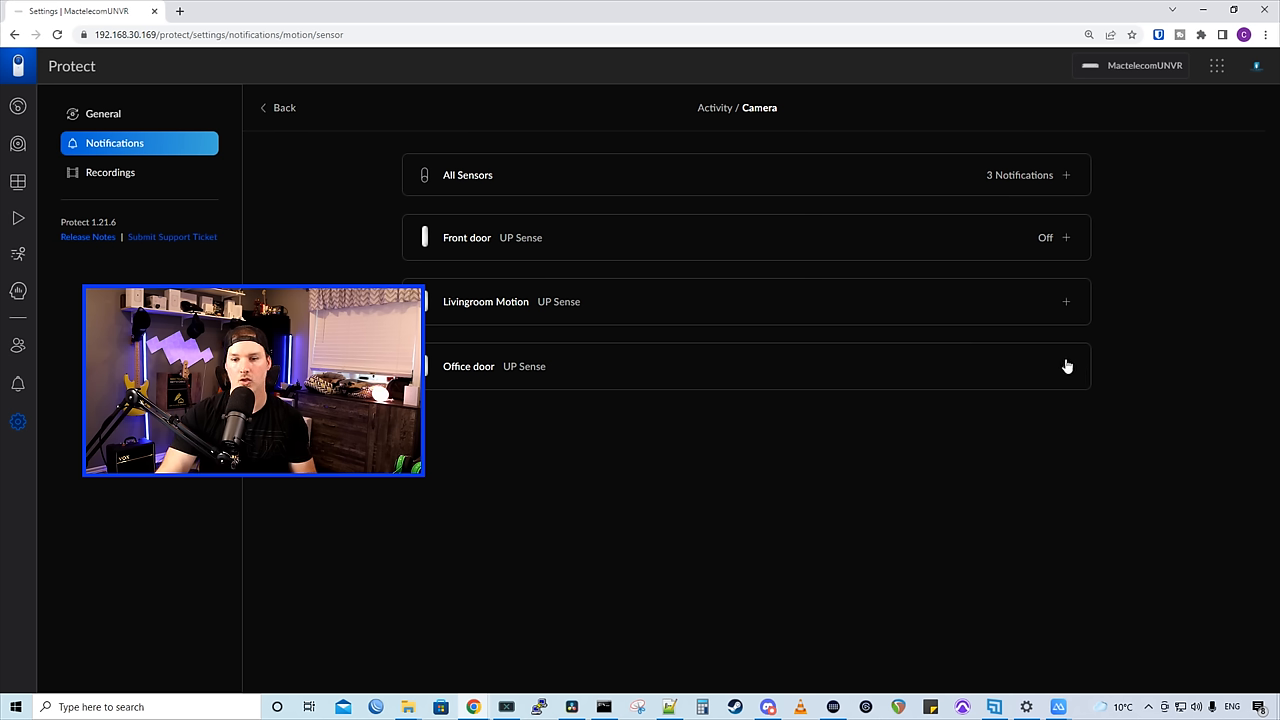
Stop Office door inheriting All Sensors and enable push for Motion, Extreme Values and Low Battery.
{"action": "left_click", "coordinate": [1066, 365]}
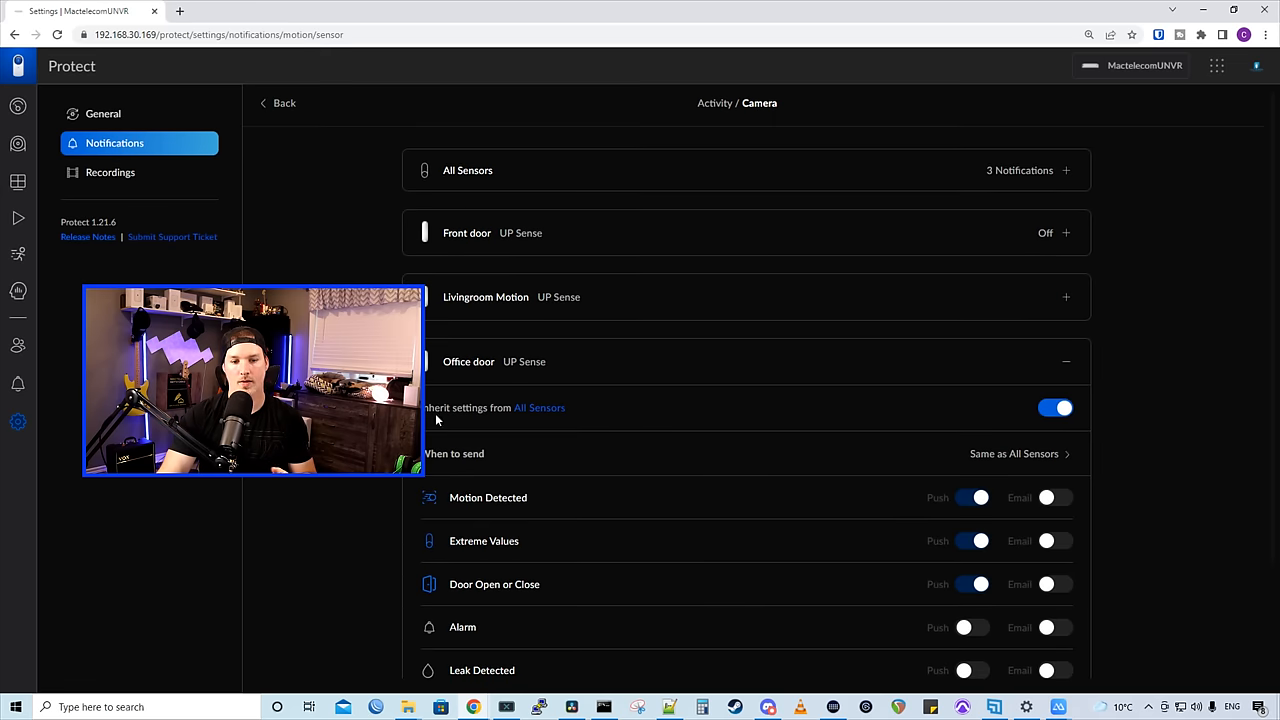
{"action": "mouse_move", "coordinate": [532, 420]}
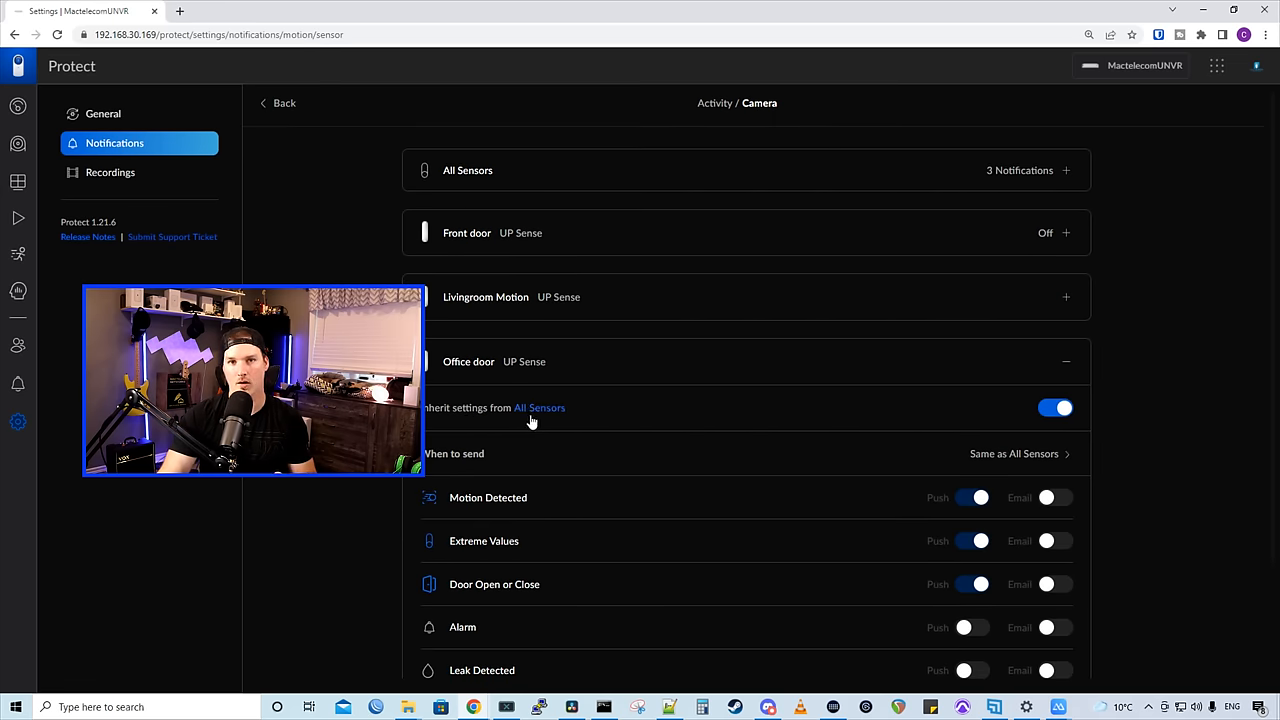
{"action": "mouse_move", "coordinate": [579, 167]}
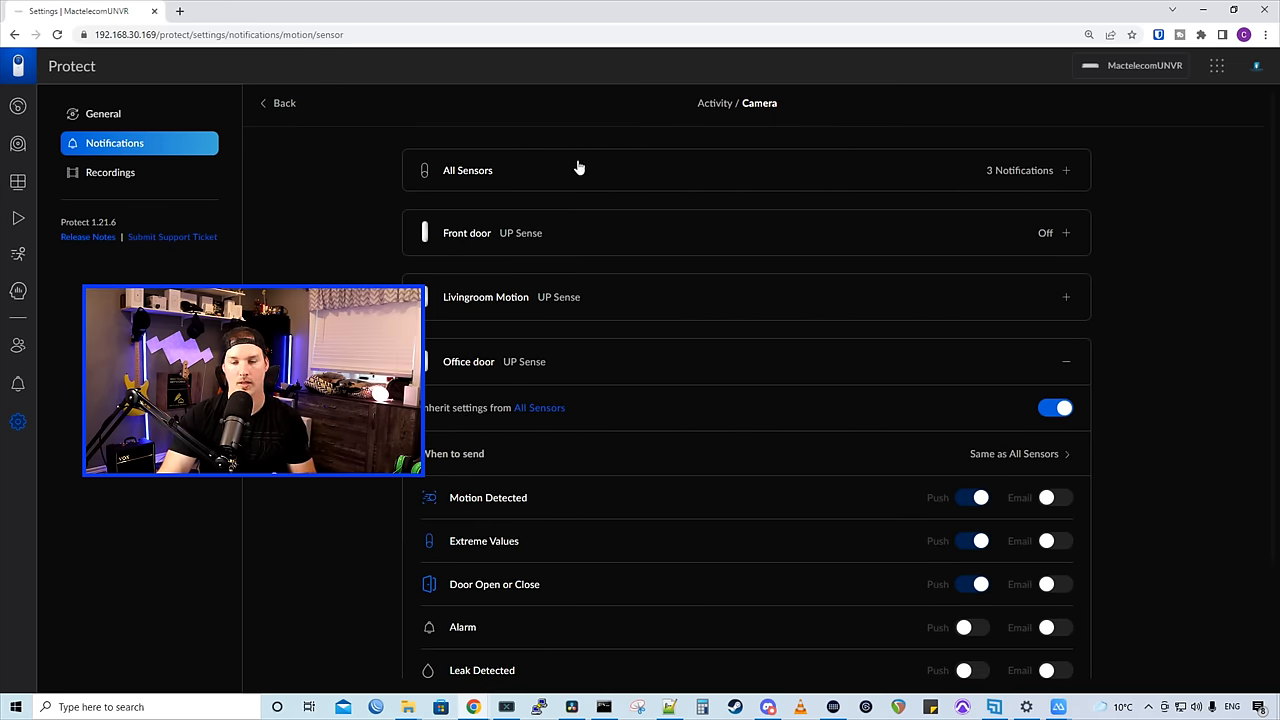
{"action": "mouse_move", "coordinate": [935, 196]}
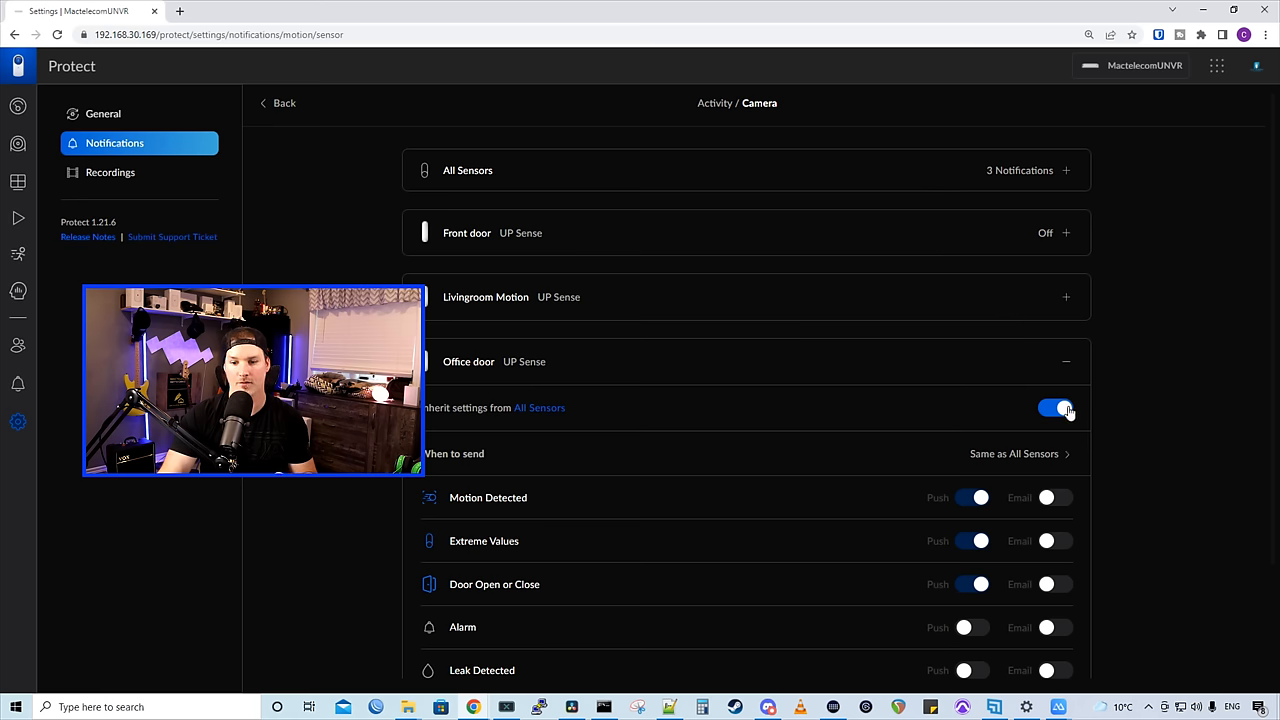
{"action": "left_click", "coordinate": [1055, 408]}
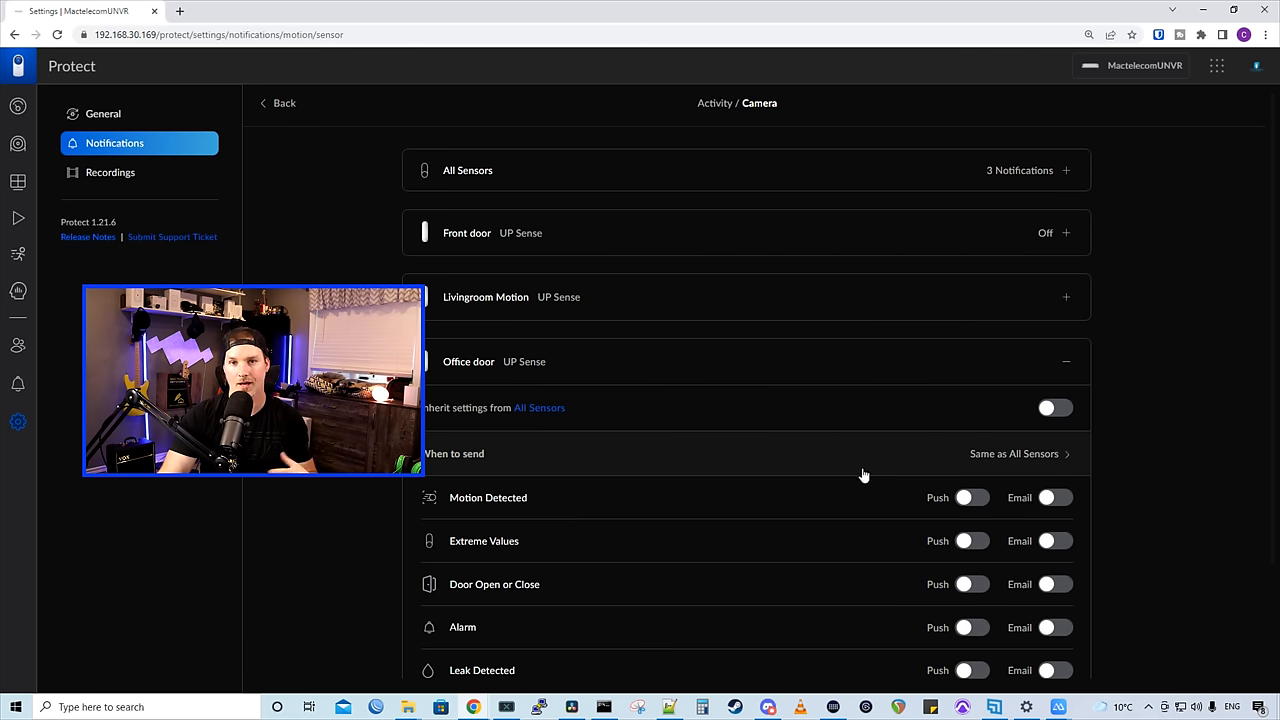
{"action": "scroll", "scroll_direction": "down", "scroll_amount": 3}
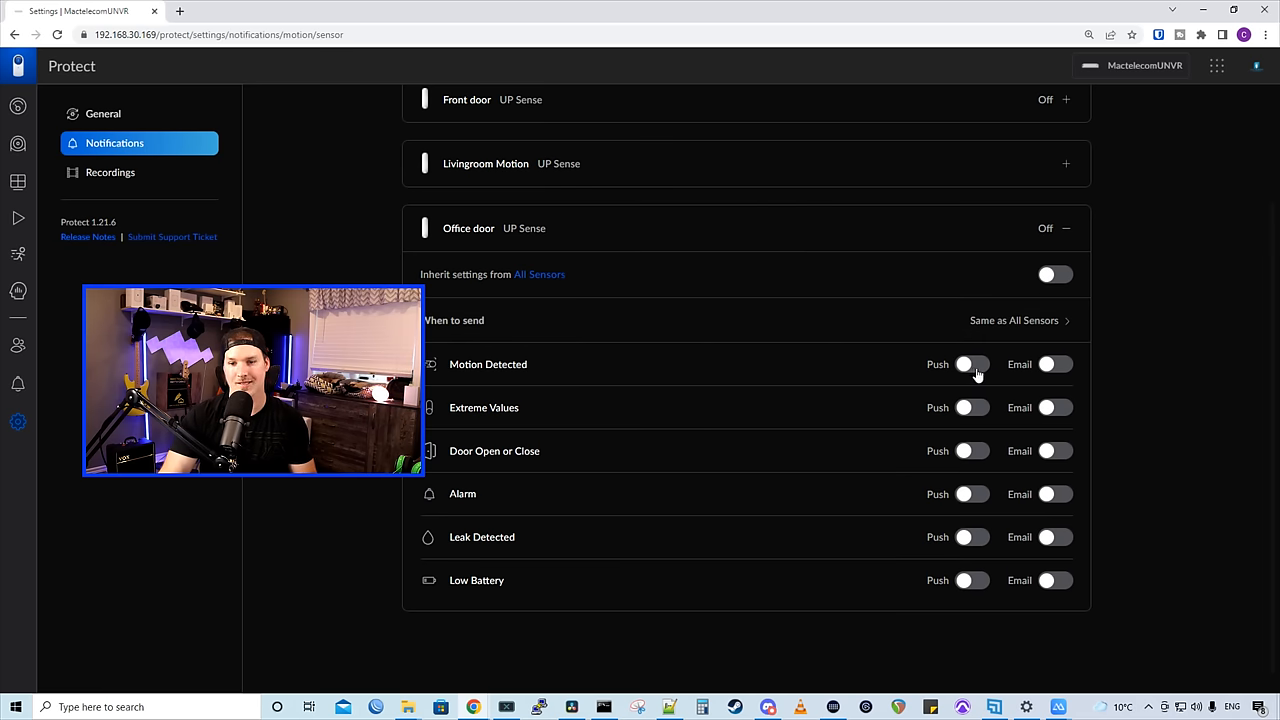
{"action": "left_click", "coordinate": [971, 363]}
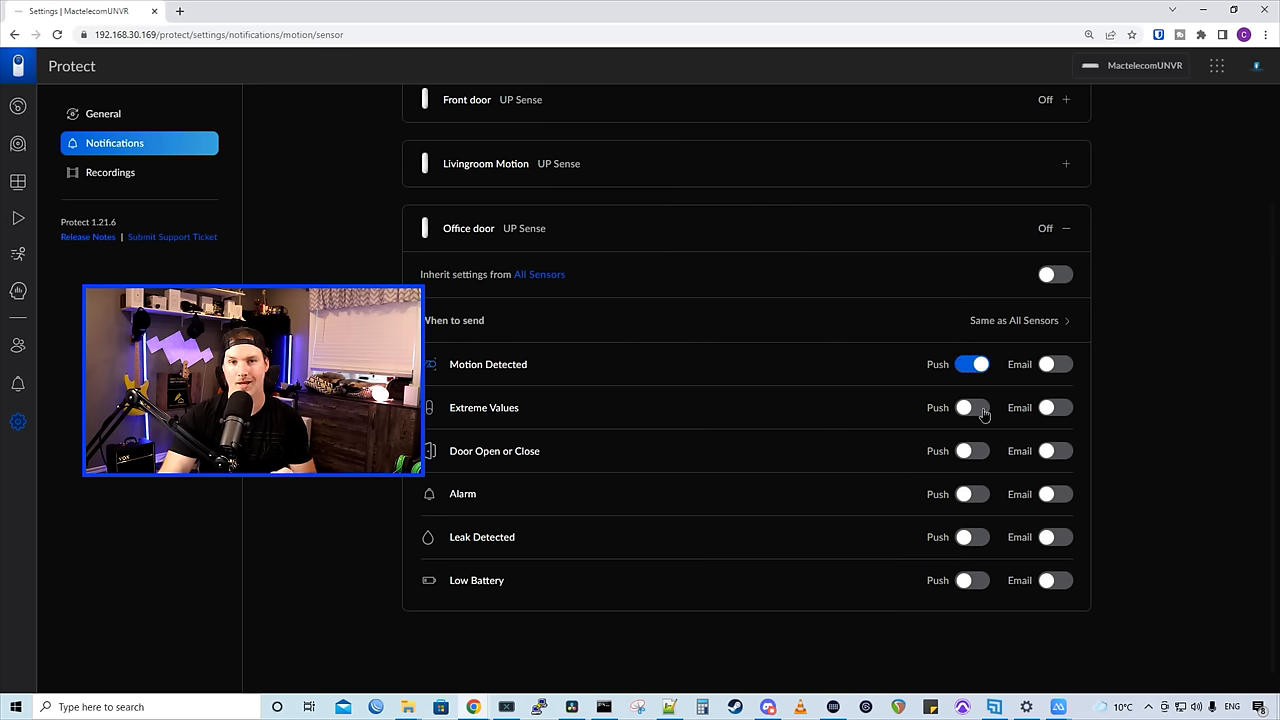
{"action": "left_click", "coordinate": [972, 407]}
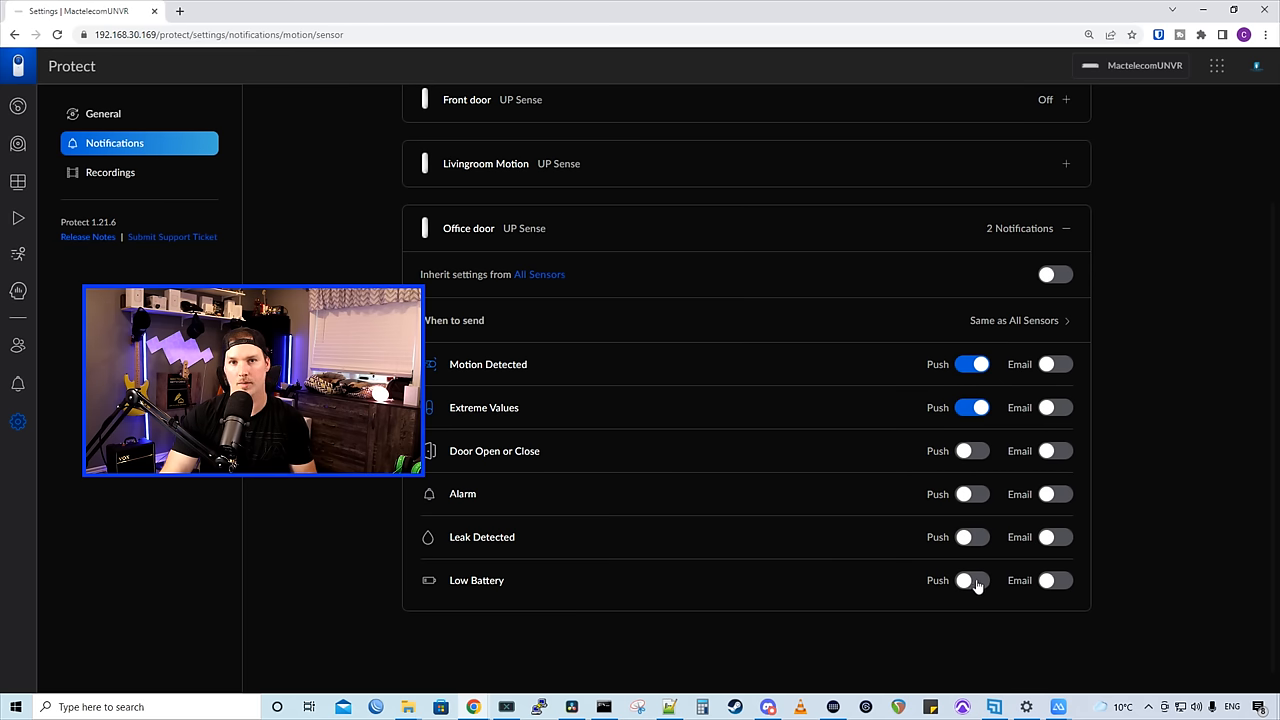
{"action": "left_click", "coordinate": [971, 580]}
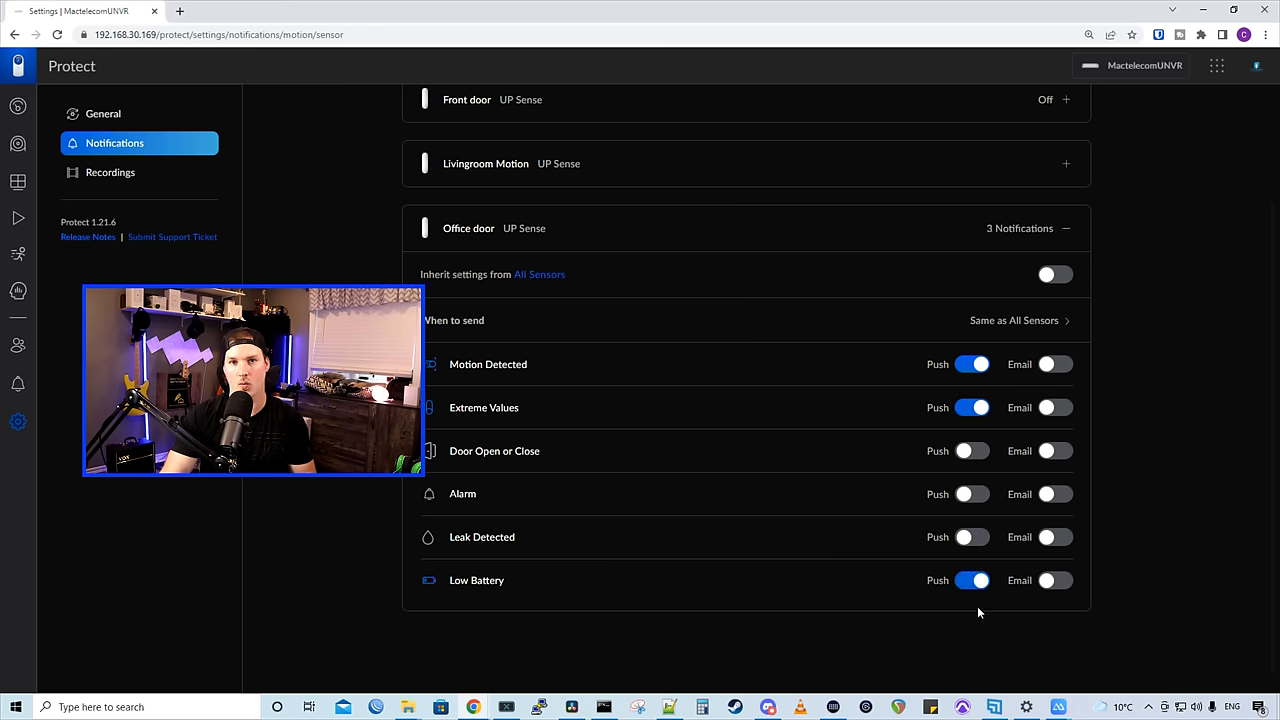
{"action": "scroll", "scroll_direction": "up", "scroll_amount": 3}
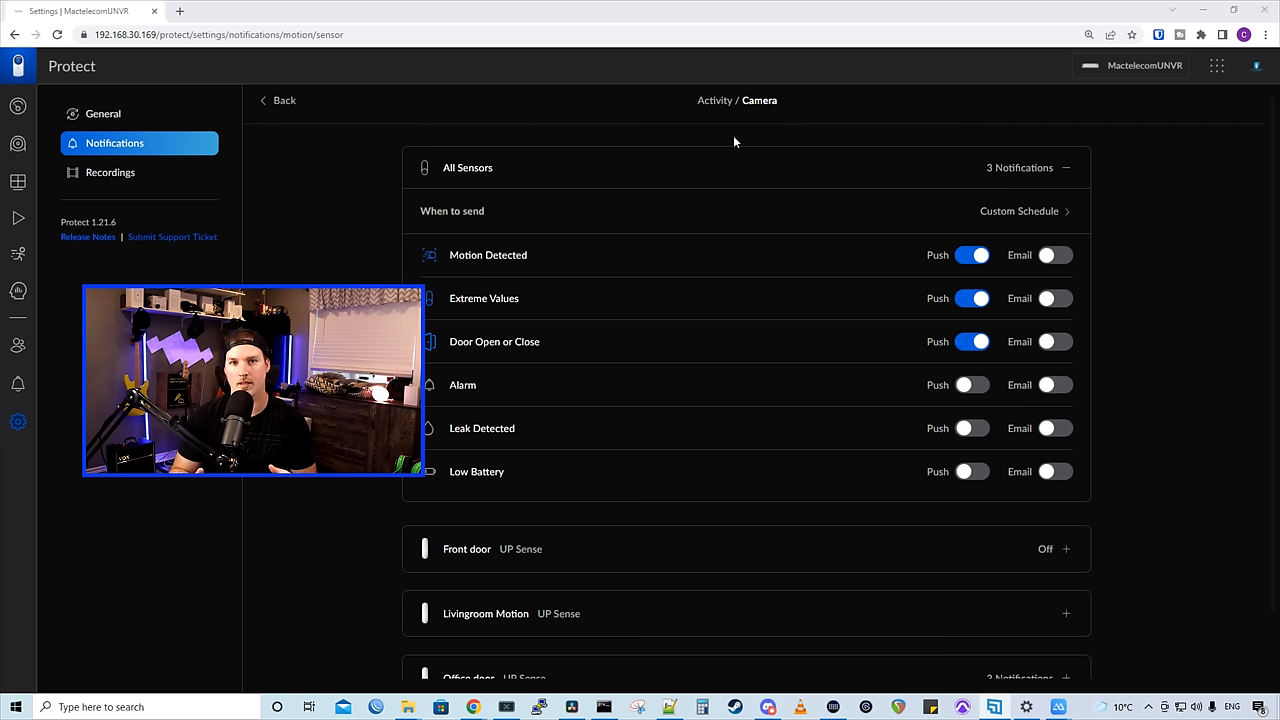
{"action": "mouse_move", "coordinate": [558, 212]}
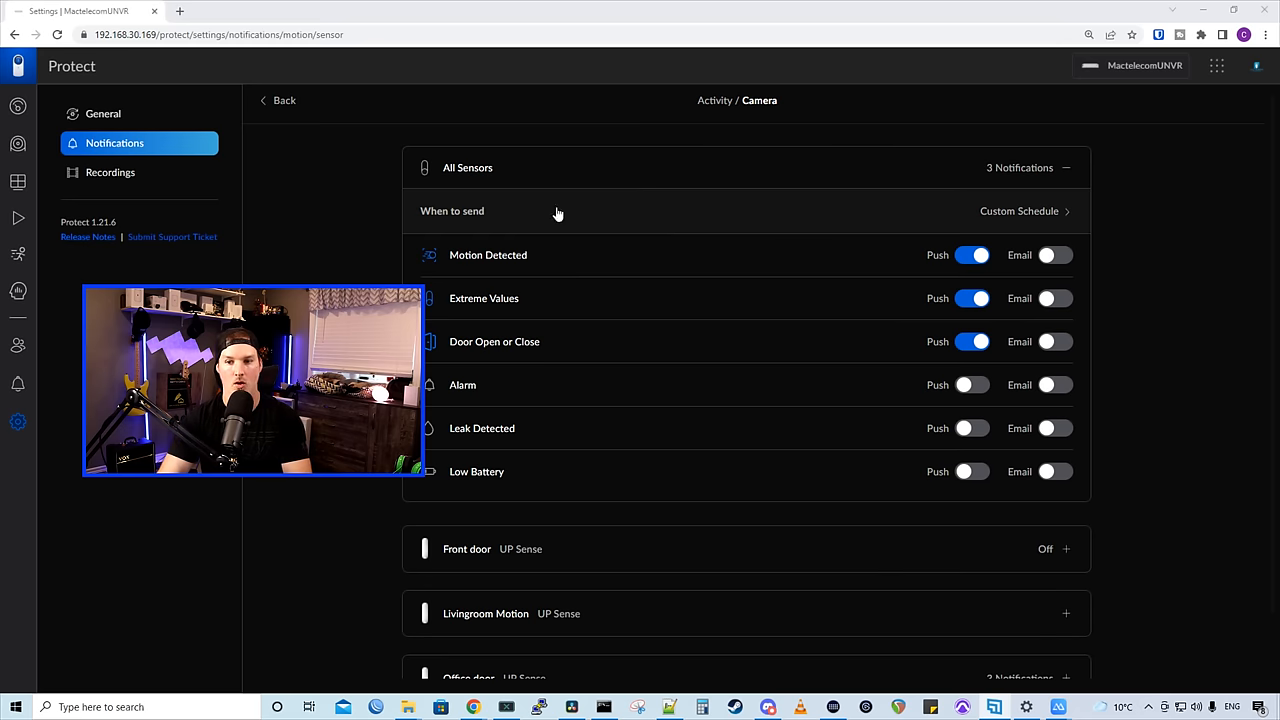
{"action": "mouse_move", "coordinate": [1027, 217]}
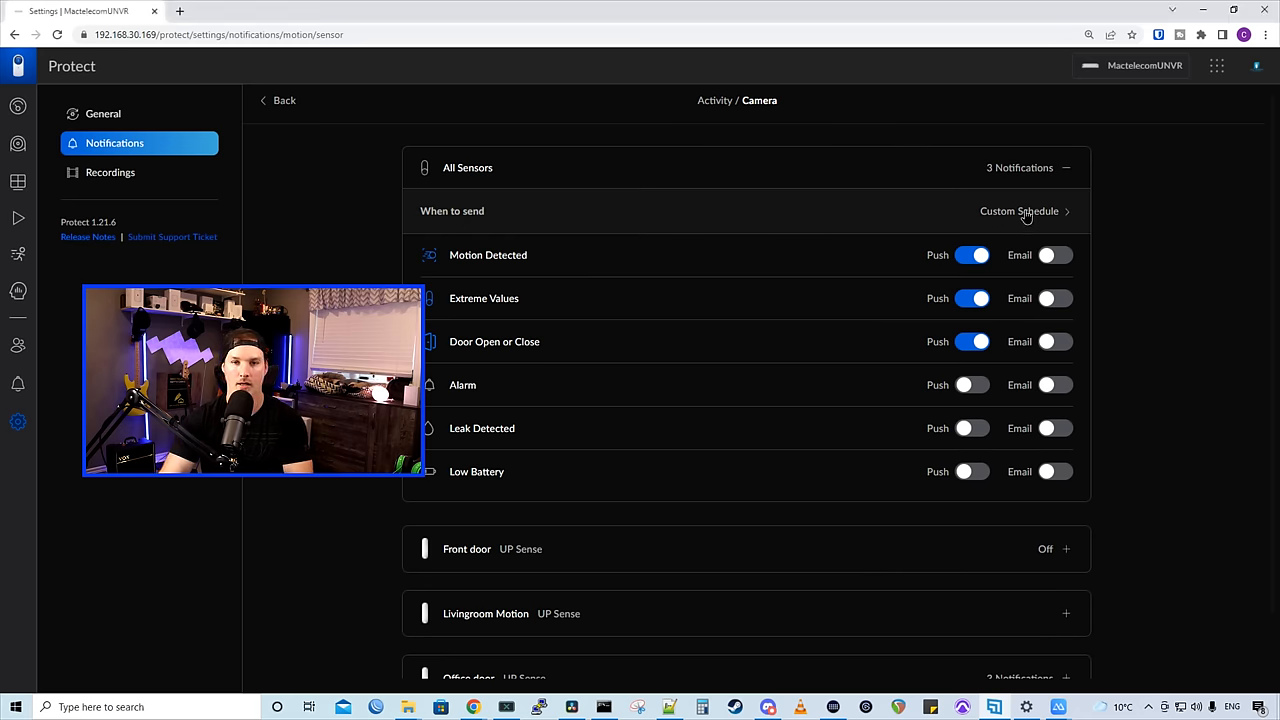
Open the All Sensors Custom Schedule for when notifications are sent.
{"action": "left_click", "coordinate": [1019, 211]}
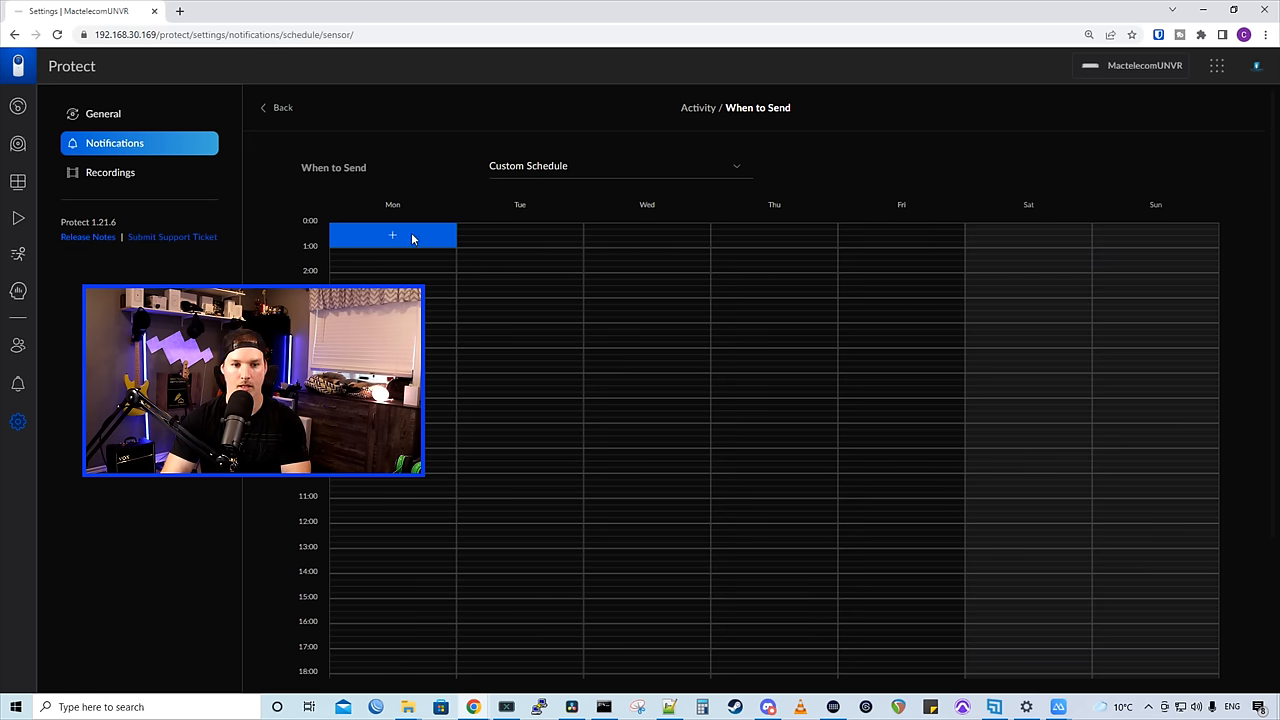
Save a Motion event block from 12:00am to 5:00am repeating on all seven weekdays.
{"action": "left_click", "coordinate": [392, 234]}
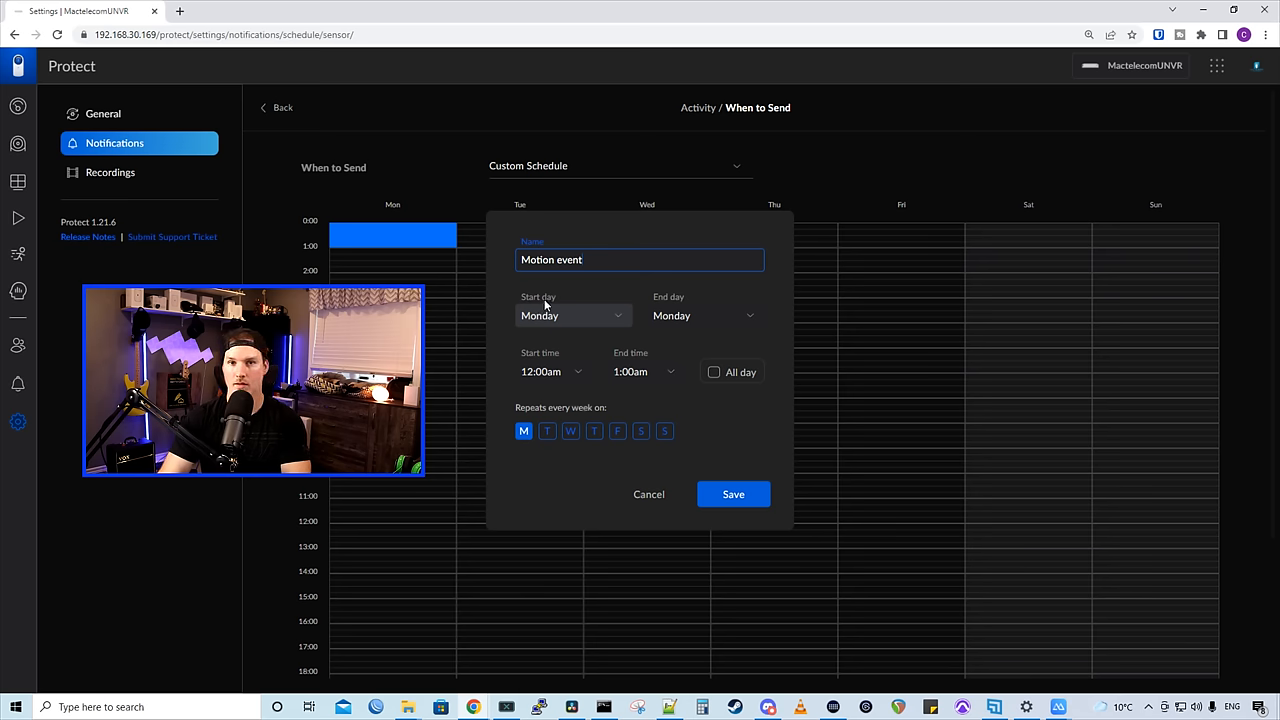
{"action": "mouse_move", "coordinate": [553, 371]}
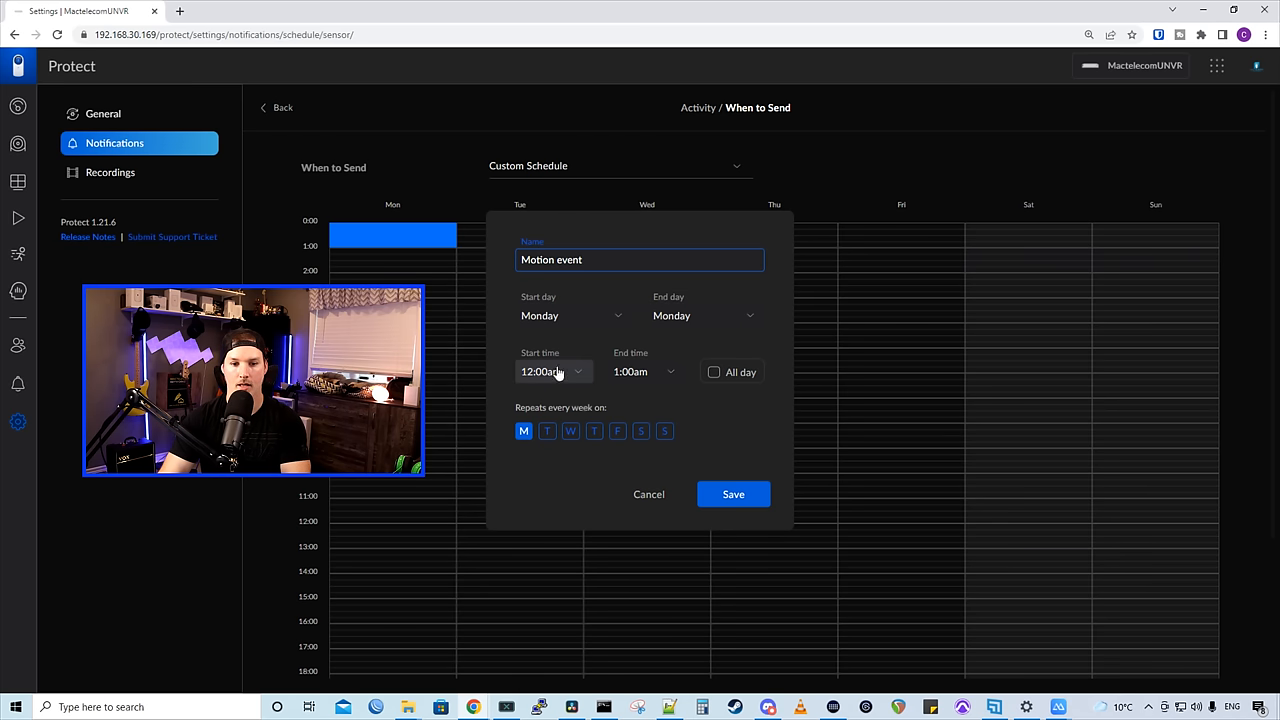
{"action": "left_click", "coordinate": [645, 371]}
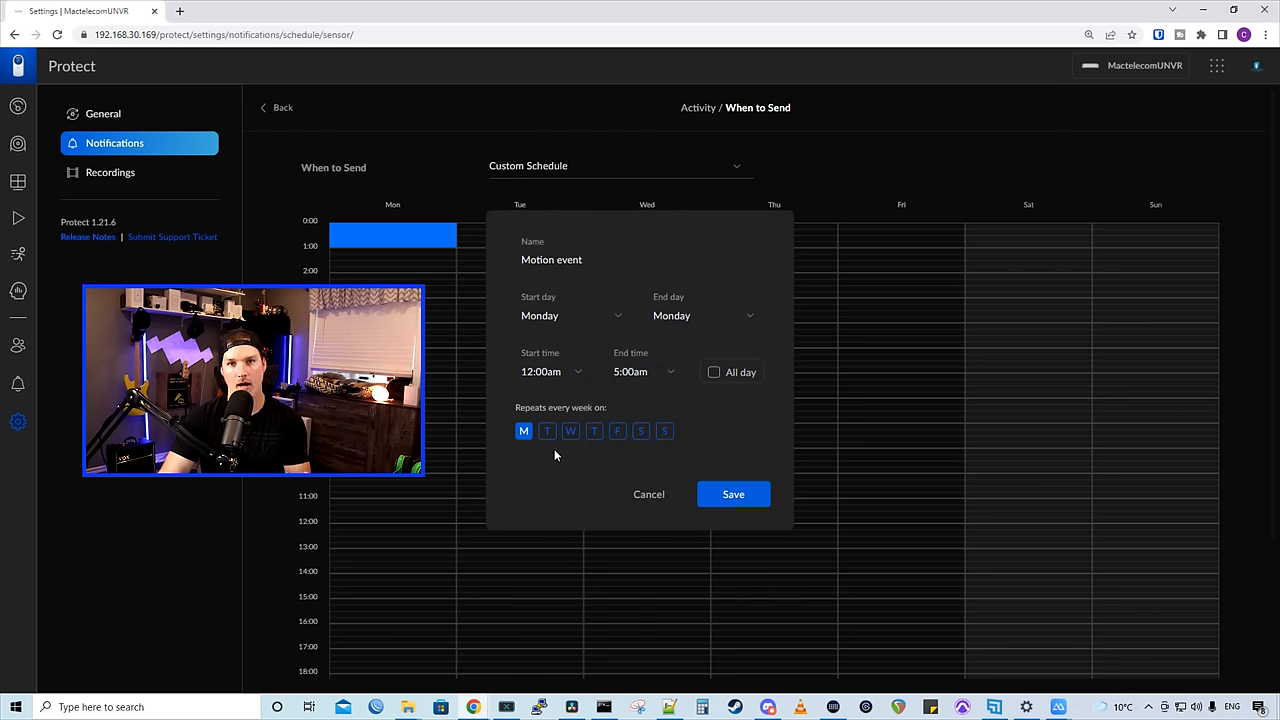
{"action": "left_click", "coordinate": [617, 431]}
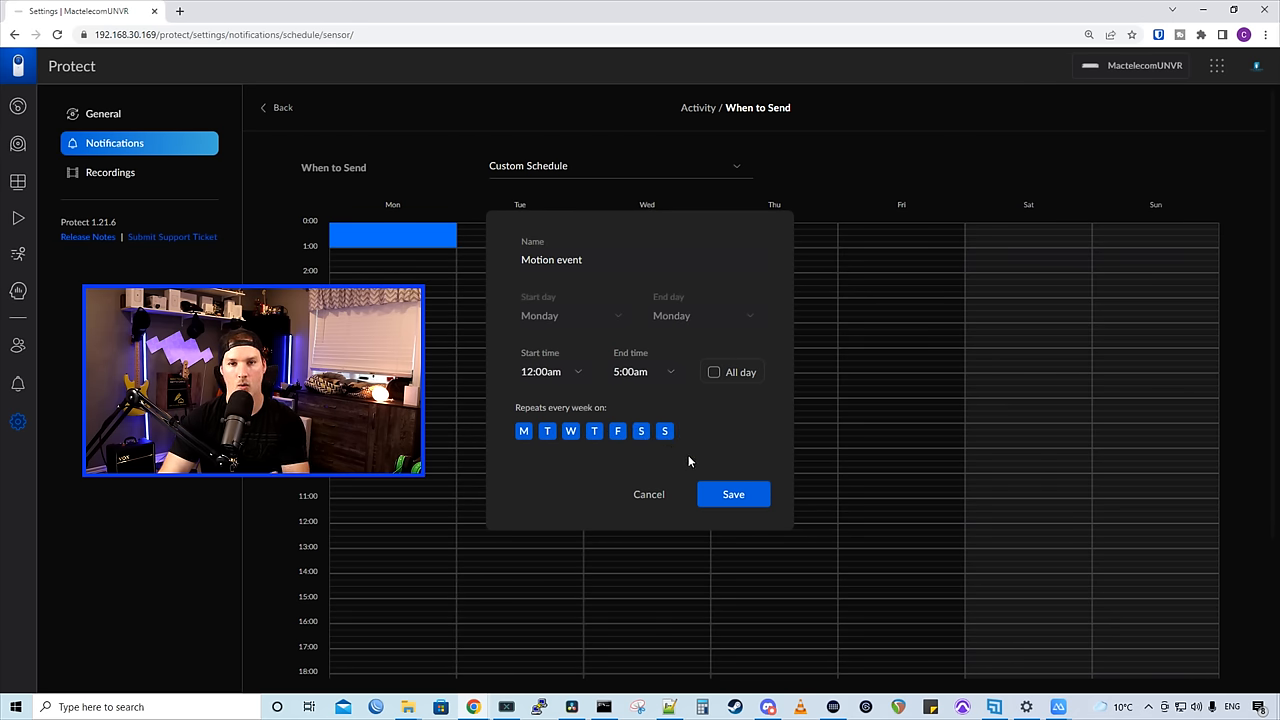
{"action": "left_click", "coordinate": [733, 494]}
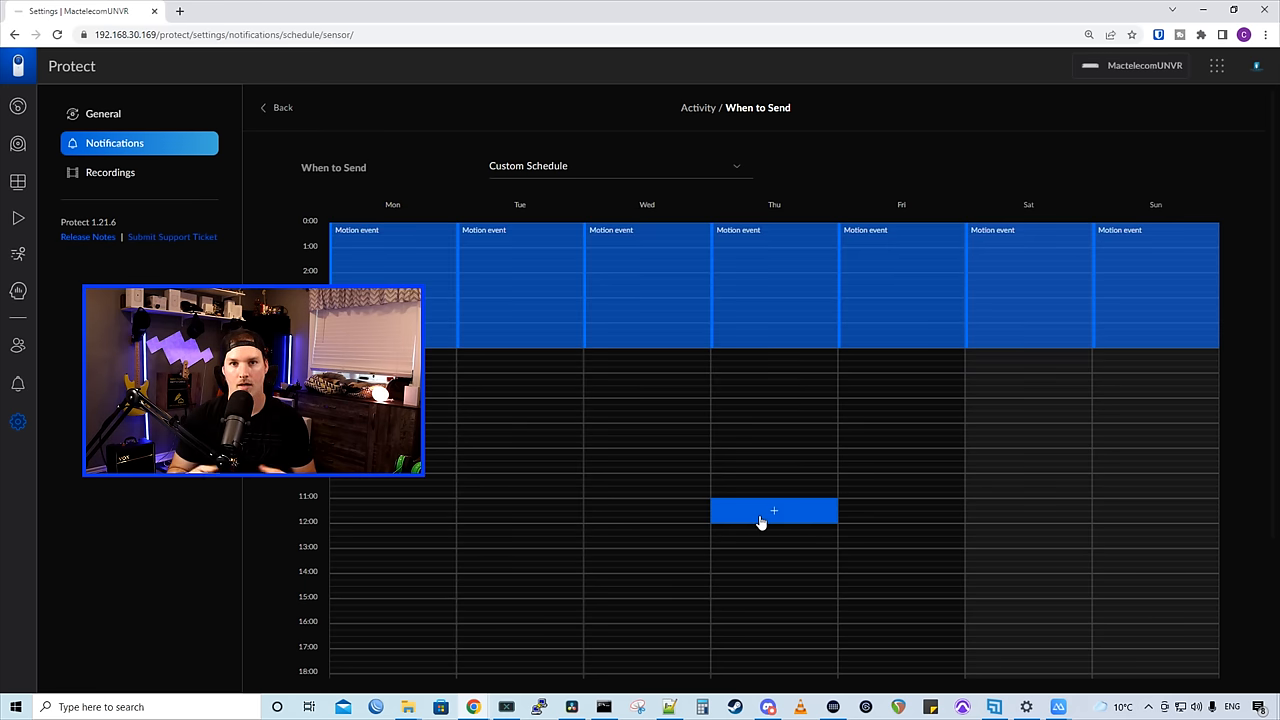